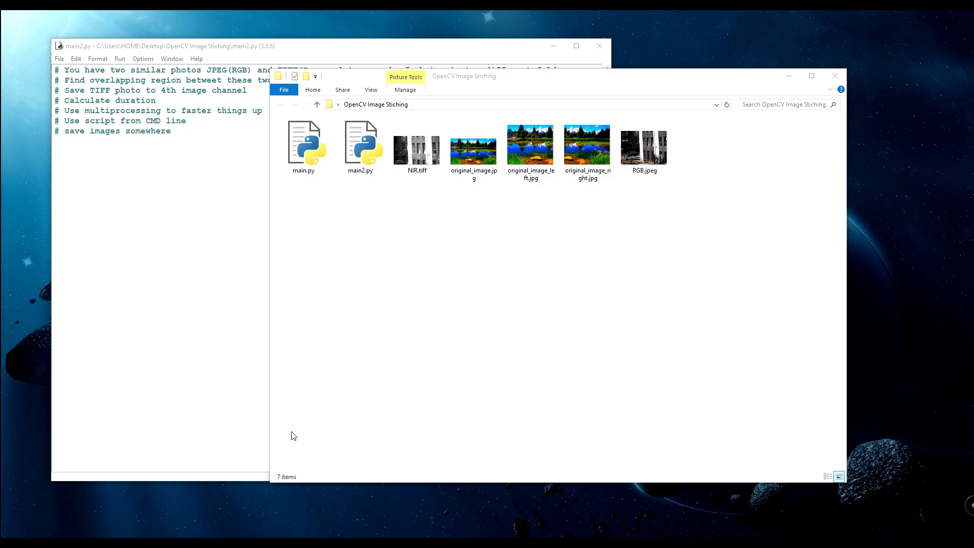
mouse_move(263, 247)
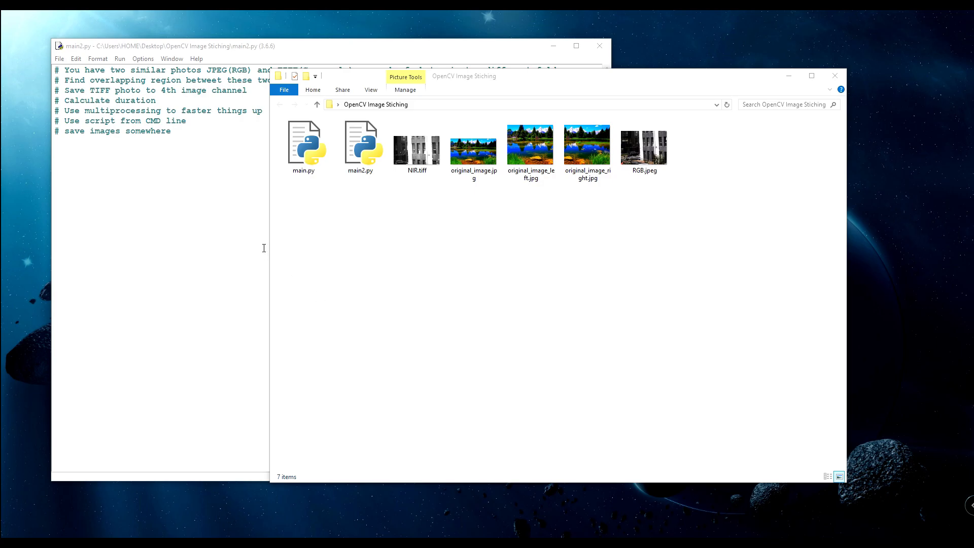
mouse_move(245, 231)
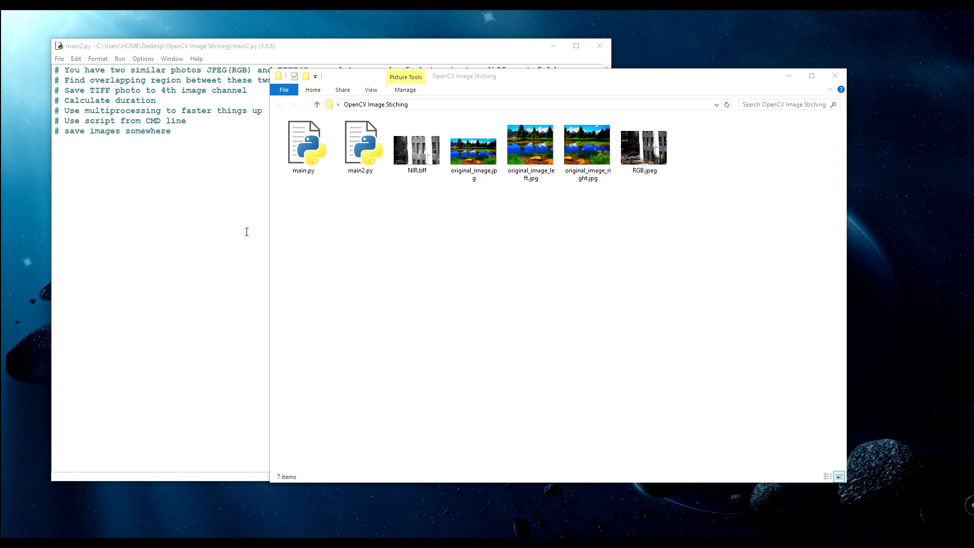
mouse_move(223, 203)
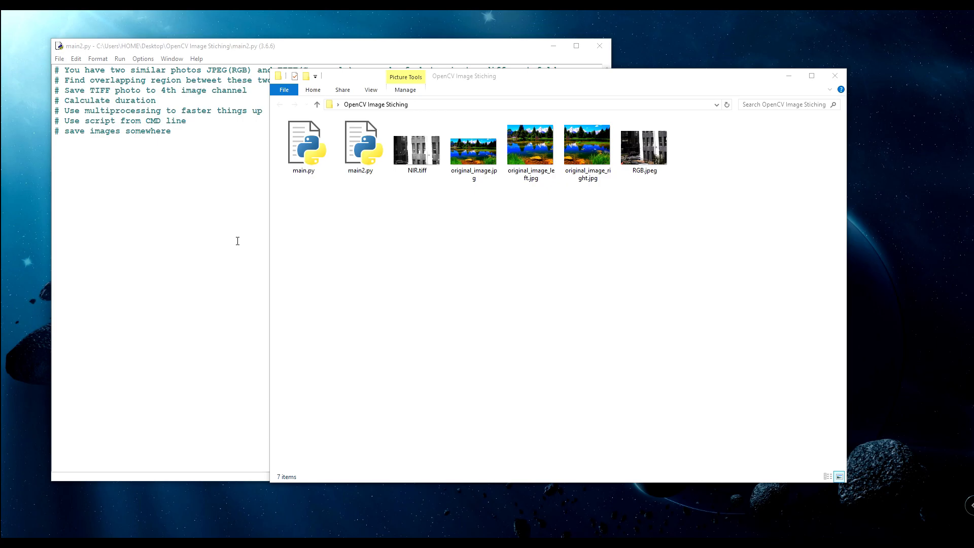
mouse_move(204, 159)
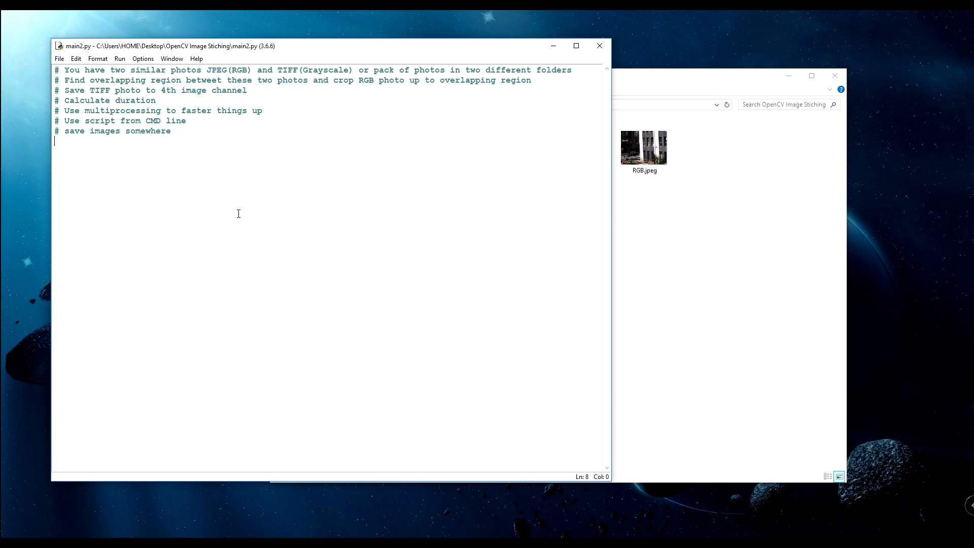
mouse_move(273, 123)
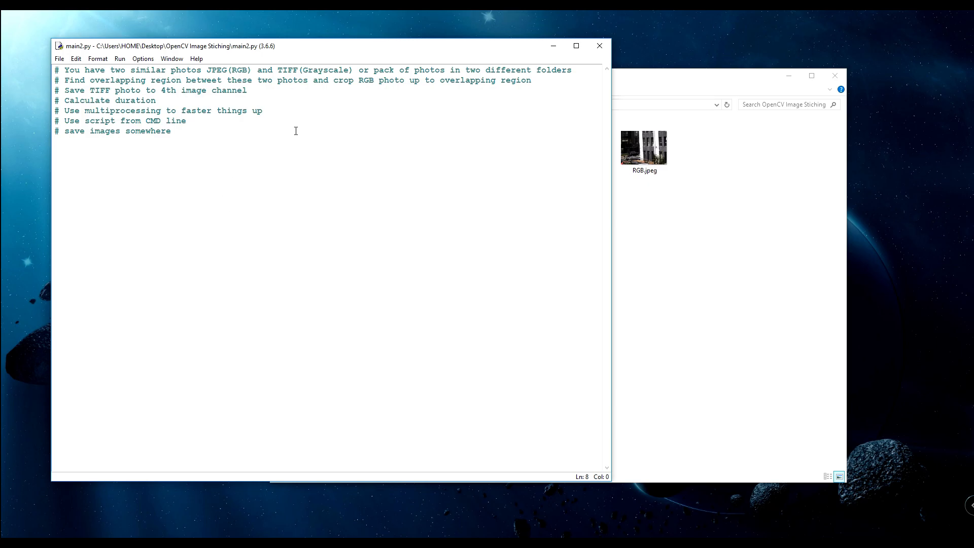
mouse_move(316, 102)
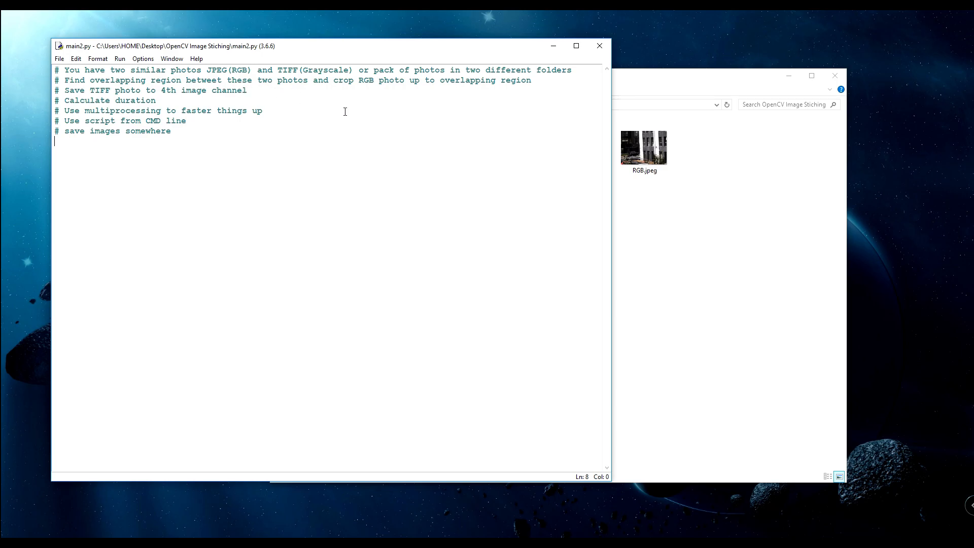
mouse_move(389, 114)
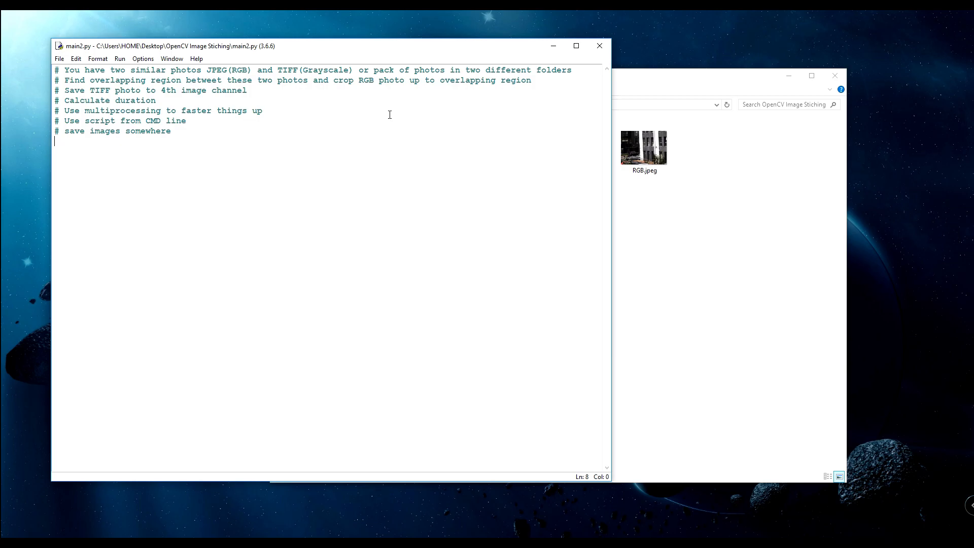
mouse_move(302, 100)
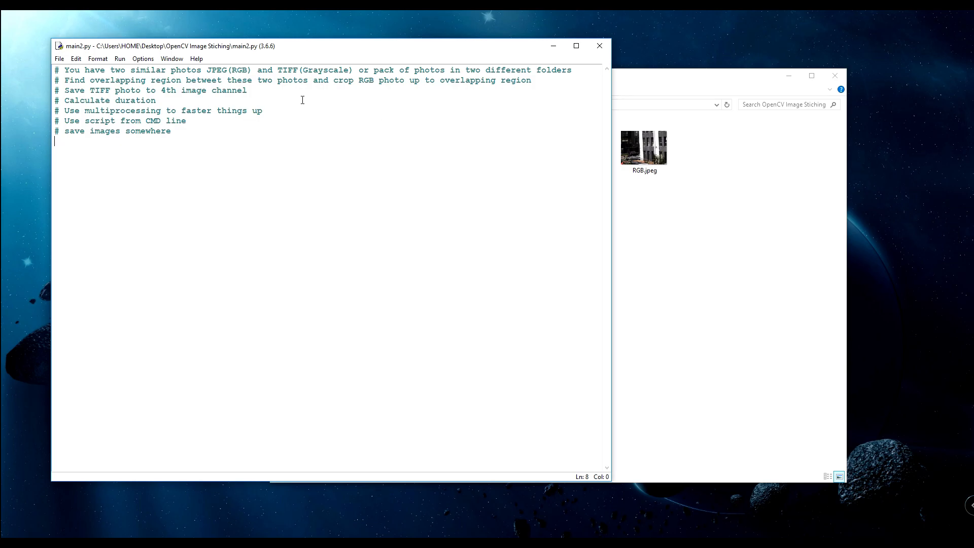
mouse_move(463, 112)
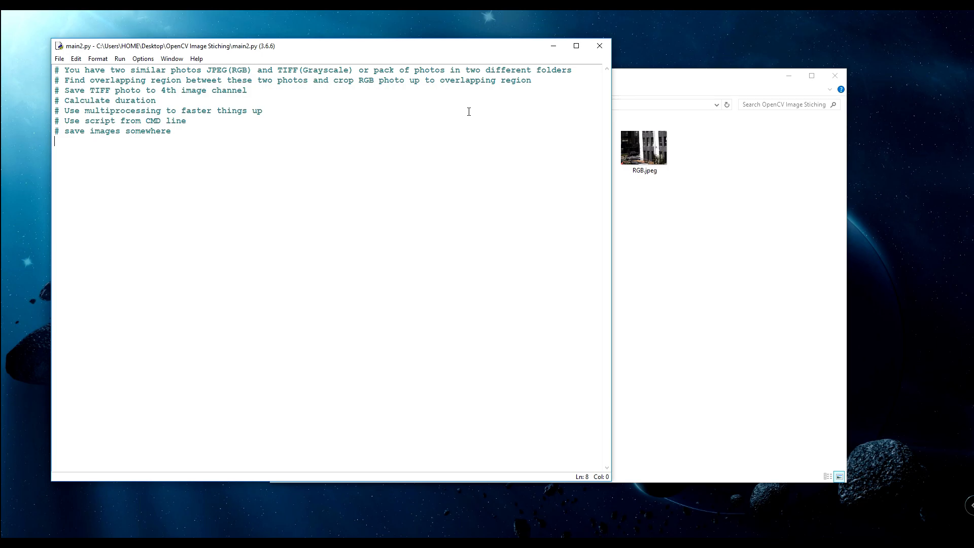
mouse_move(713, 228)
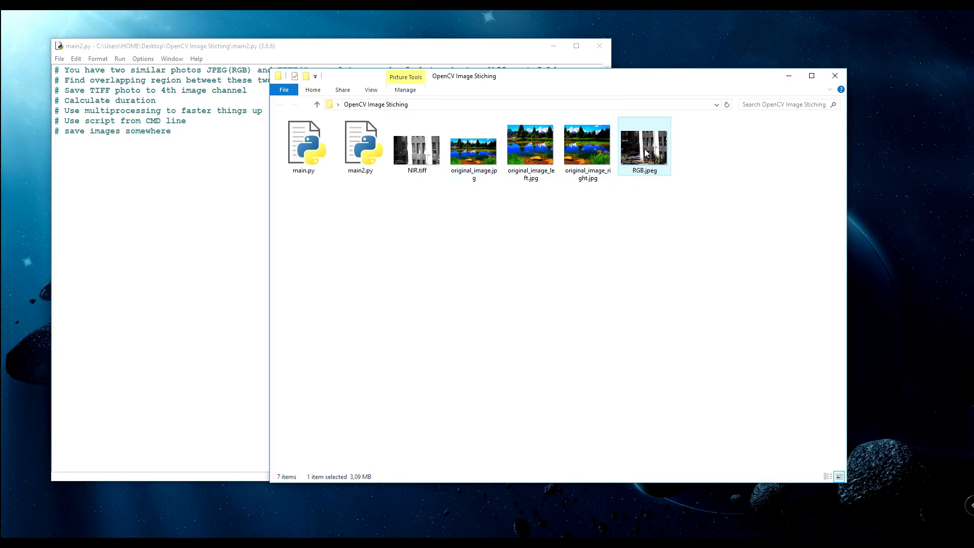
- View RGB.jpeg, then copy the pylessons OpenCV image stitching part 1 code into main2.py
double_click(643, 146)
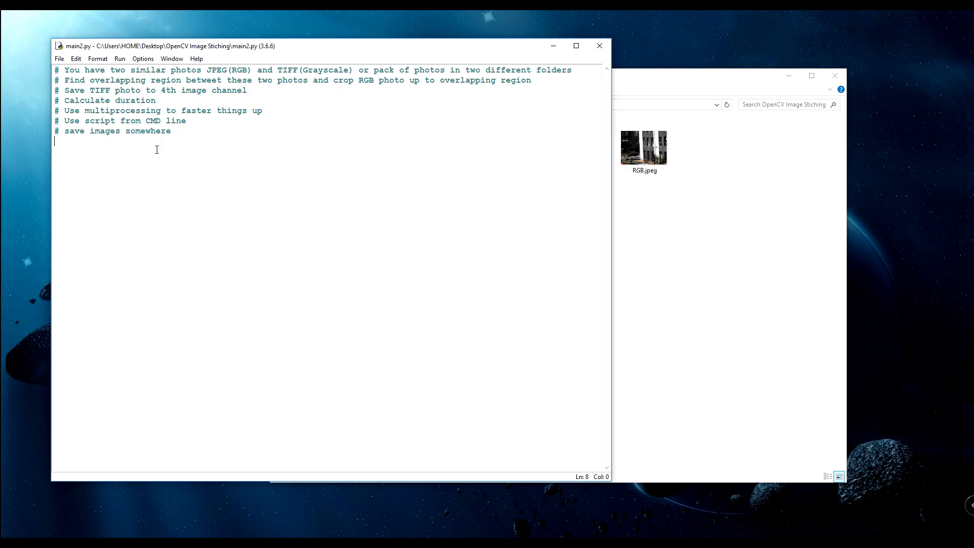
mouse_move(142, 130)
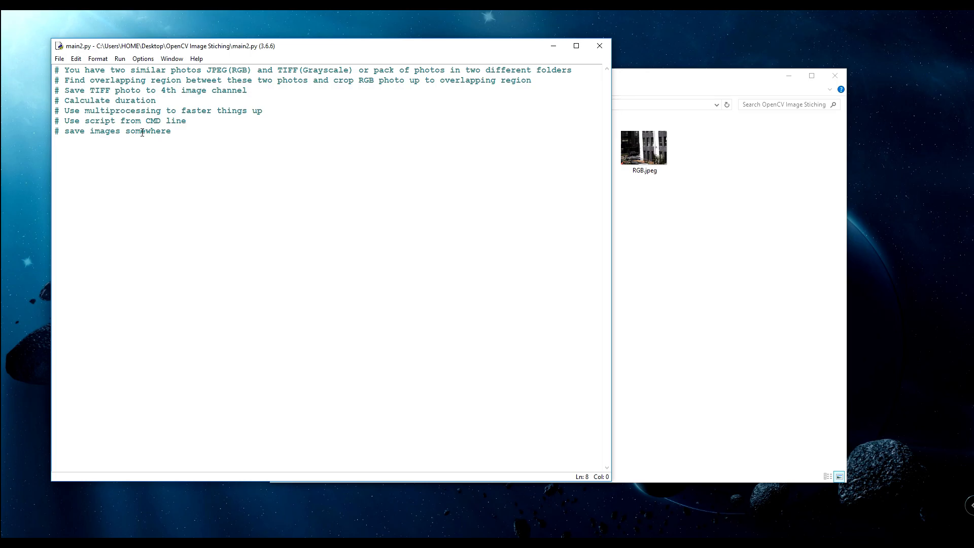
key("enter")
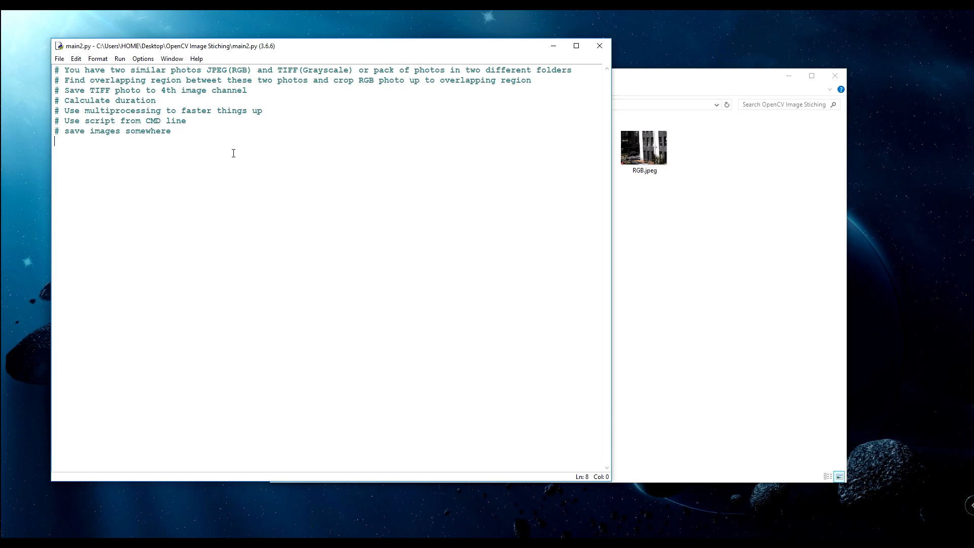
mouse_move(657, 264)
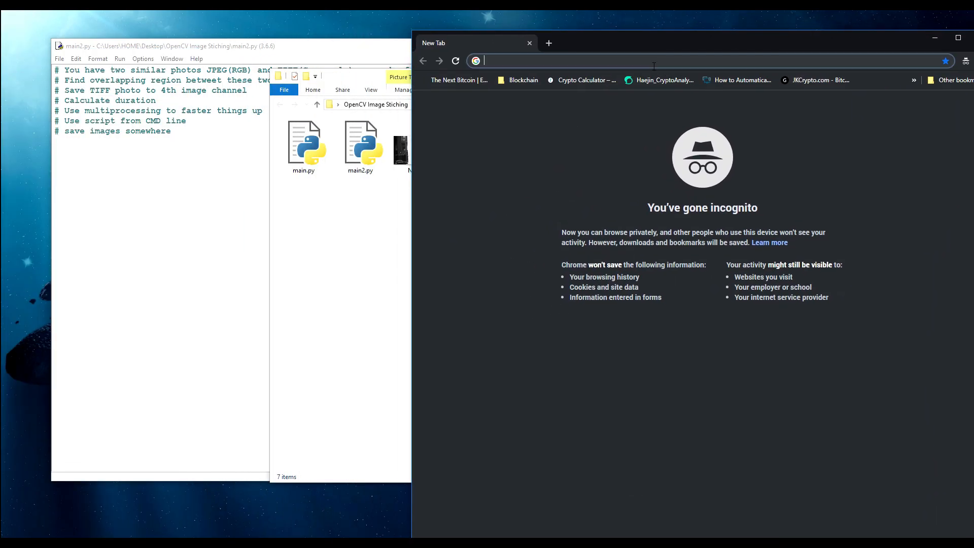
type("https://pylessons.com")
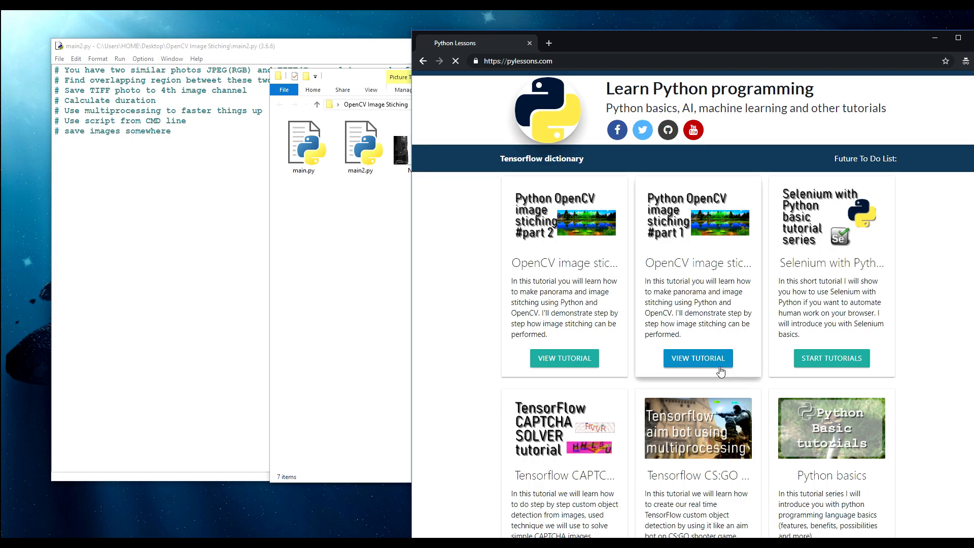
left_click(697, 358)
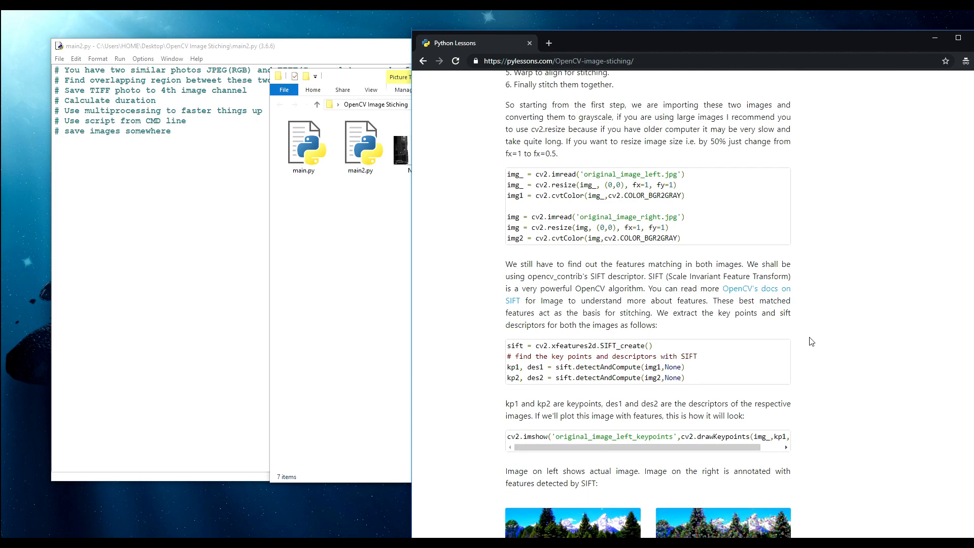
scroll("down", 3)
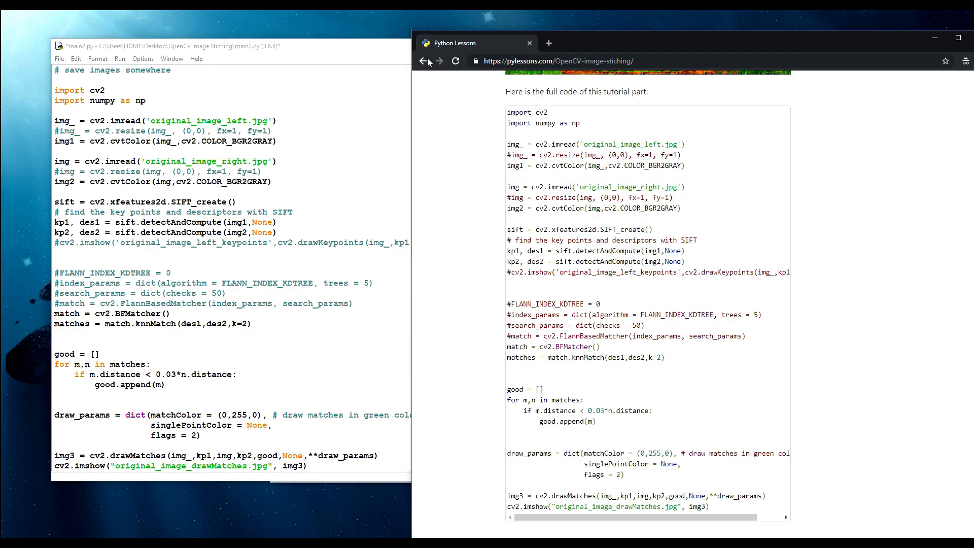
left_click(424, 61)
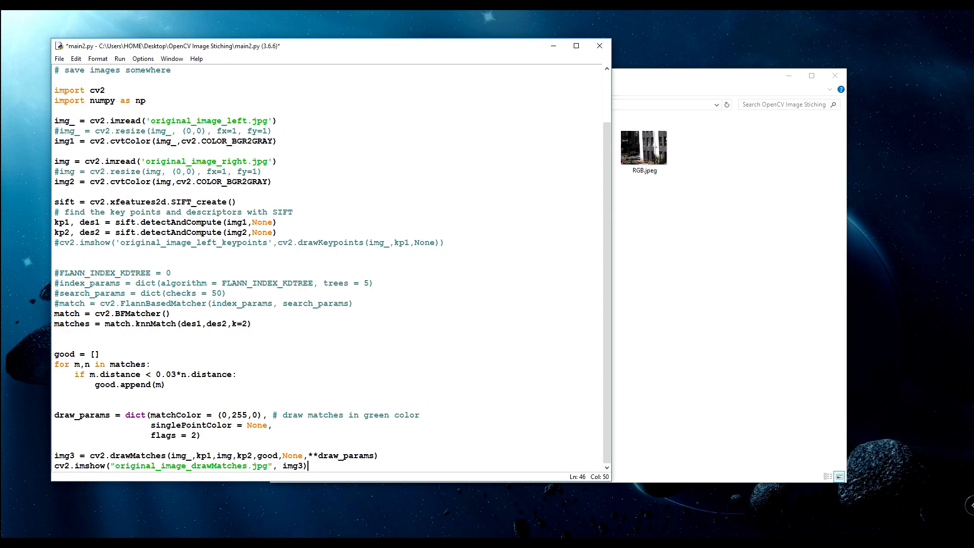
mouse_move(338, 199)
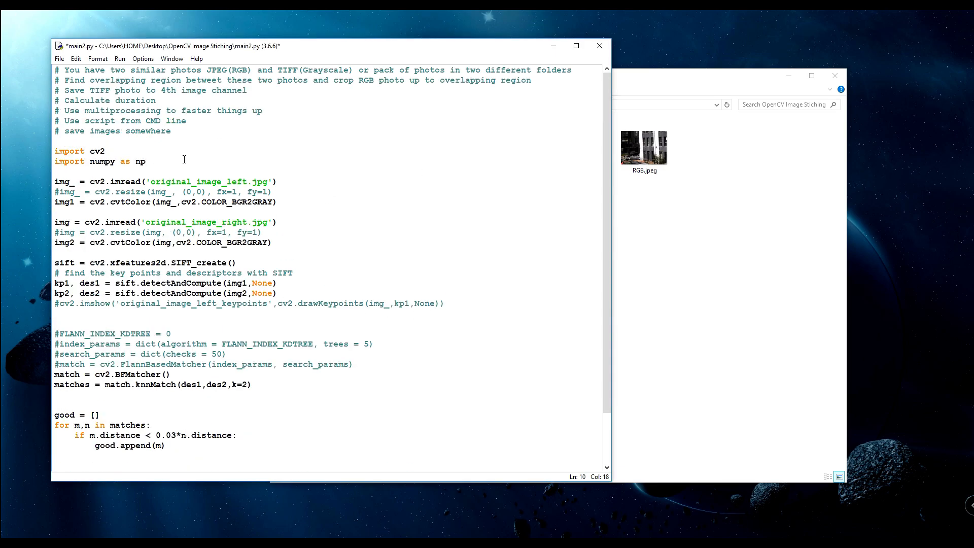
- Add import time and resizer = 0.3, resizing both images with fx=resizer, fy=resizer
type("import time")
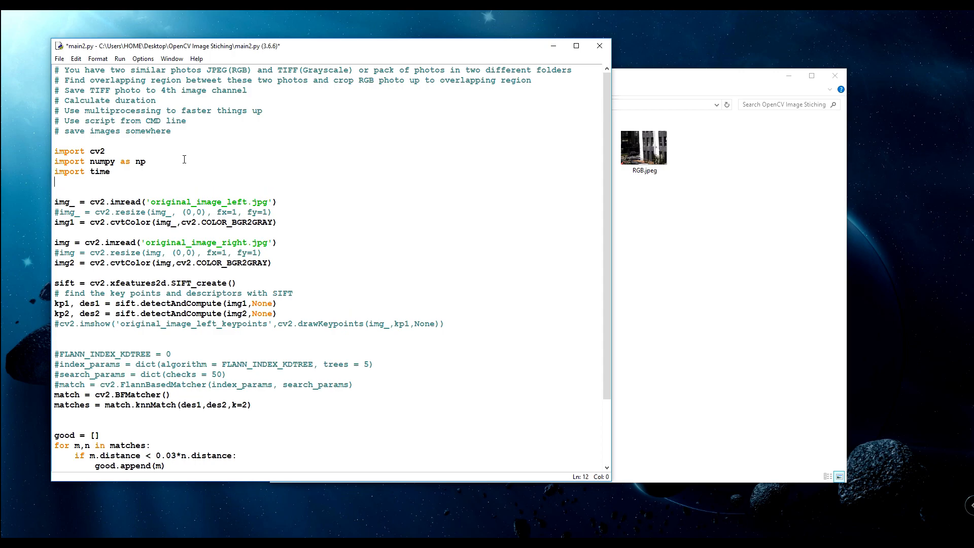
type("resizer")
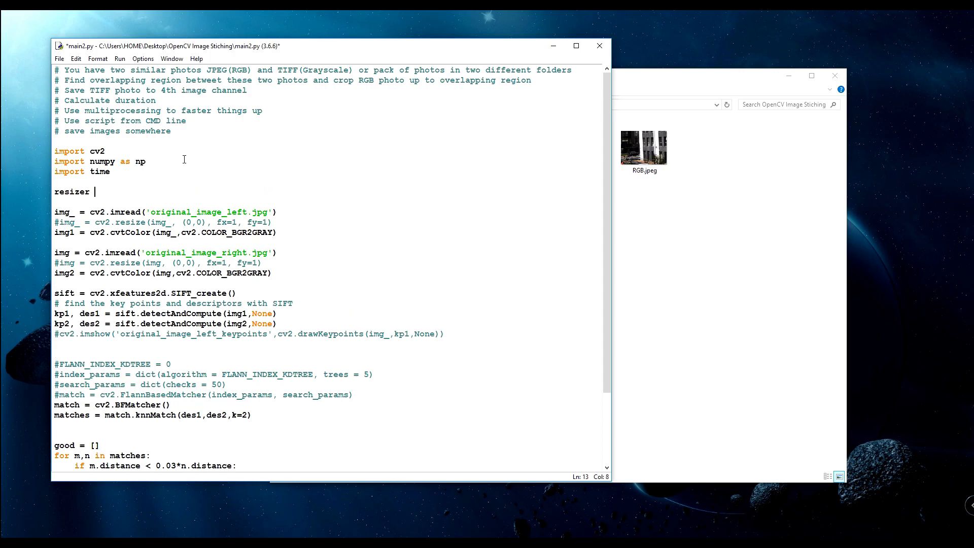
type("= 0.3")
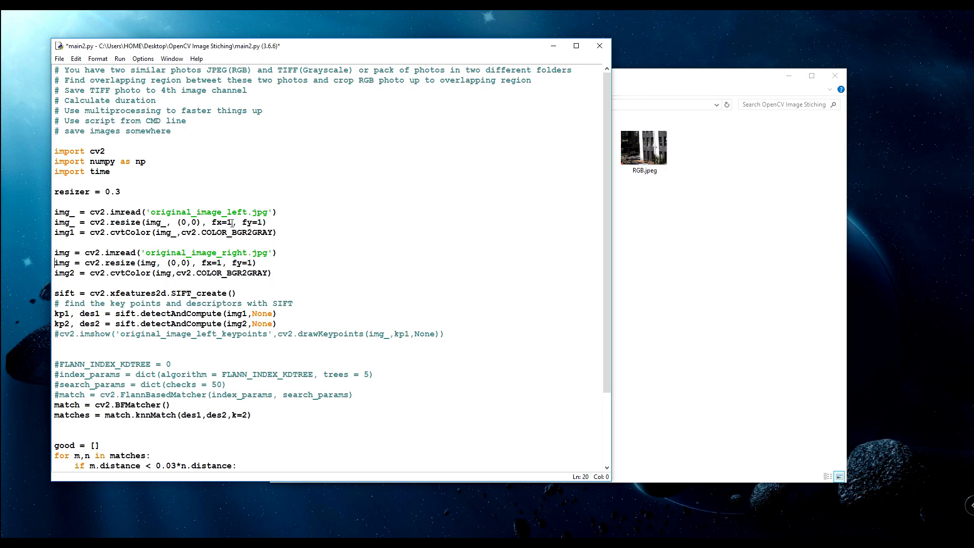
type("resizer")
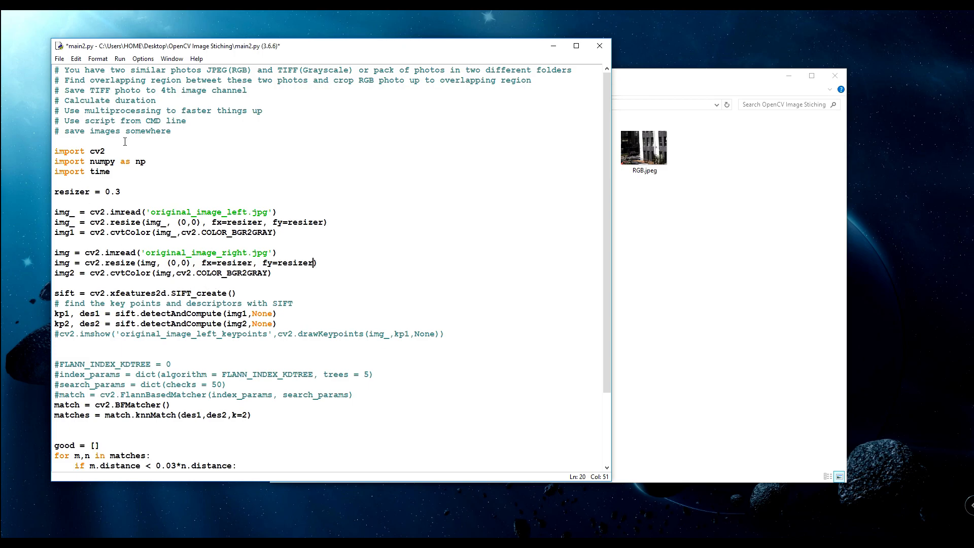
mouse_move(302, 250)
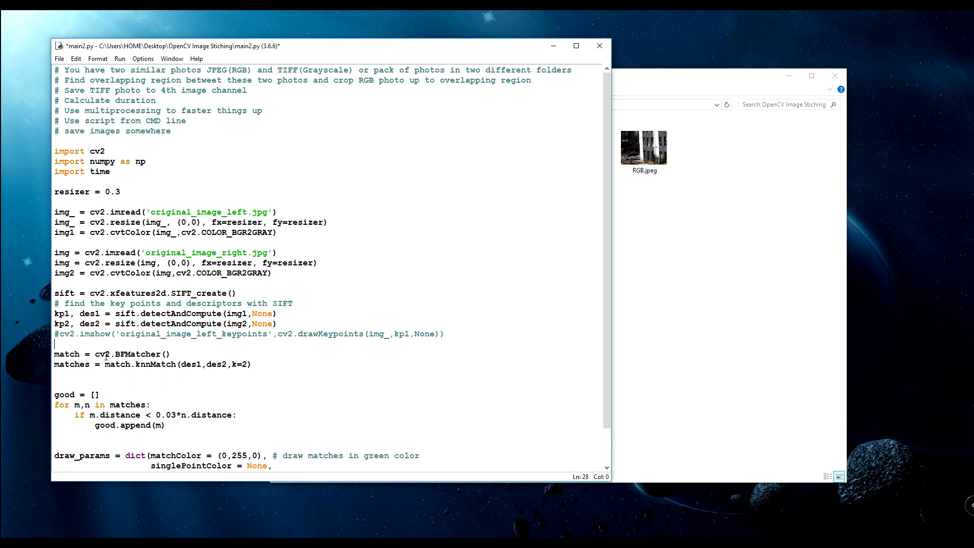
scroll("down", 3)
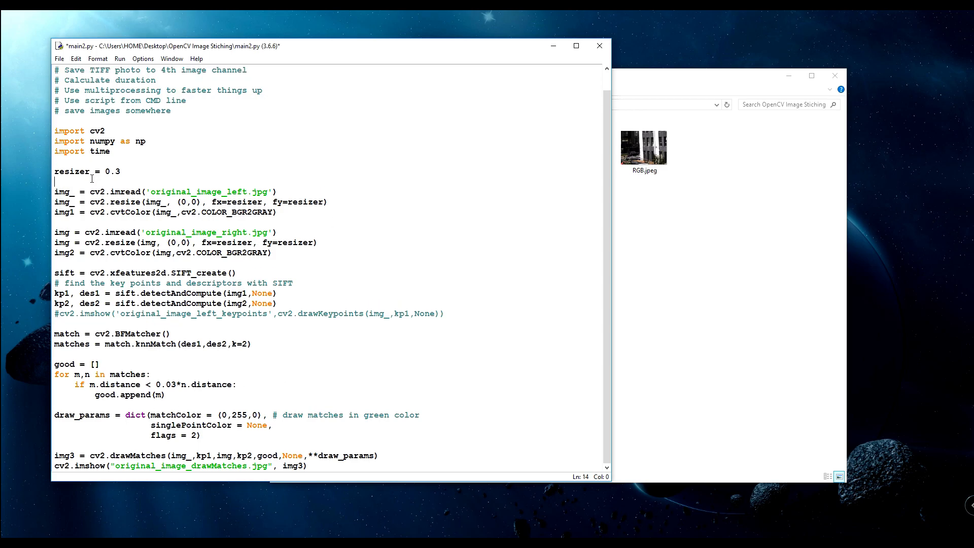
- Define MainFunction(JPEGimage, TIFFimage, number='') and indent the SIFT matching code inside it
type("def")
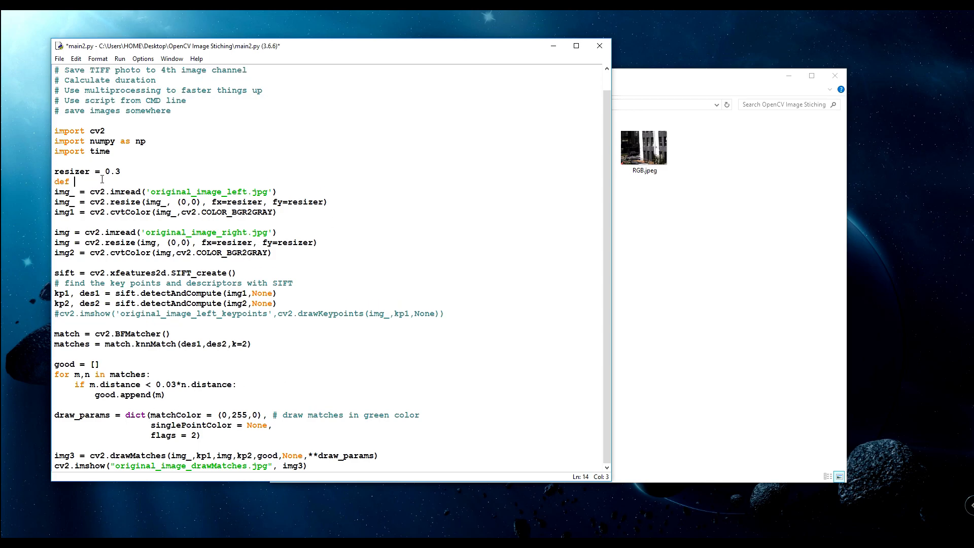
type("MainFun")
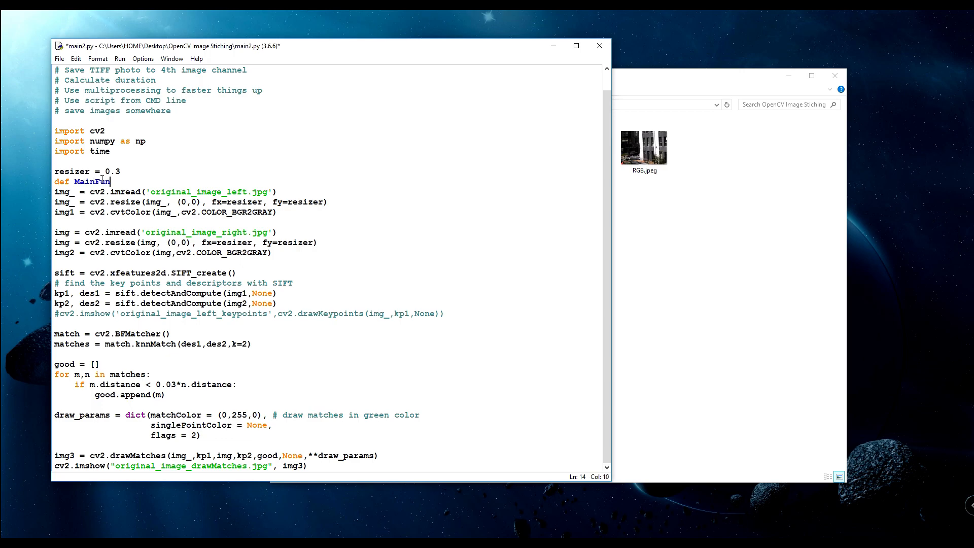
type("ction():")
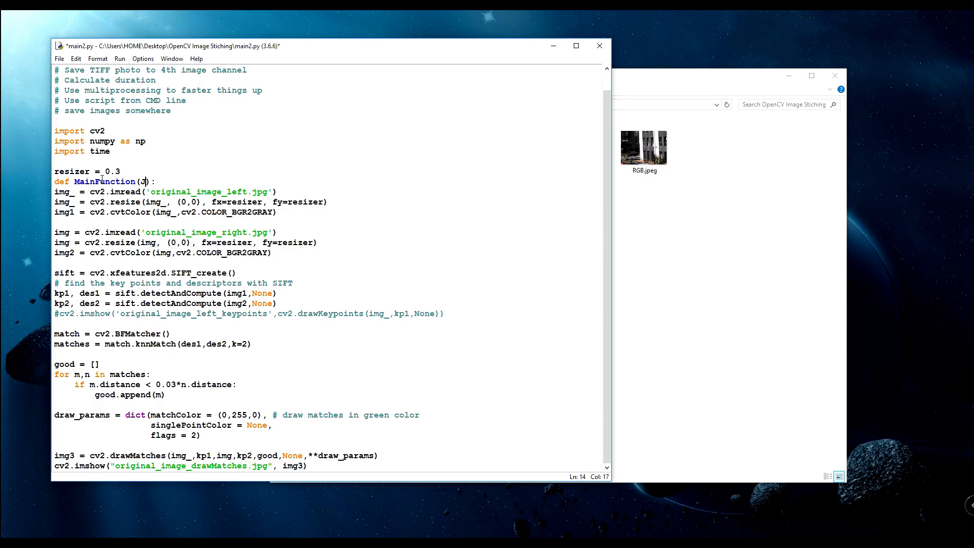
type("JPEGimage,Ti")
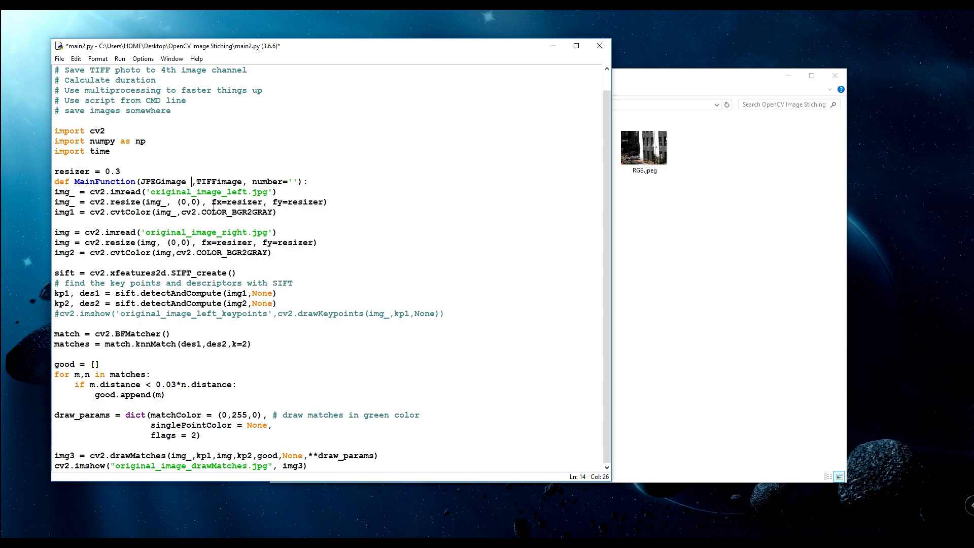
left_click(184, 192)
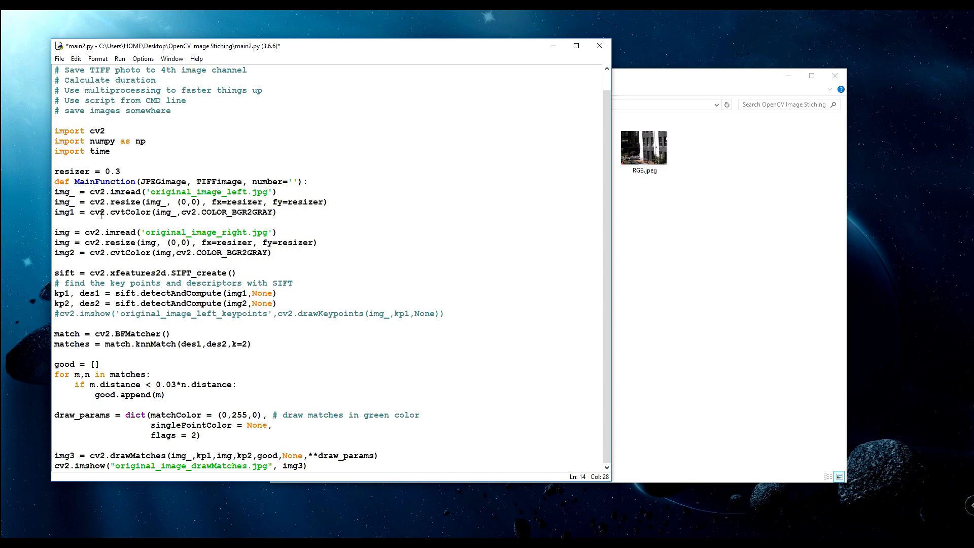
left_click_drag(55, 192, 307, 465)
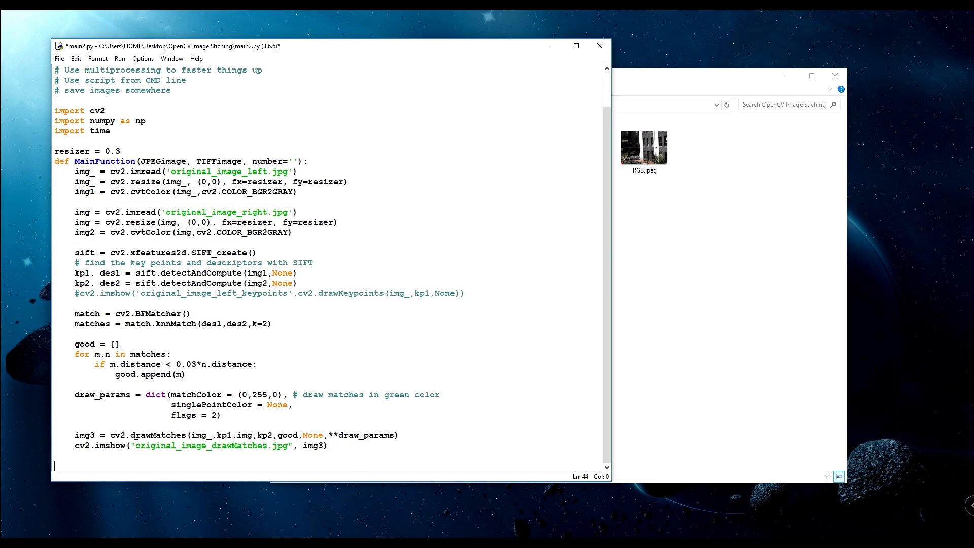
- Add an if __name__ == "__name__": block with start_time = time.time()
type("if")
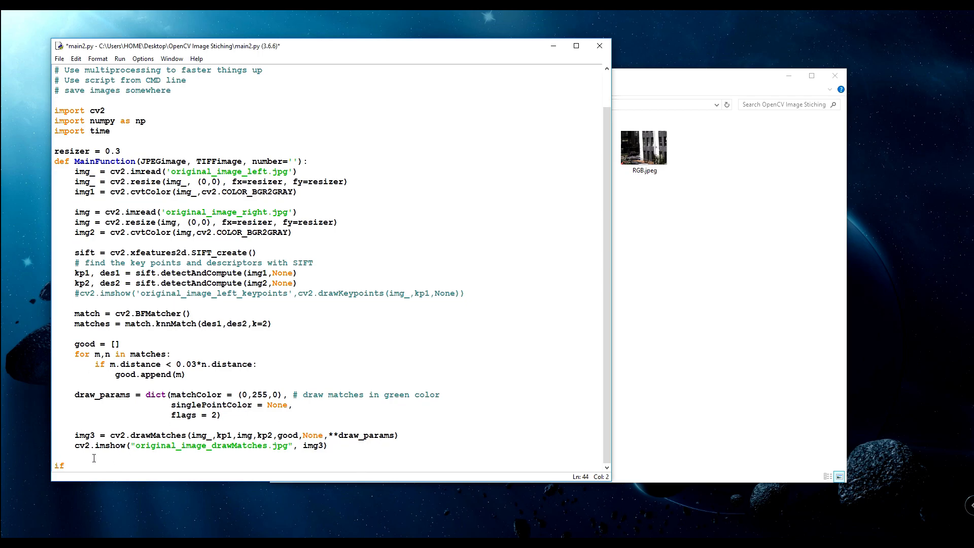
type("__name__ ==")
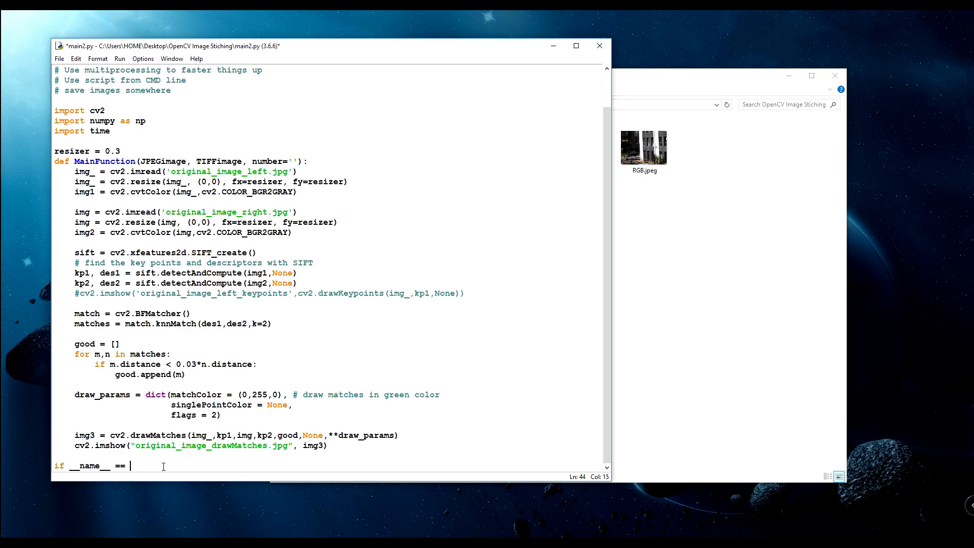
type("\"__name__\":")
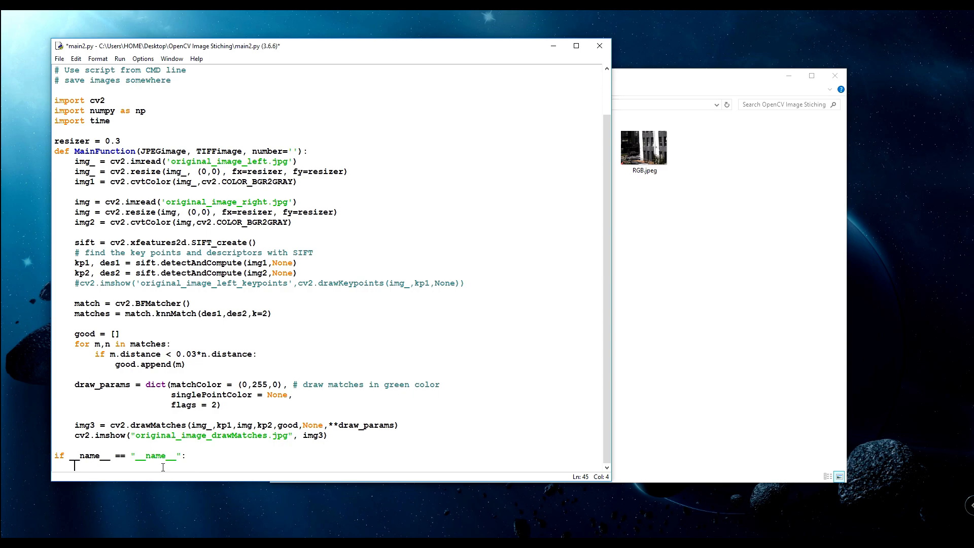
type("sta")
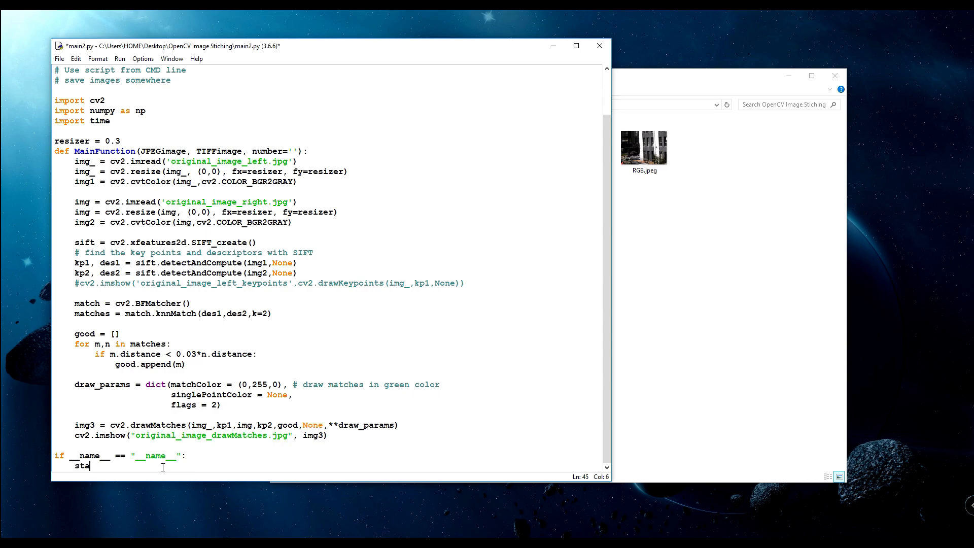
type("rt_time =")
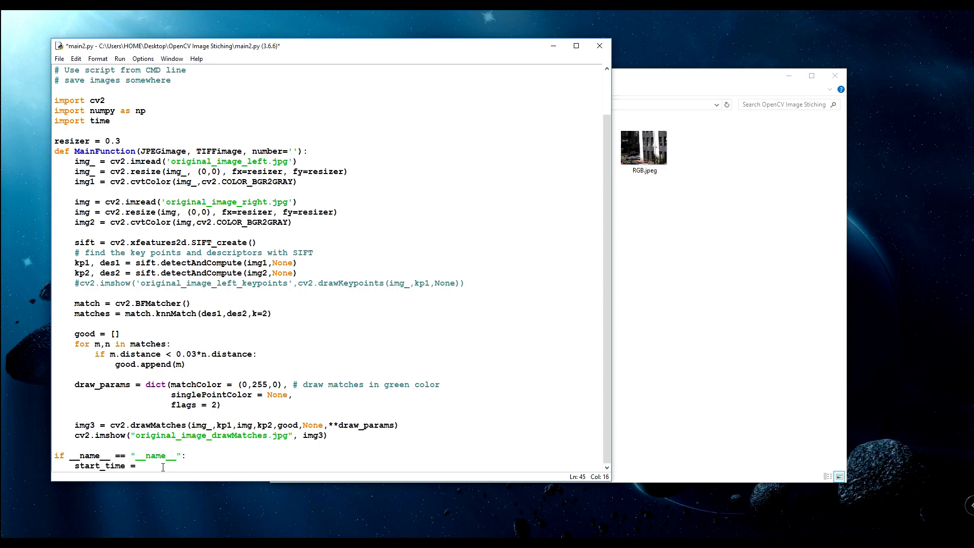
type("time.time")
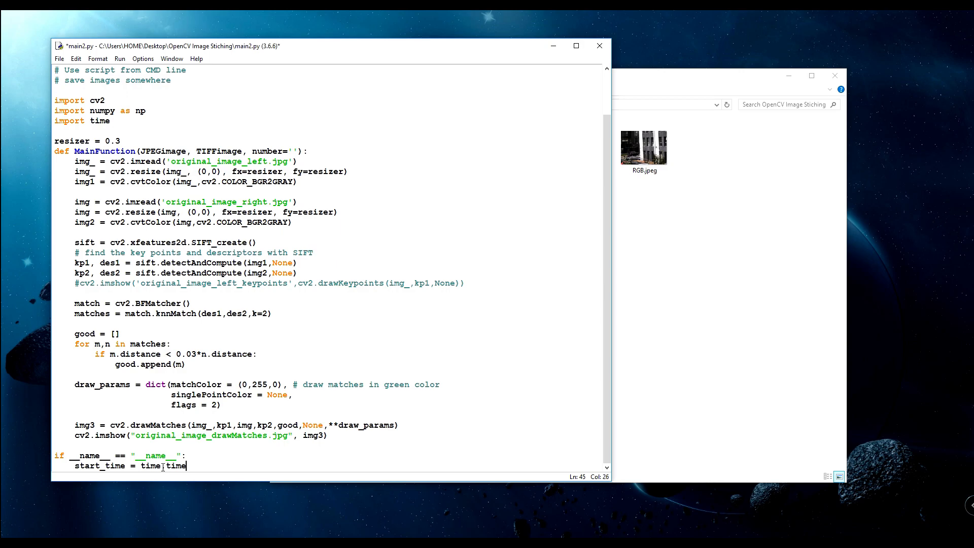
type("()")
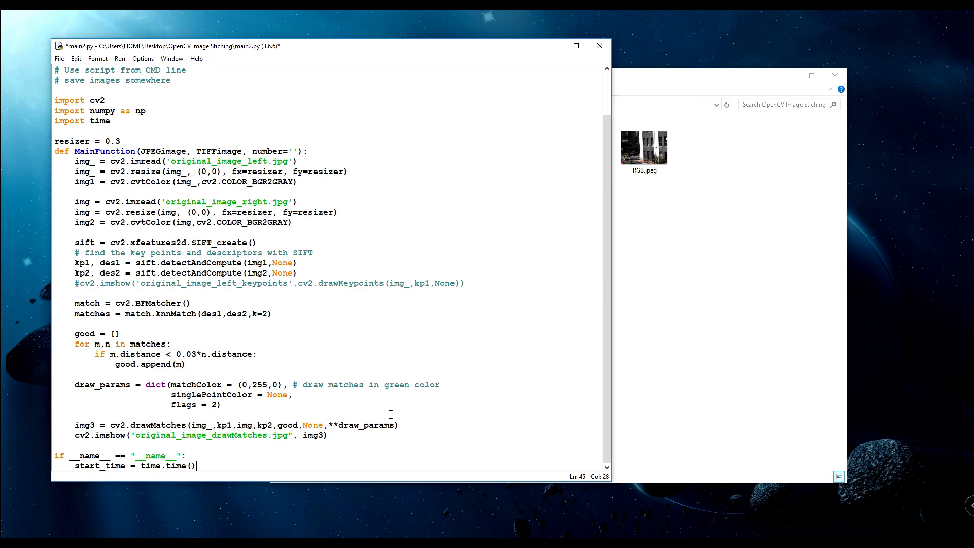
- Begin MainFunction('RGB.jpeg', ...) and check the NIR.tiff name in File Explorer
type("Main")
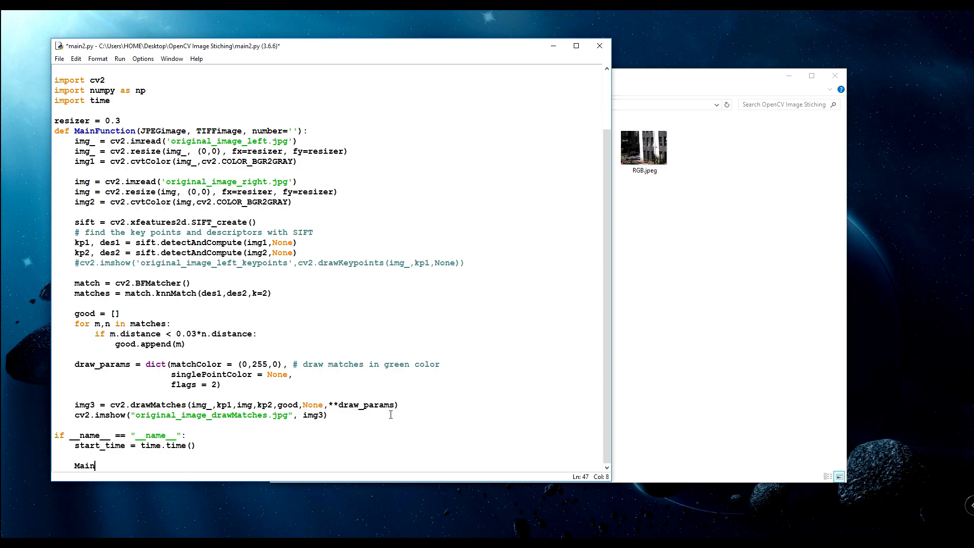
type("Function")
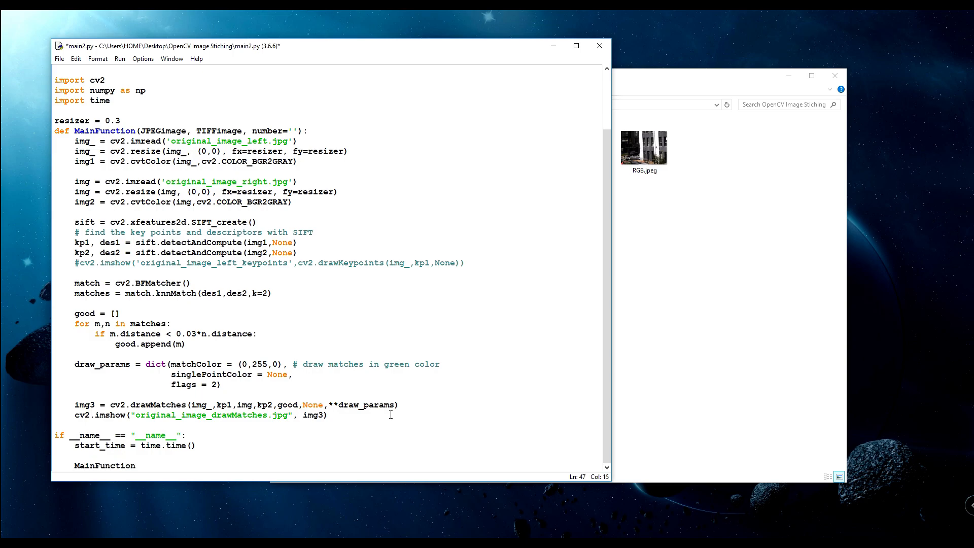
type("()")
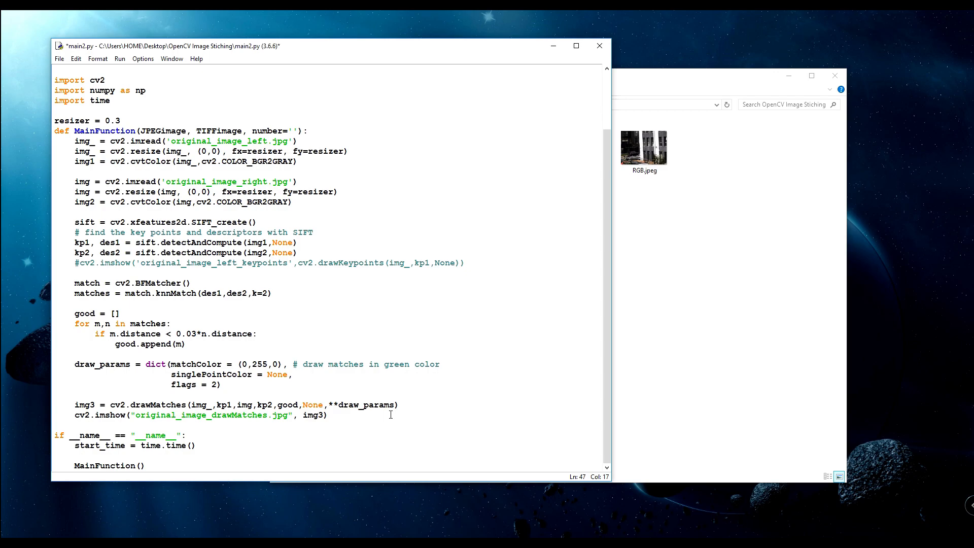
type("''")
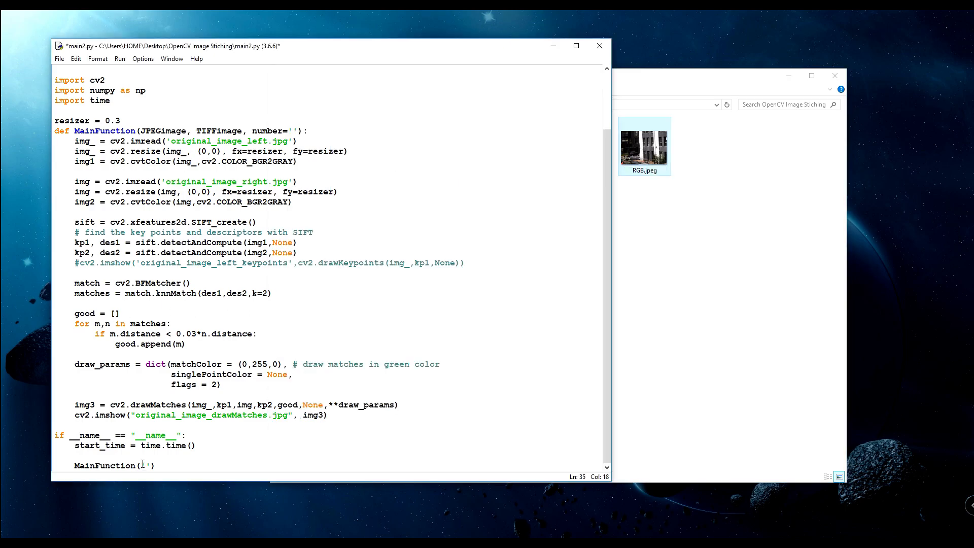
type("RGB.jpeg")
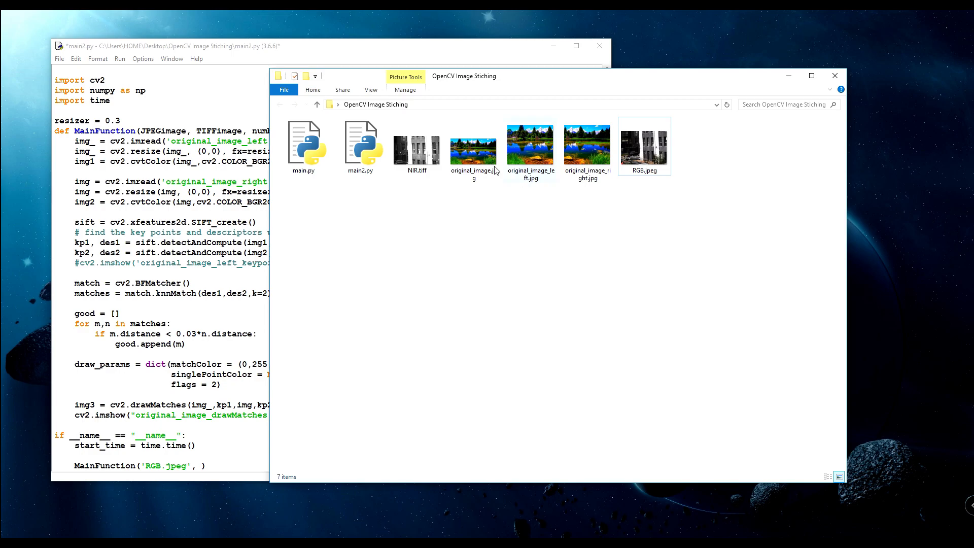
left_click(416, 146)
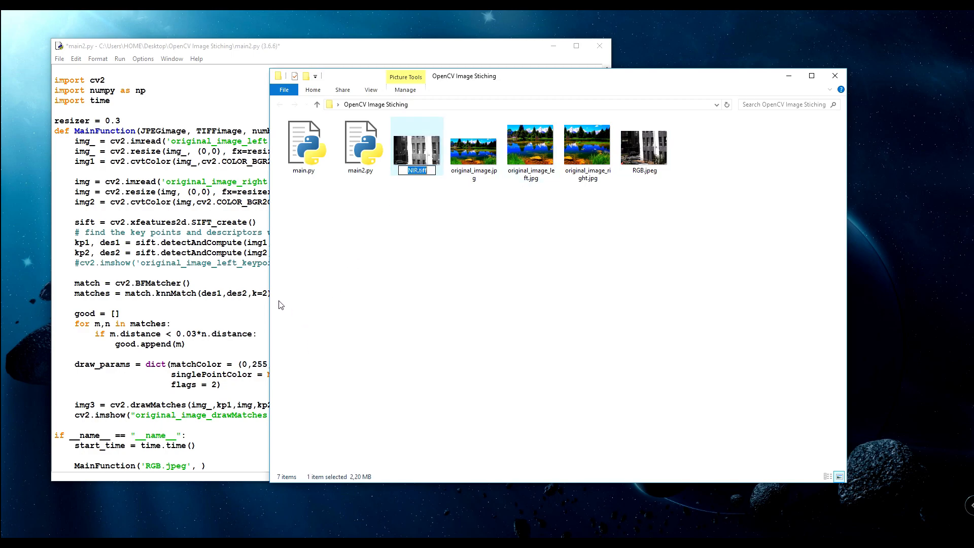
left_click(261, 449)
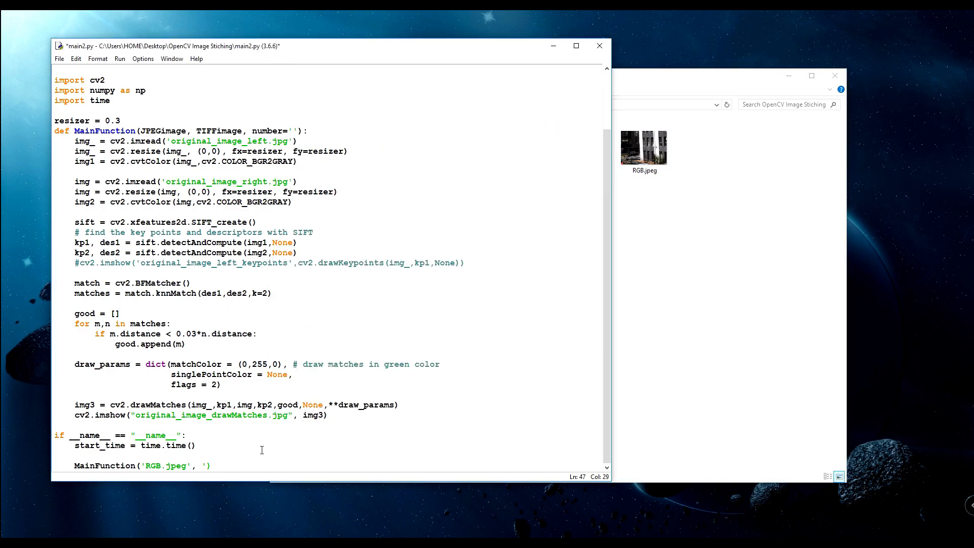
- Pass 'NIR.tiff' as the second image and add print("Finished")
type("'NIR.tiff'")
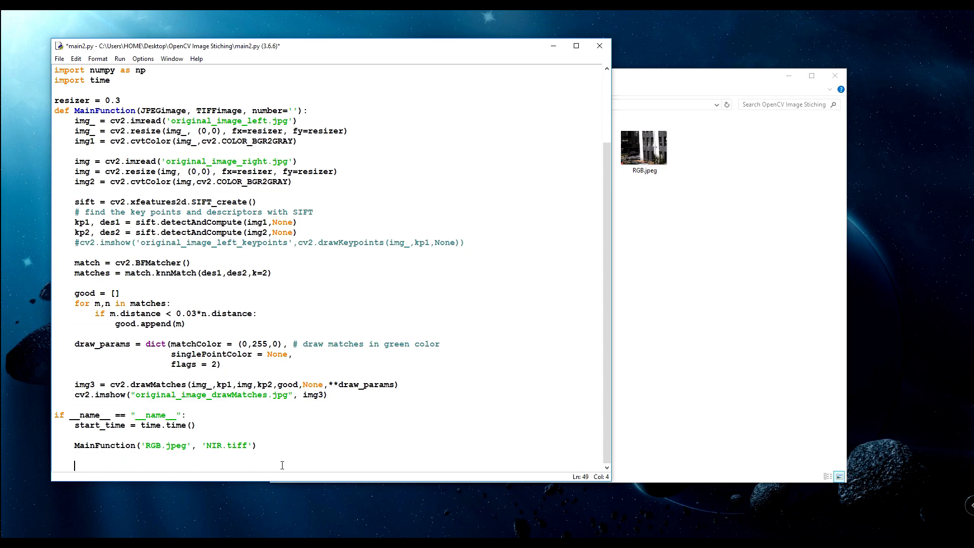
type("print()")
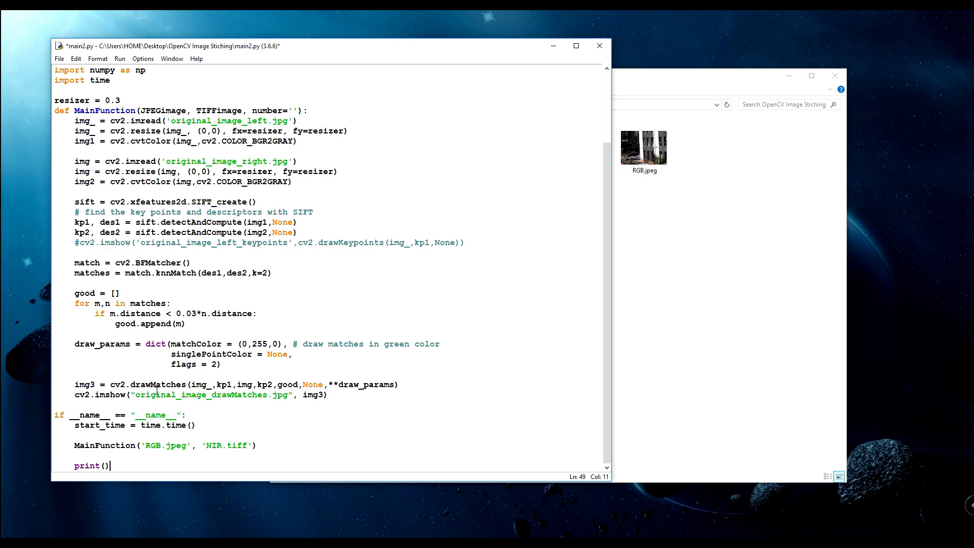
left_click(131, 463)
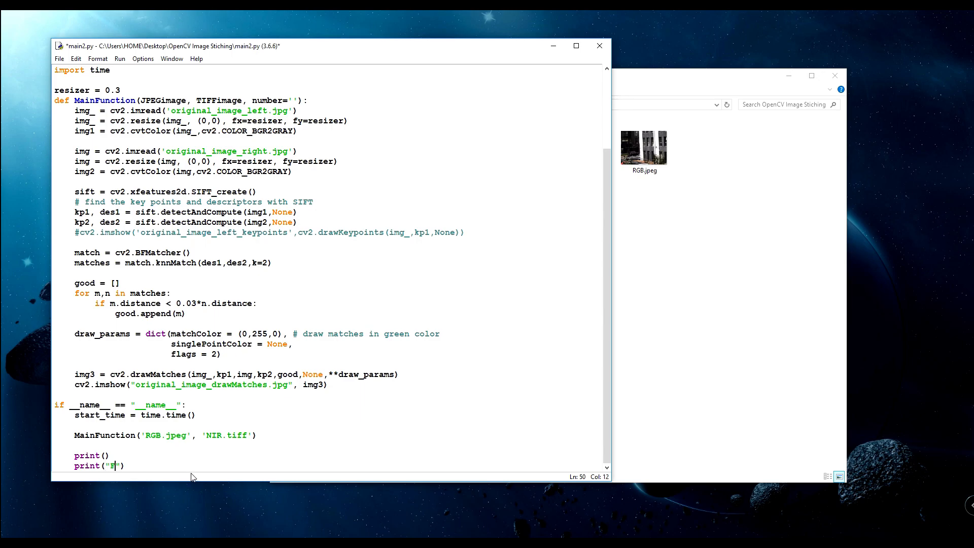
type("inished")
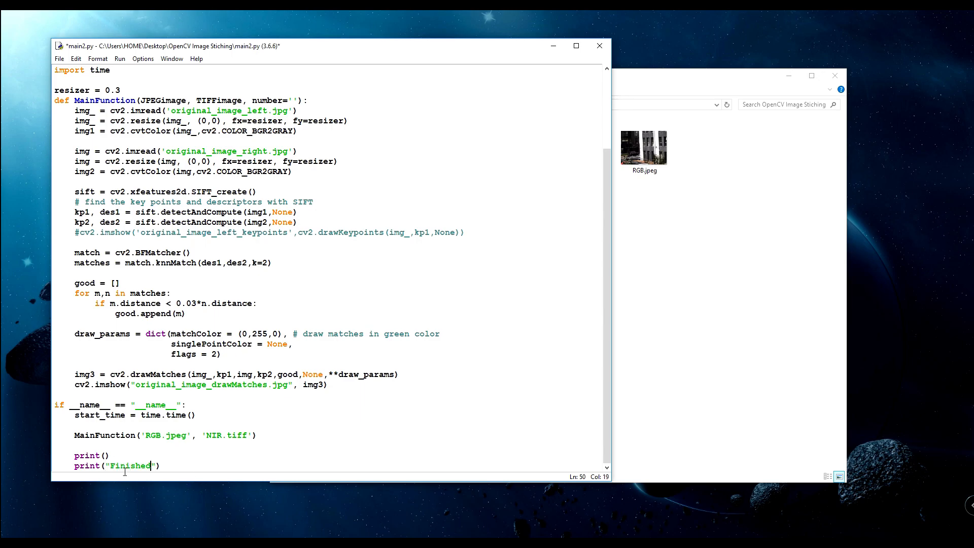
type("\"\"")
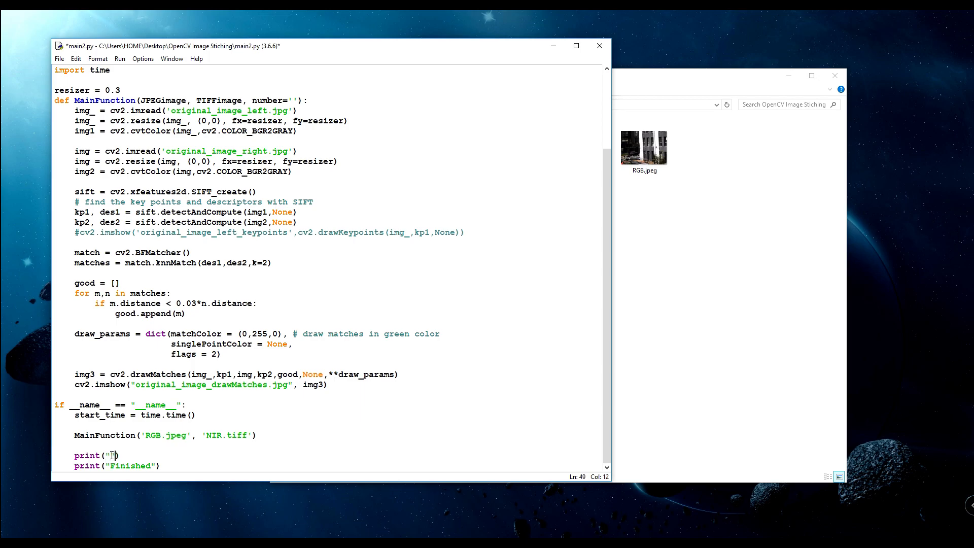
- Add print("Time took:", time.time() - start_time) before the Finished print
type("Time took")
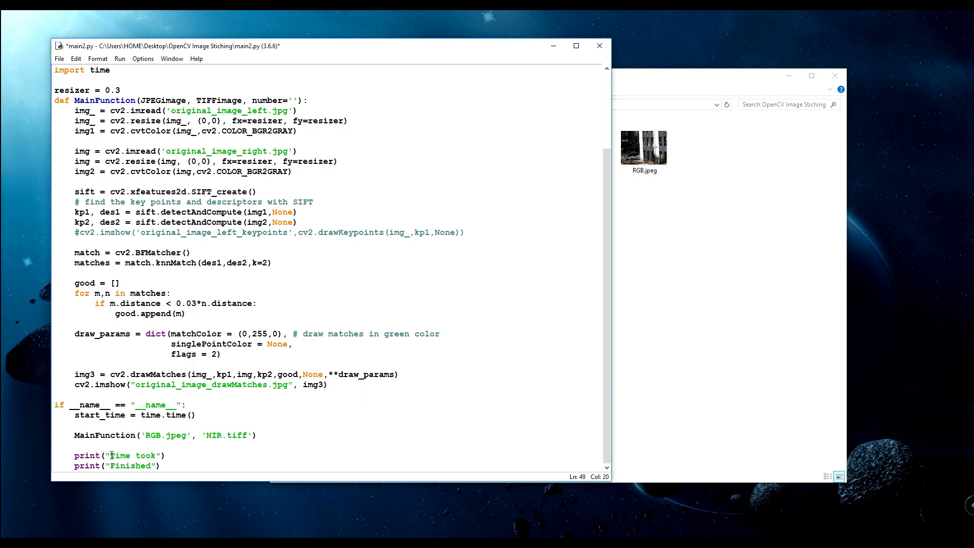
type(":")
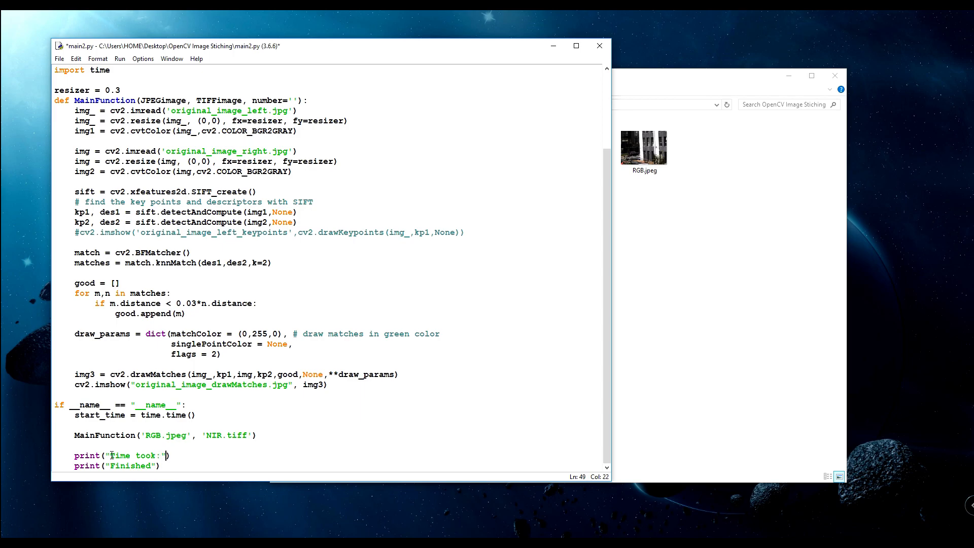
type(",")
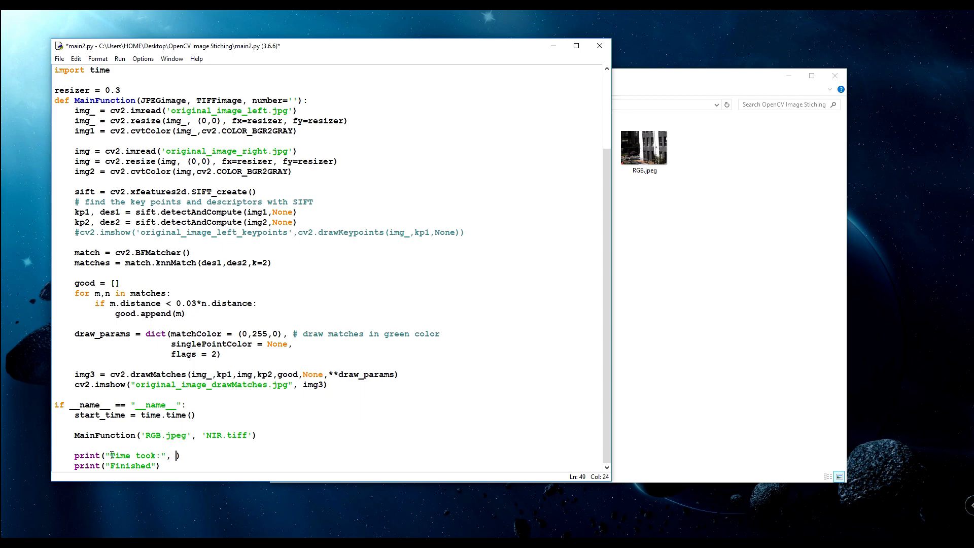
type("time.time(")
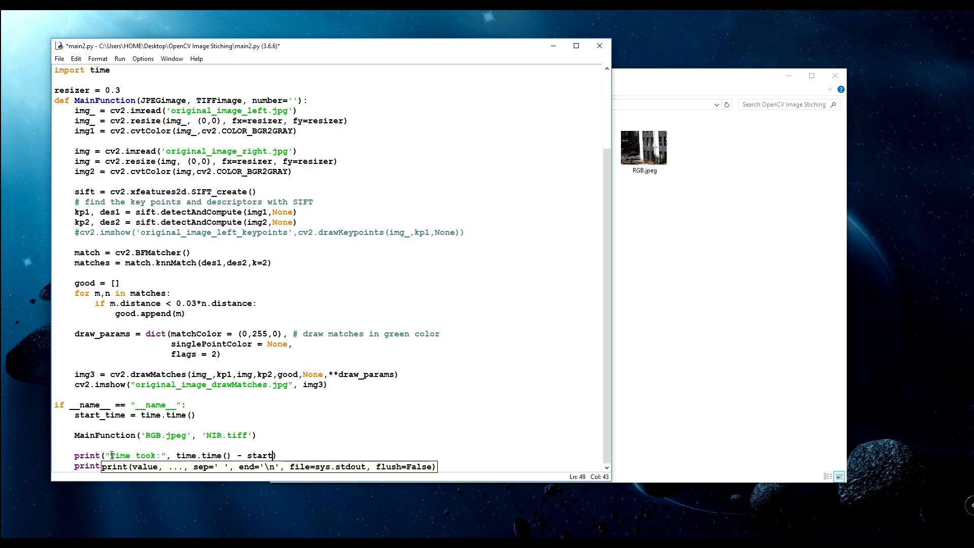
type("_time")
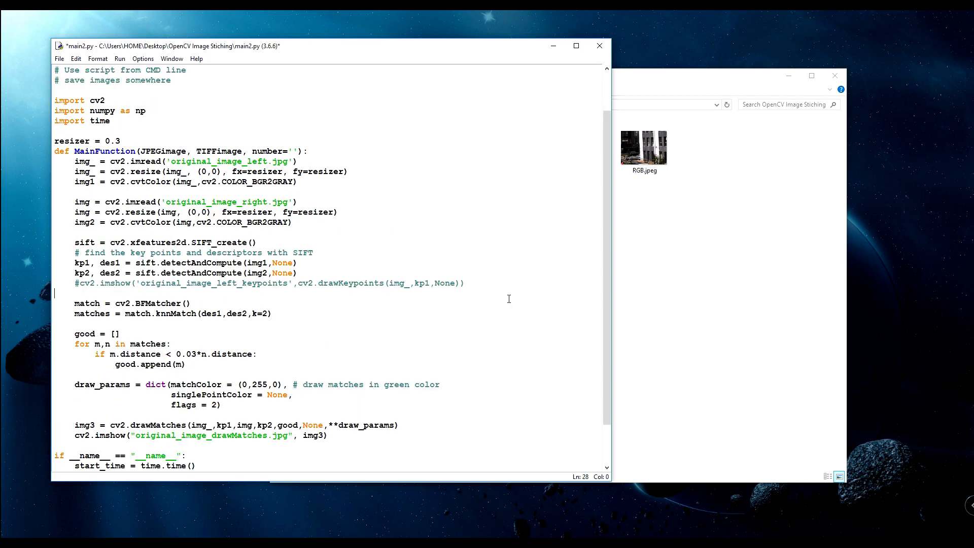
- Load JPEGimage and TIFFimage in the imread calls, set the match ratio to 0.5, and save
key("F5")
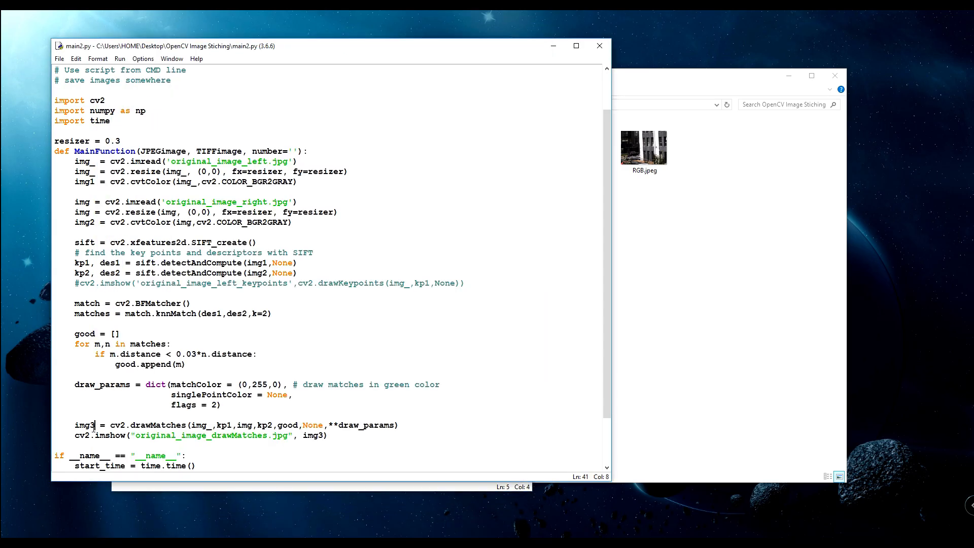
scroll("down", 3)
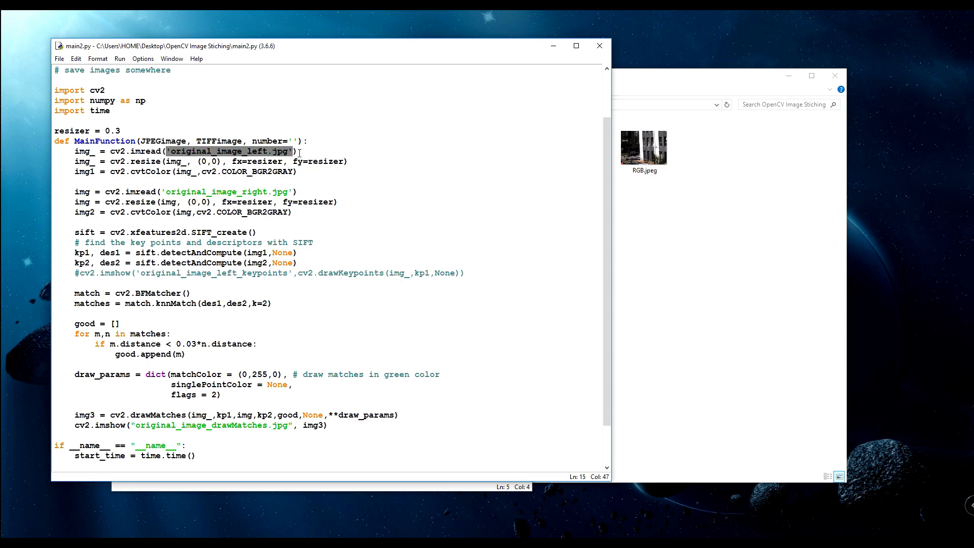
type("JPEGimage")
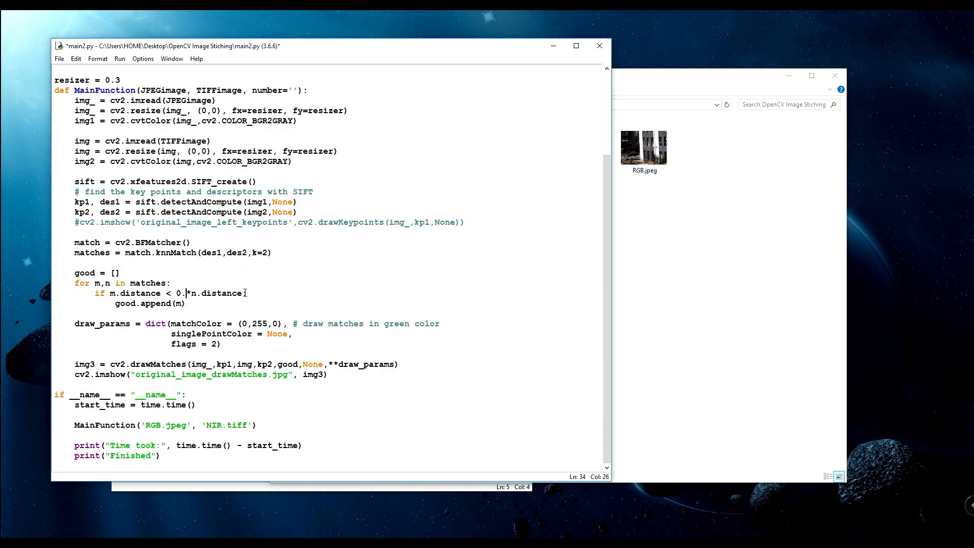
type("5")
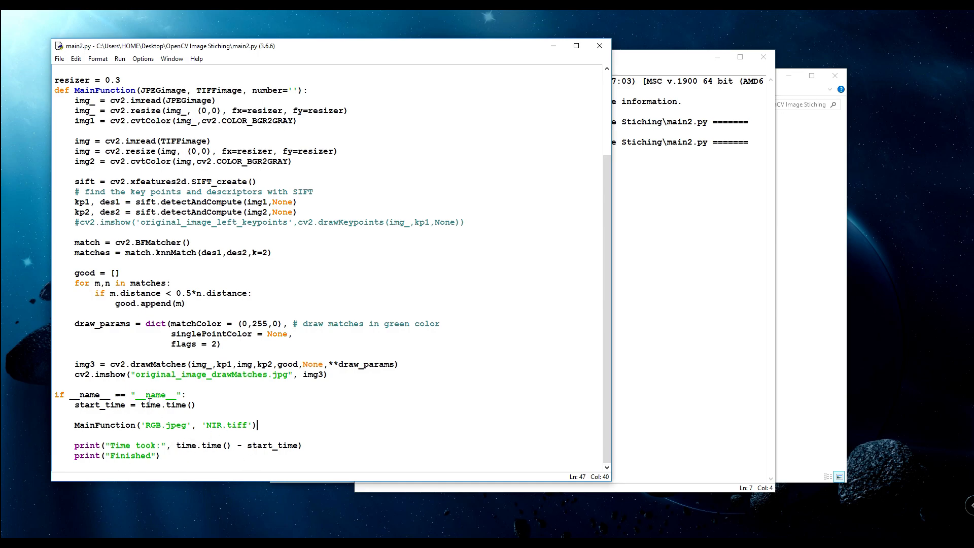
mouse_move(202, 390)
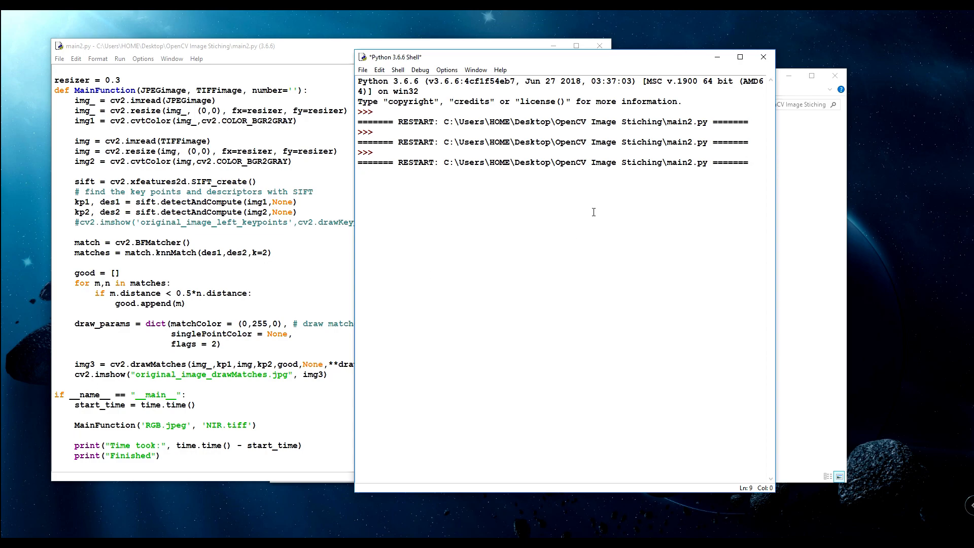
- Run main2.py with the corrected __main__ guard to show the drawMatches window
key("F5")
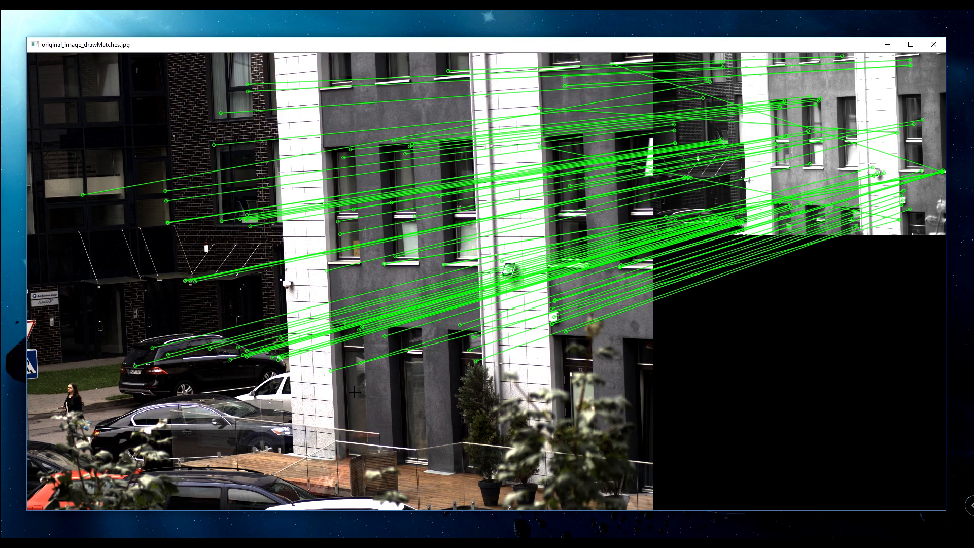
mouse_move(395, 321)
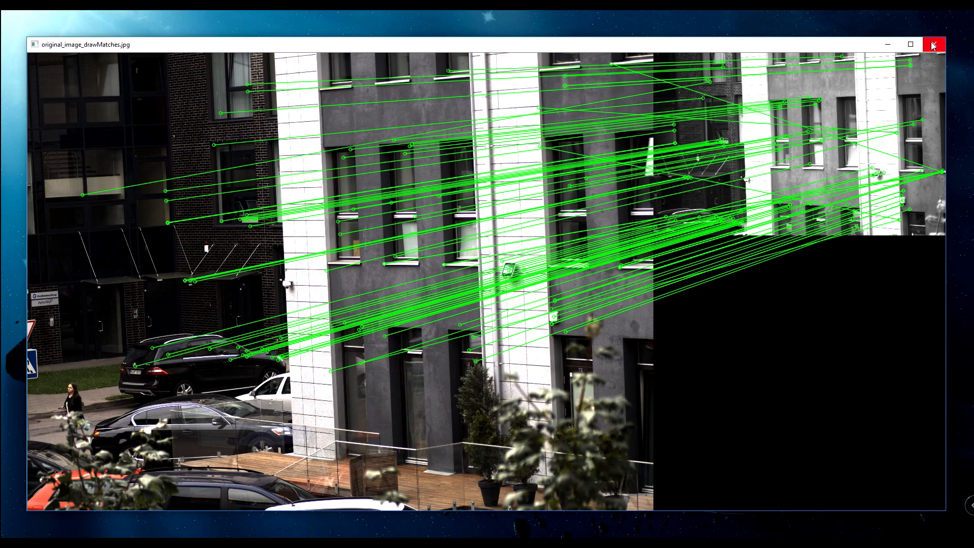
mouse_move(961, 78)
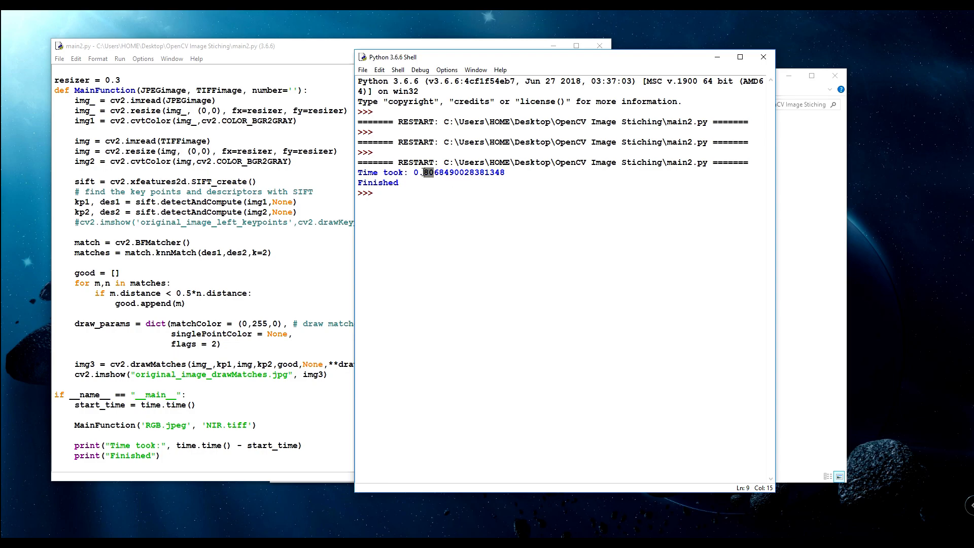
- Bring the main2.py editor forward to wrap the drawMatches and imshow lines in ''' quotes
left_click(217, 211)
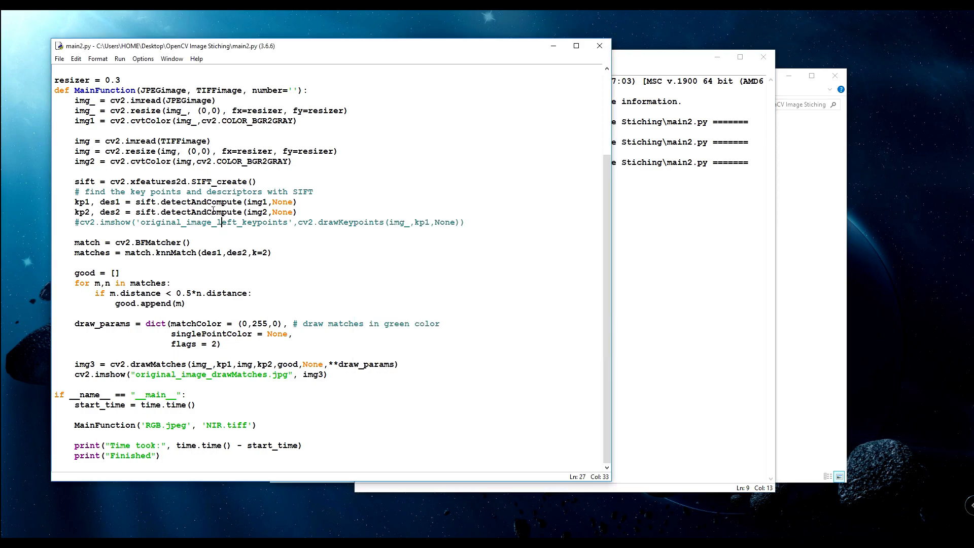
mouse_move(49, 340)
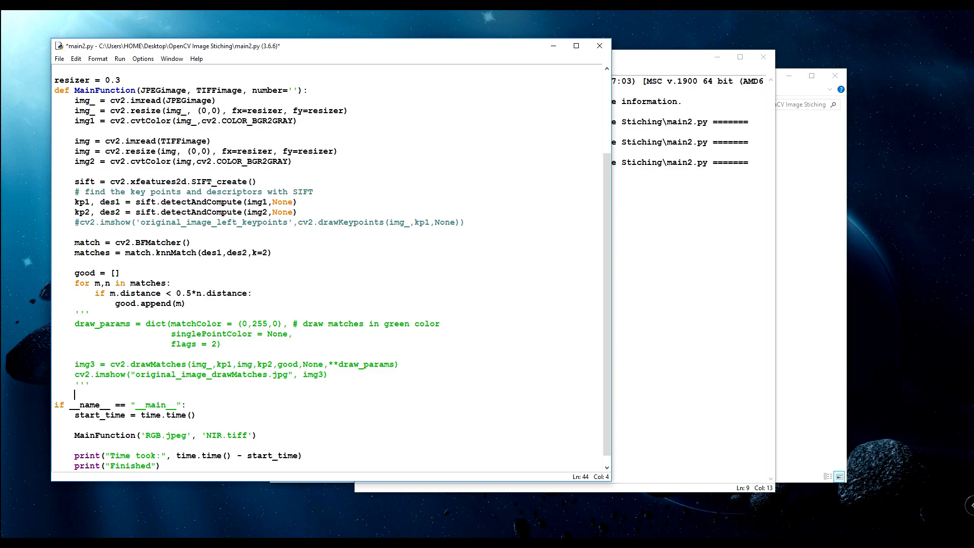
mouse_move(311, 392)
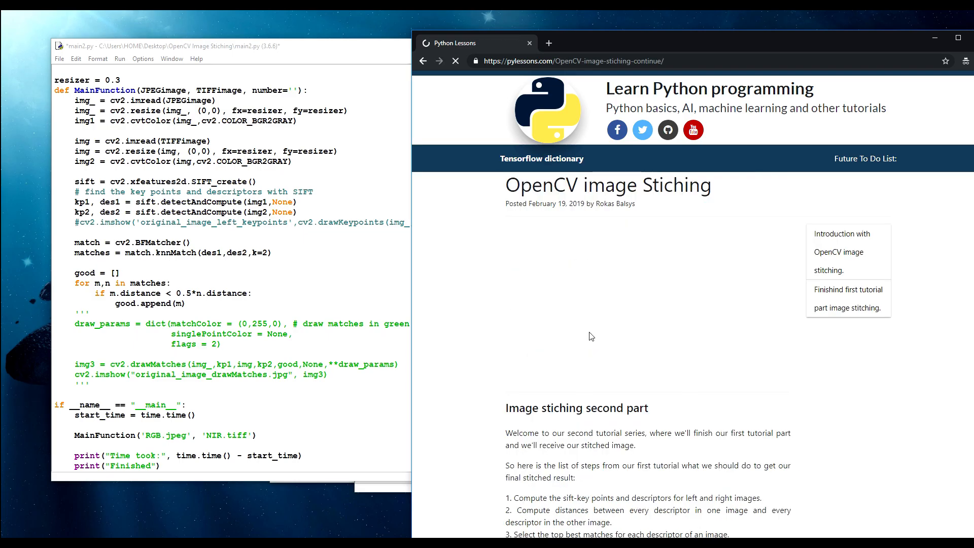
- Scroll the pylessons tutorial down to the findHomography and warpPerspective code
scroll("down", 3)
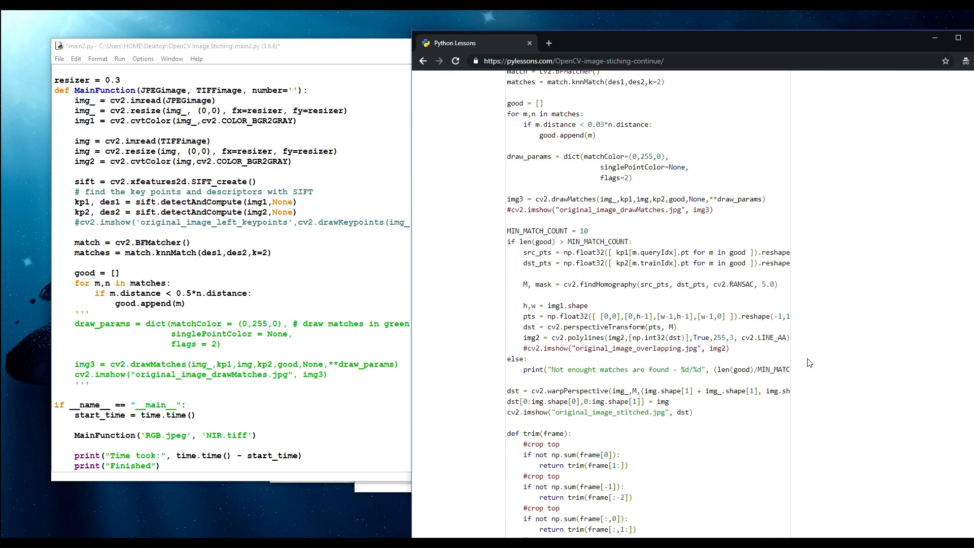
scroll("down", 3)
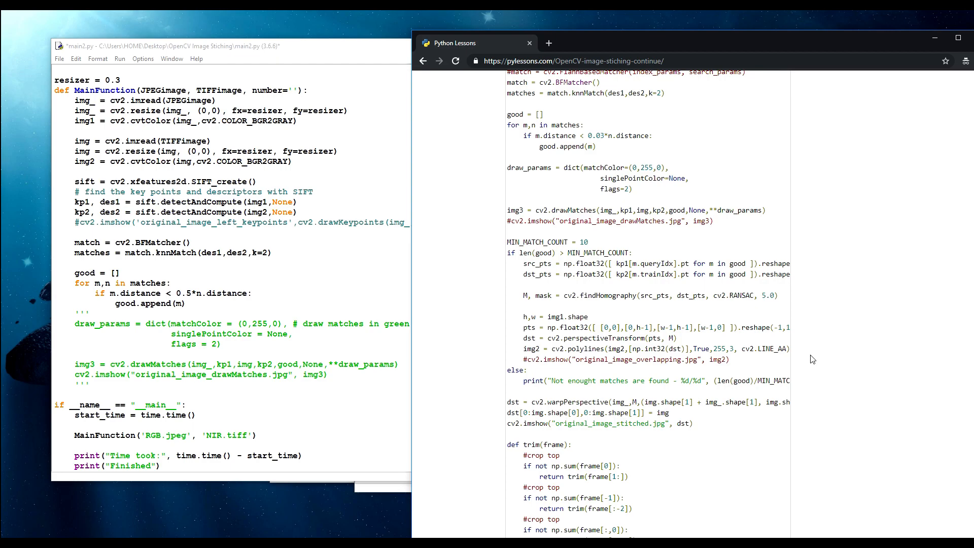
scroll("down", 3)
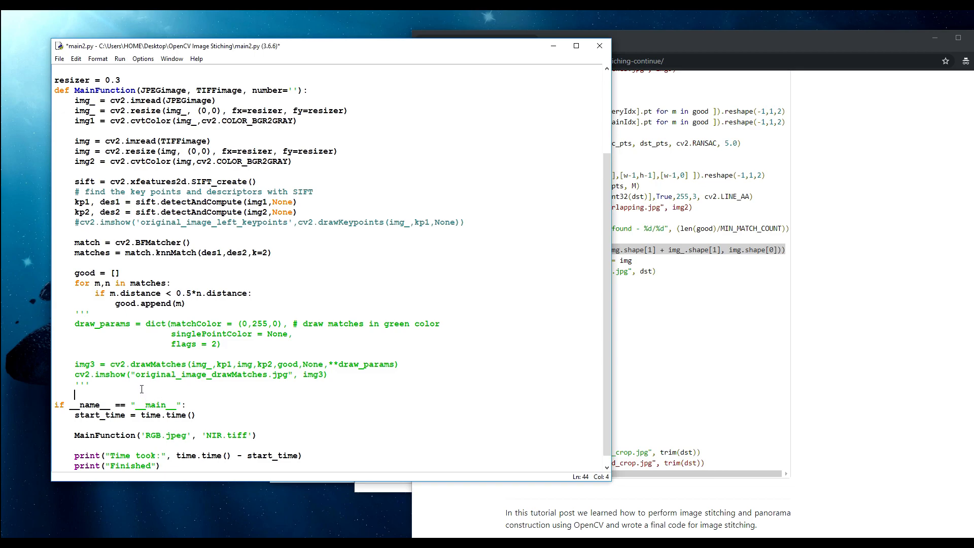
- Add warped_image = cv2.warpPerspective(img_, M, (img.shape[1] + img_.shape[1], img.shape[0]))
type("dst = cv2.warpPerspective(img_,M,(img.shape[1] + img_.shape[1], img.shape[0]))")
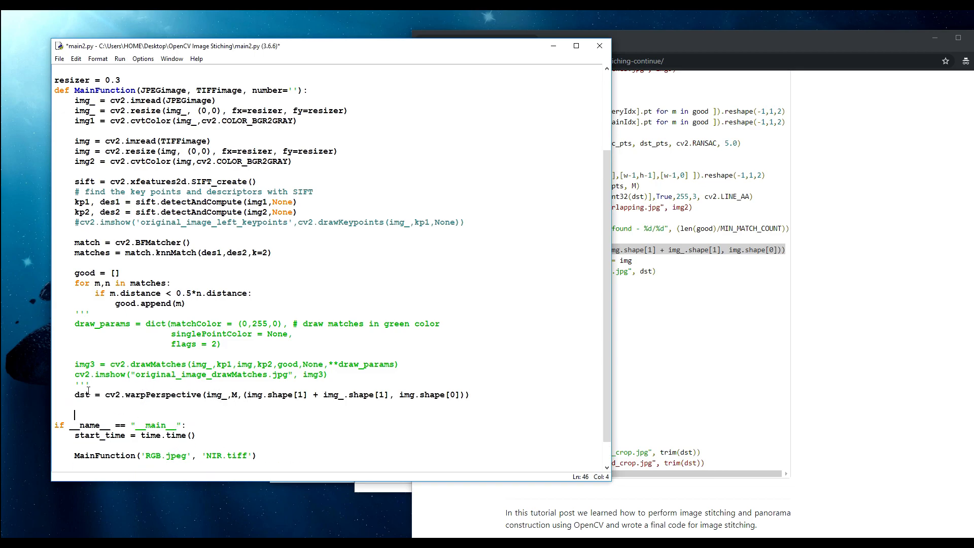
double_click(82, 394)
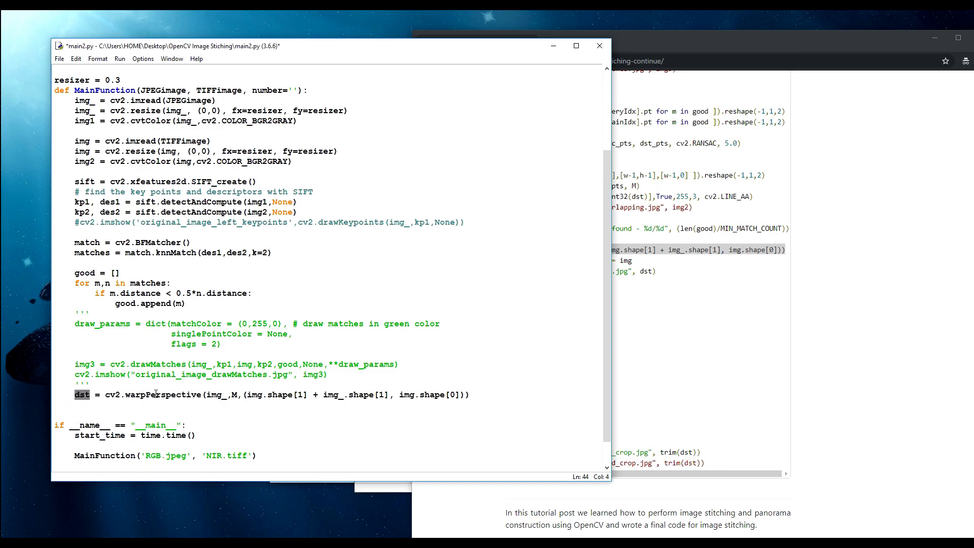
type("warped_image")
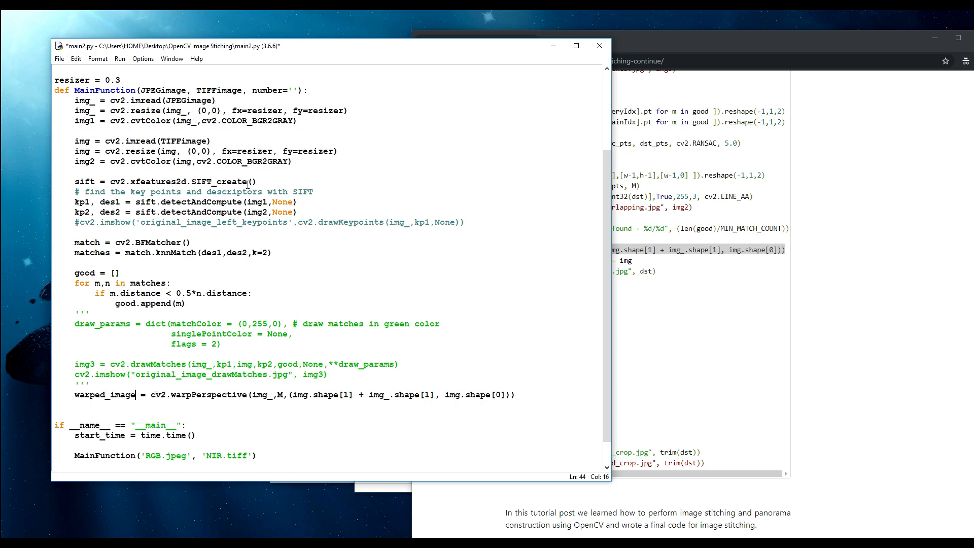
mouse_move(356, 410)
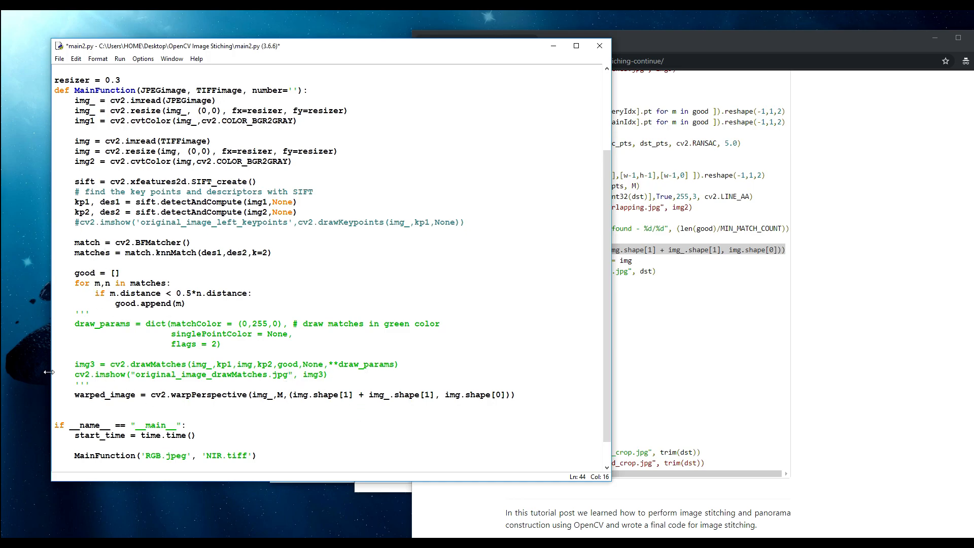
mouse_move(181, 361)
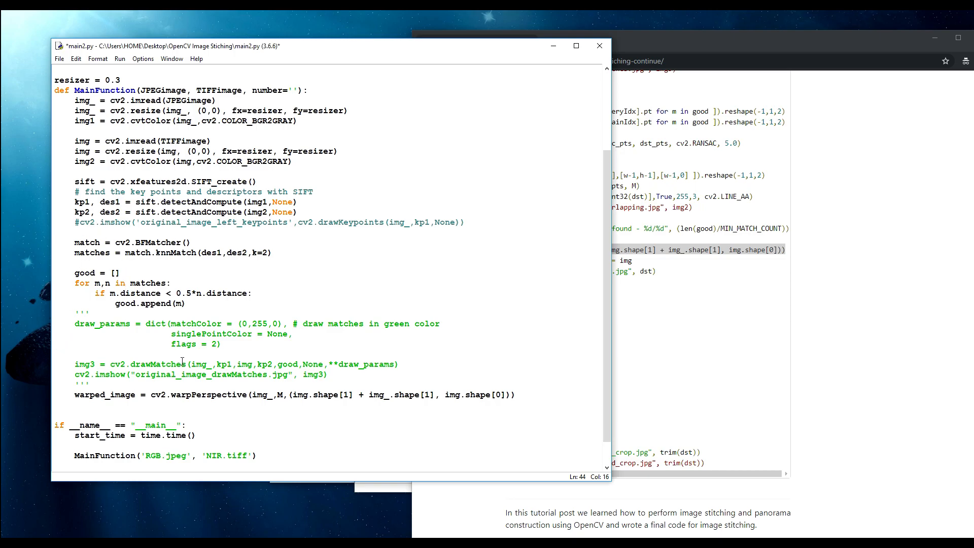
left_click(134, 395)
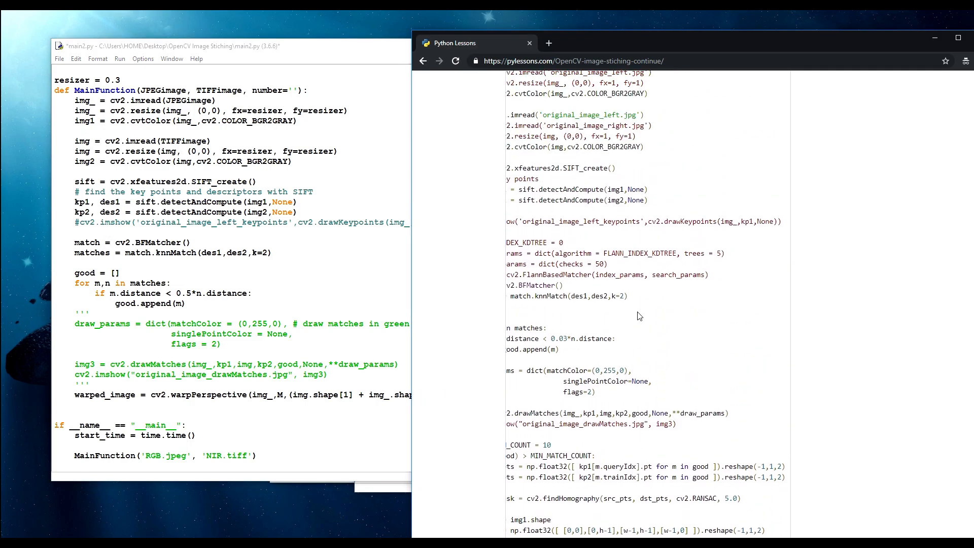
- Select the tutorial's MIN_MATCH_COUNT if-block through cv2.findHomography for copying into main2.py
scroll("down", 3)
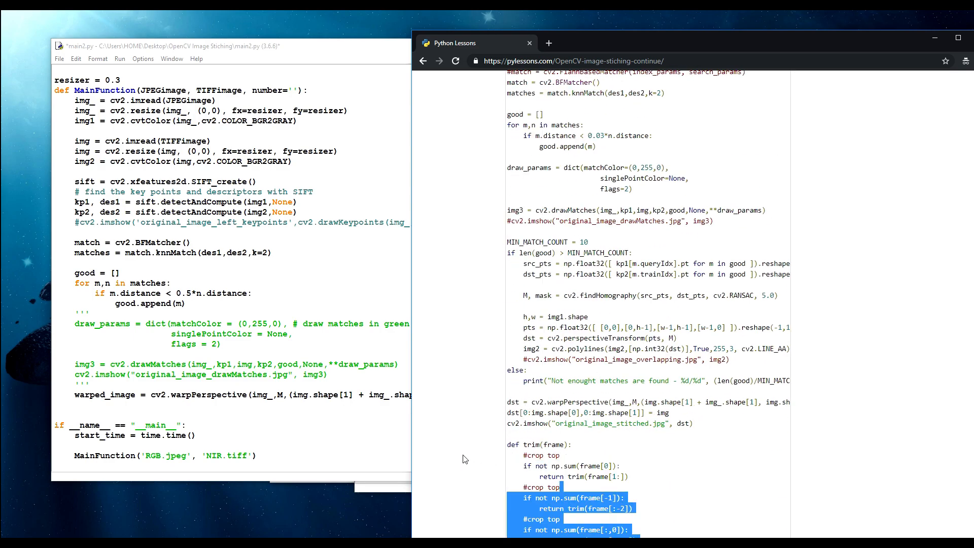
scroll("down", 3)
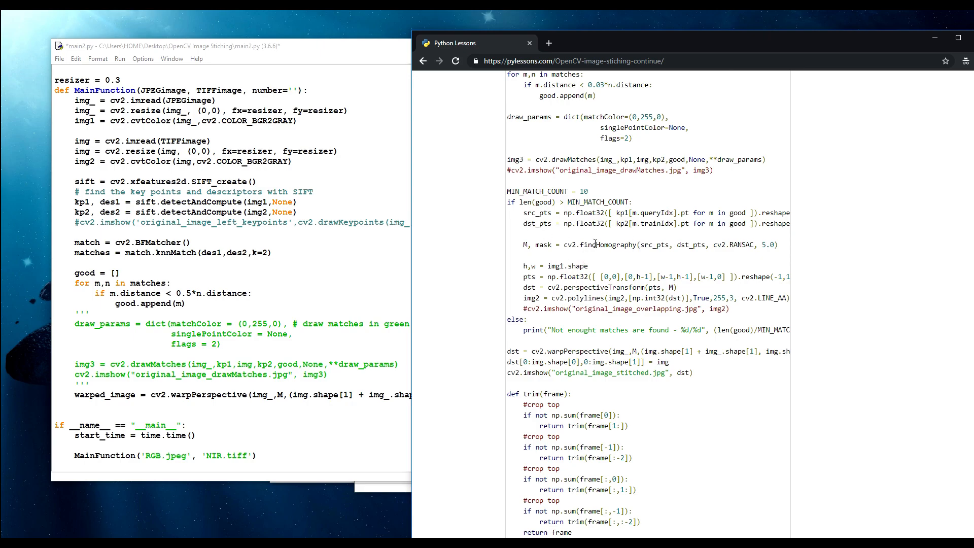
left_click_drag(506, 202, 779, 244)
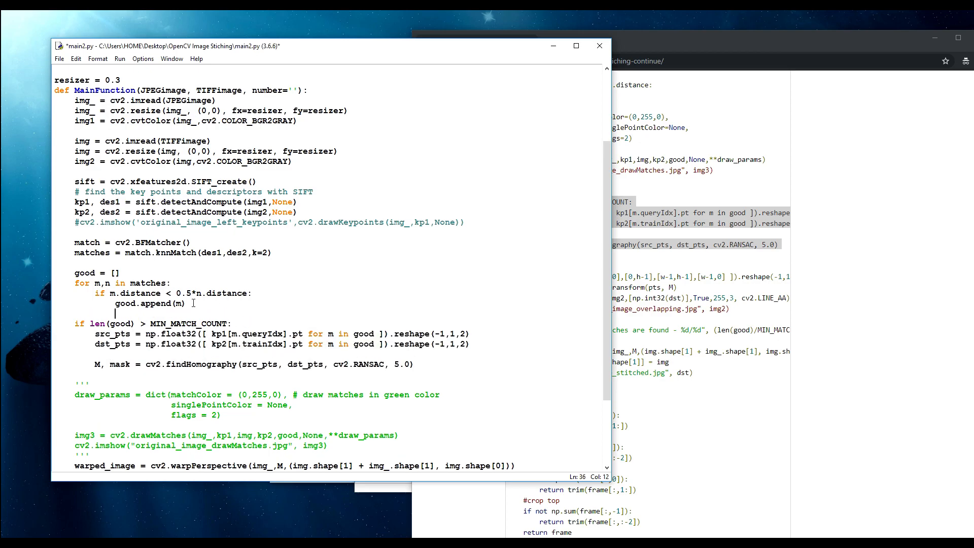
- Replace MIN_MATCH_COUNT with a literal 10 in the len(good) check
double_click(189, 322)
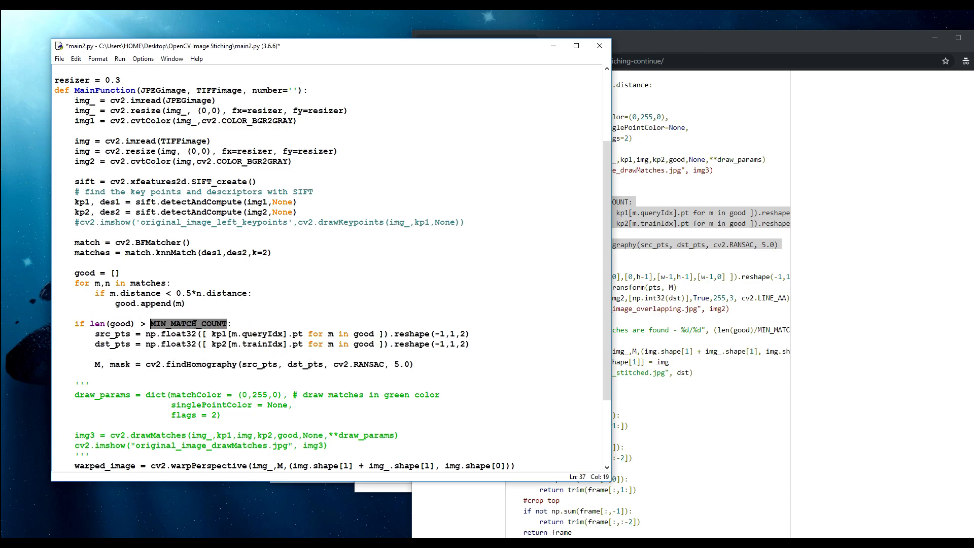
type("10")
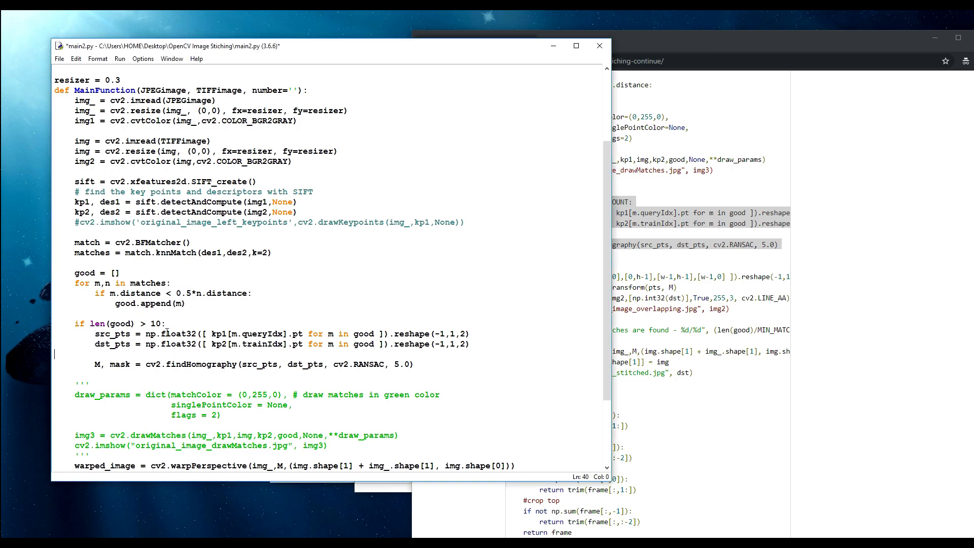
scroll("down", 3)
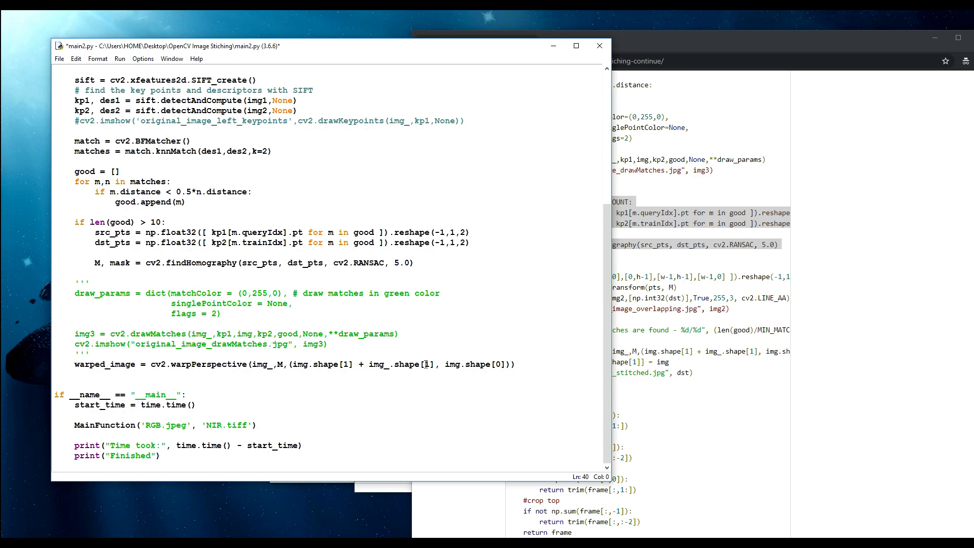
- Remove ' + img_.shape[1]' from the warpPerspective size and add print("Finished") below it
left_click_drag(436, 364, 355, 364)
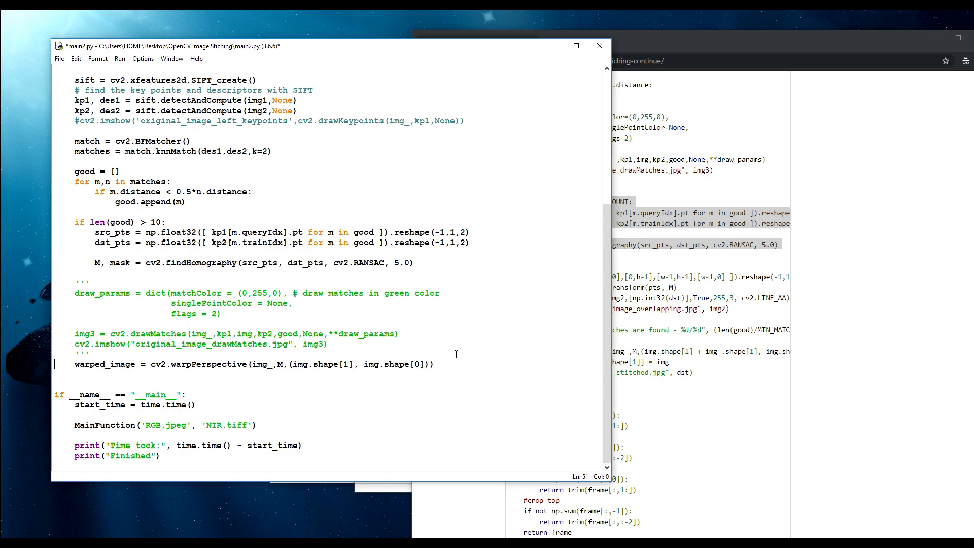
left_click(435, 365)
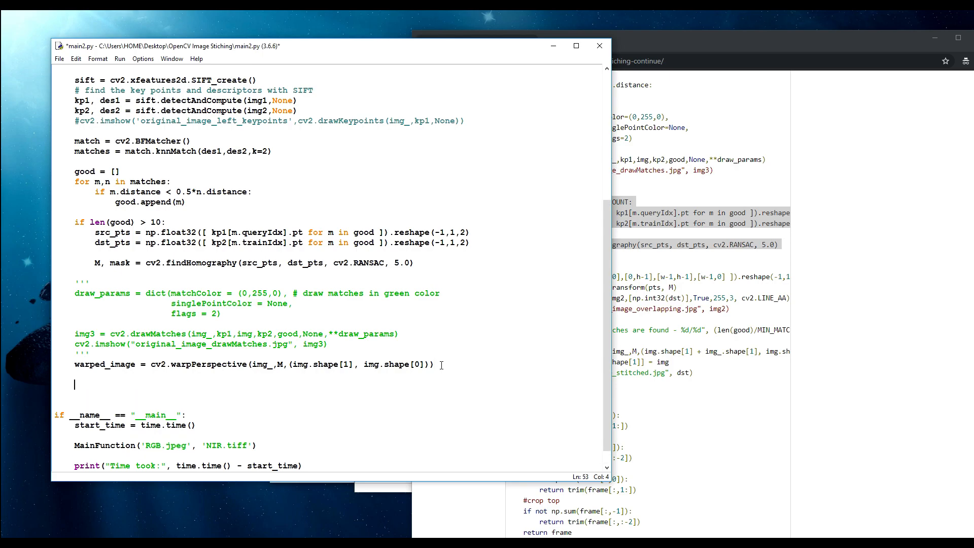
type("print(\"Finished\")")
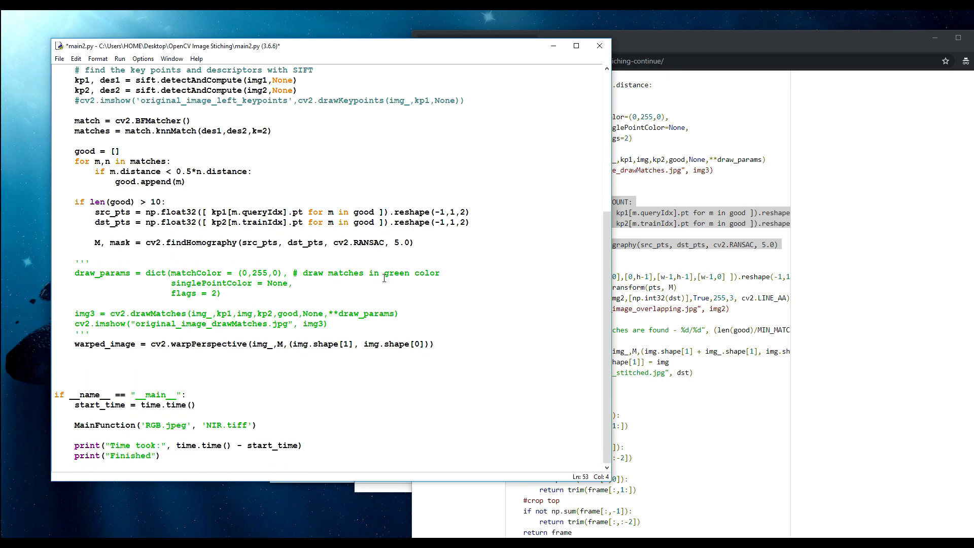
left_click(123, 340)
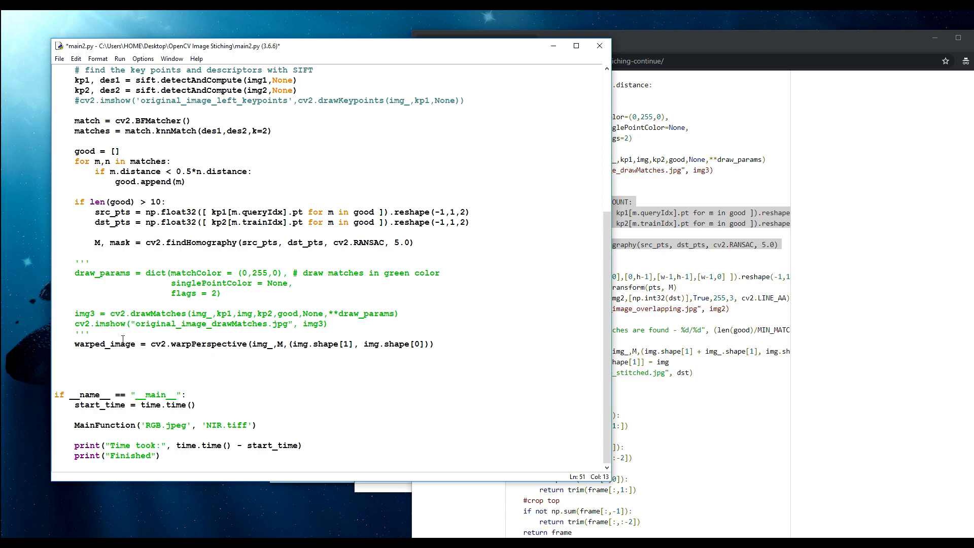
mouse_move(119, 344)
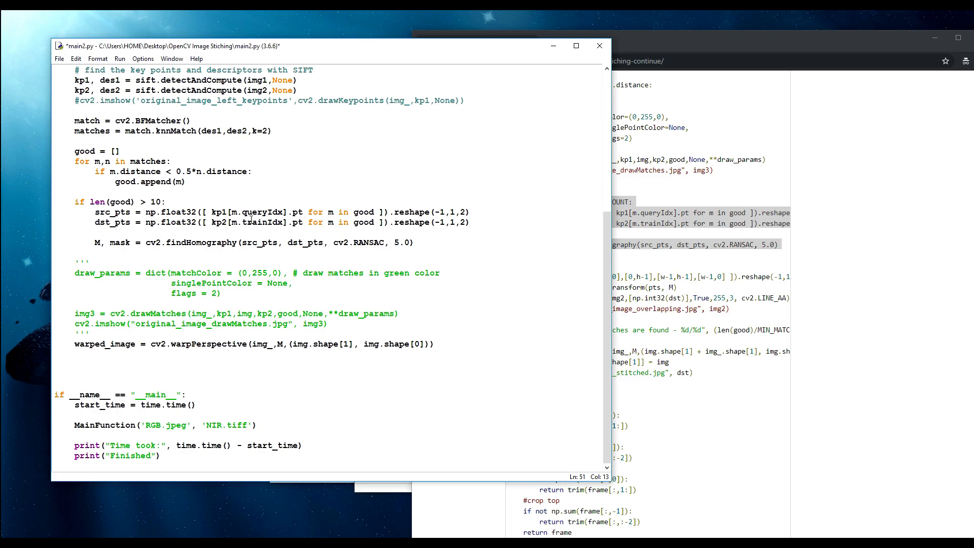
- Write RGBA_image = cv2.cvtColor(warped_image, cv2.COLOR_RGB2RGBA)
type("RGB")
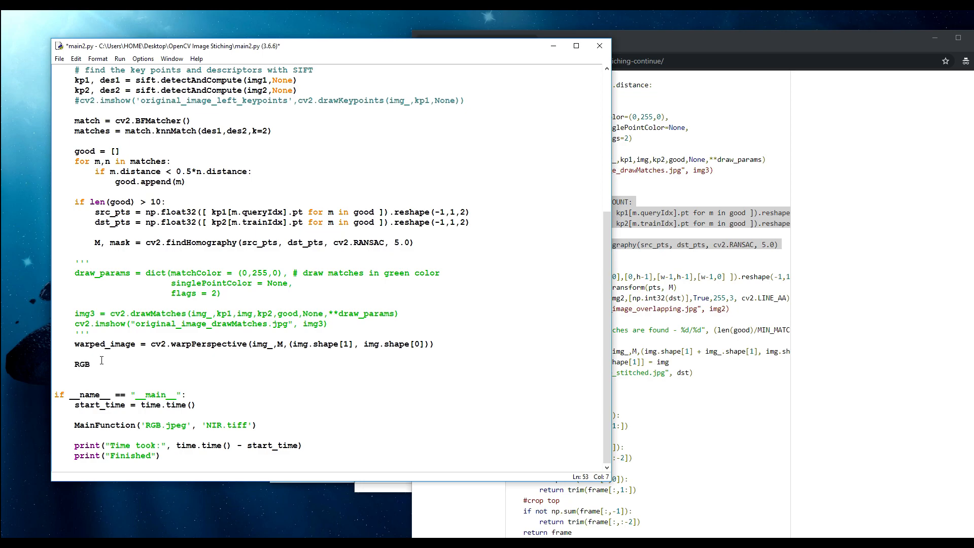
type("A")
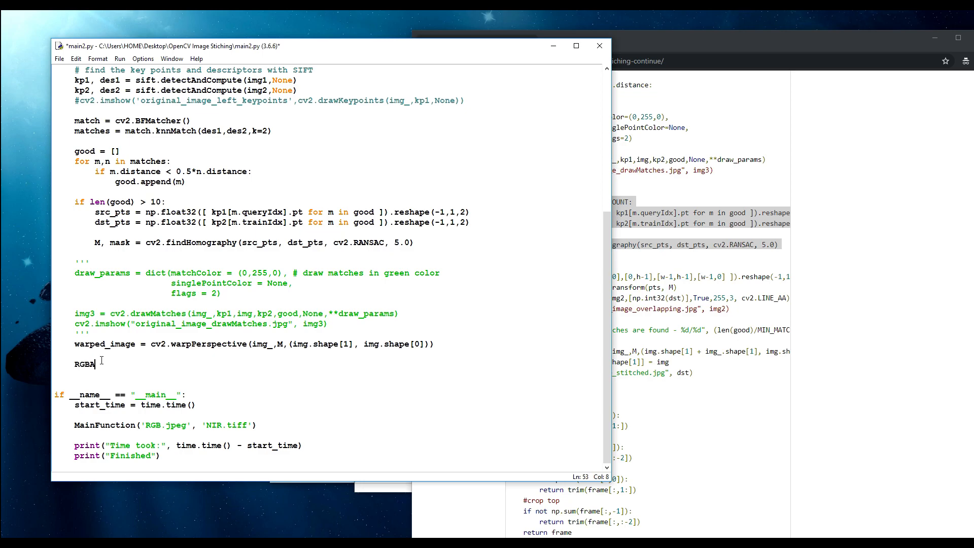
type("_image =")
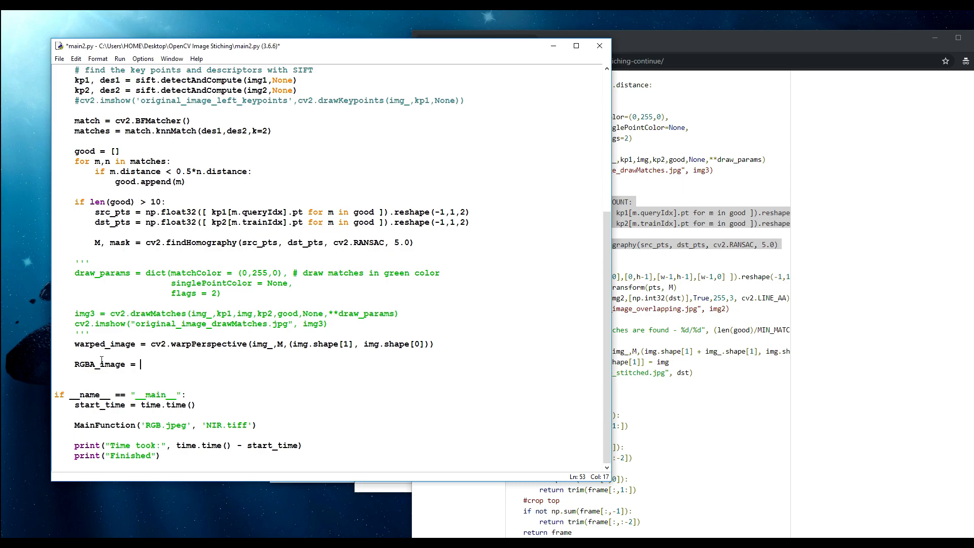
type("cv2.c")
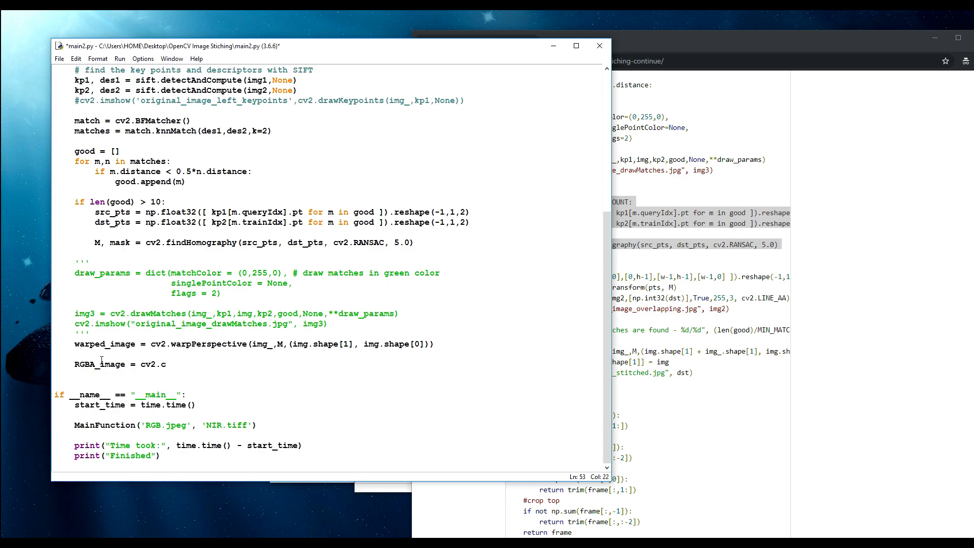
type("vt")
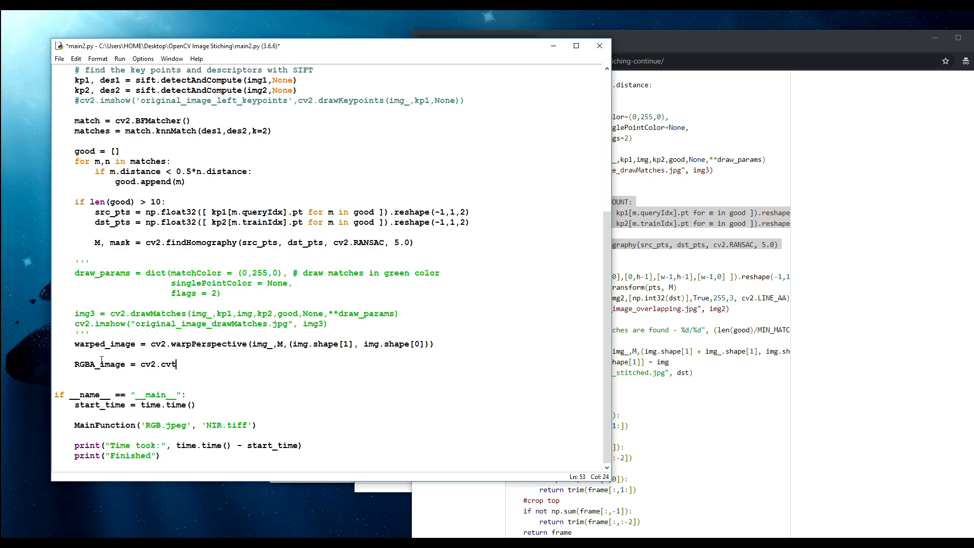
type("Color()")
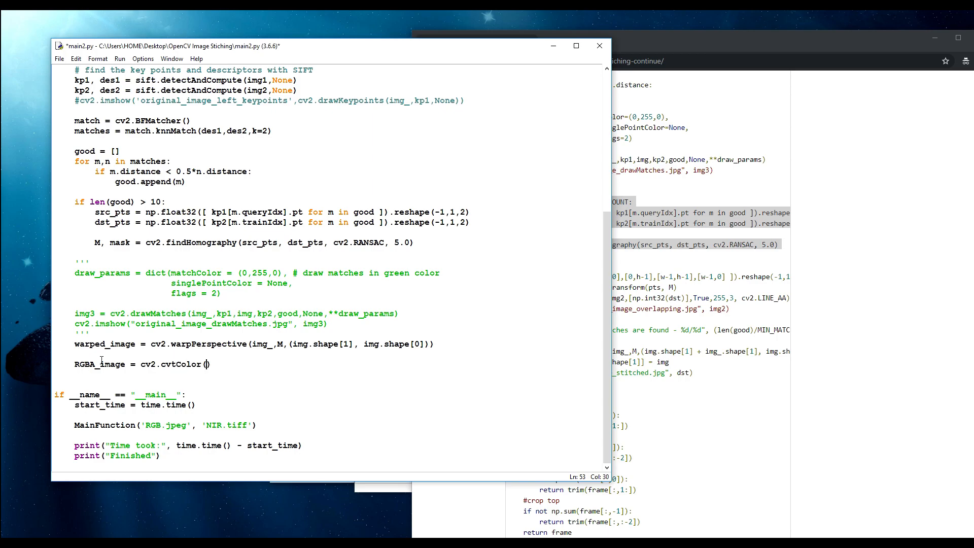
type("warped_image")
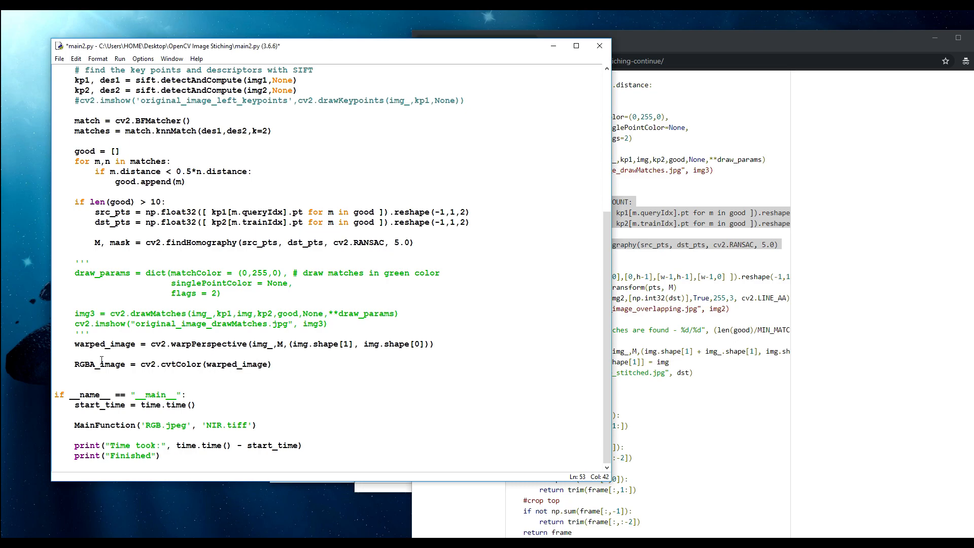
type(", cv2.")
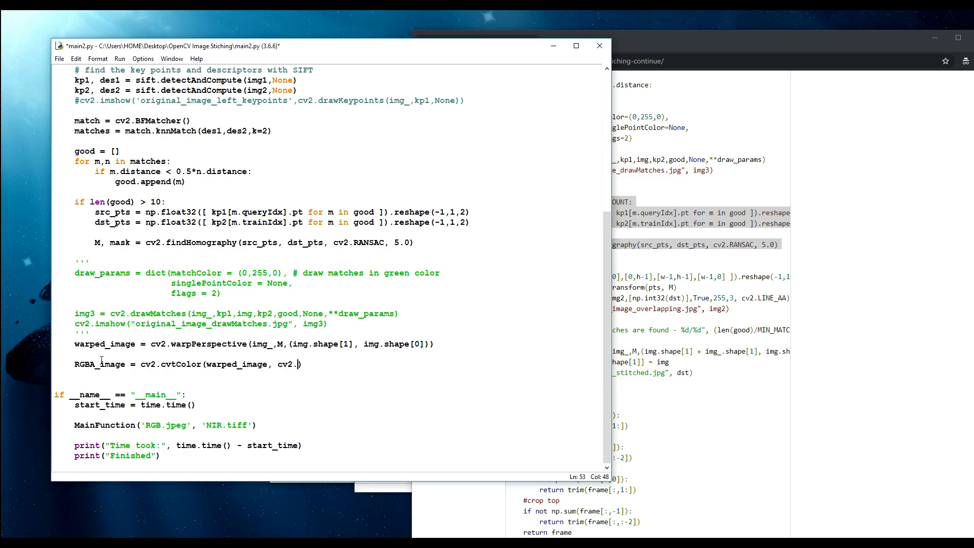
type("COLOR_RGB")
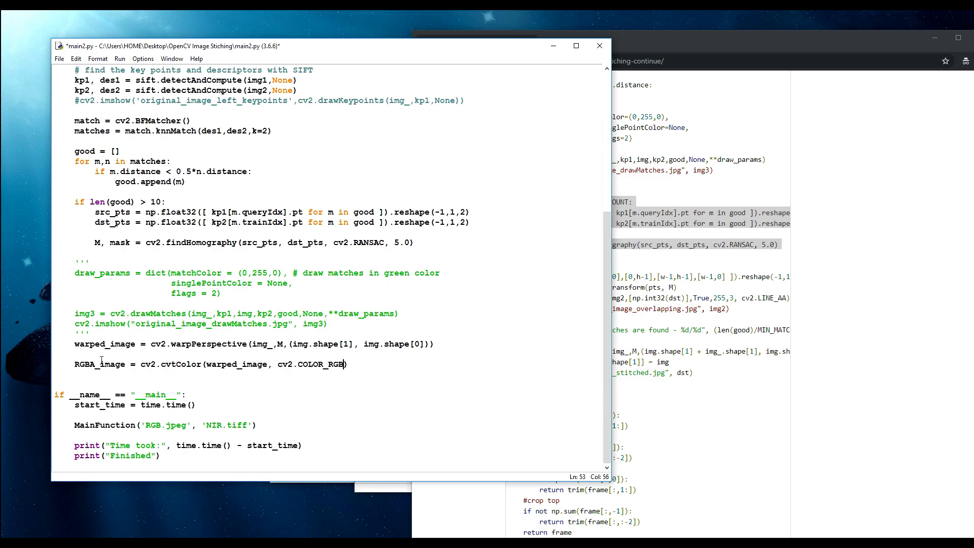
type("2RGBA")
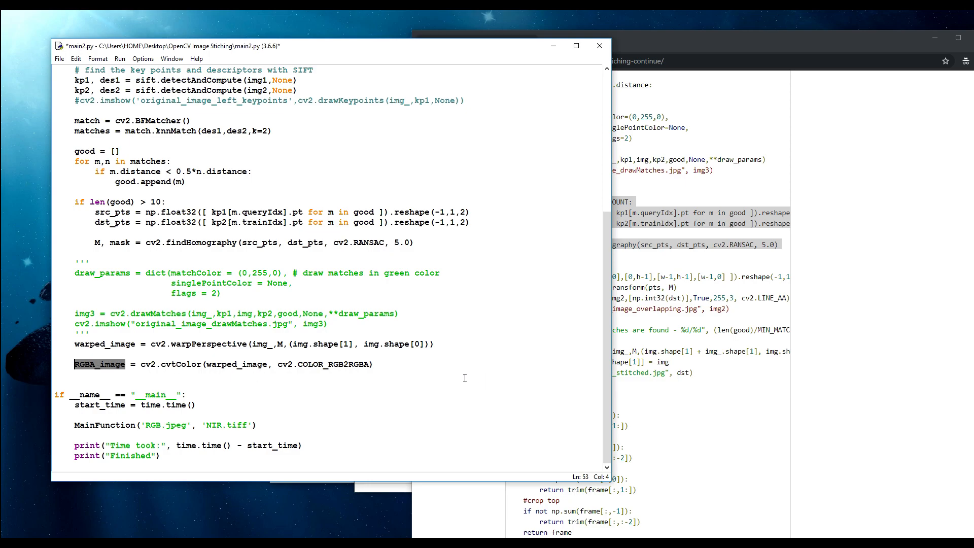
- Write RGBA_image[:,:,3] = img2 to use img2 as the alpha channel
type("RGBA_image")
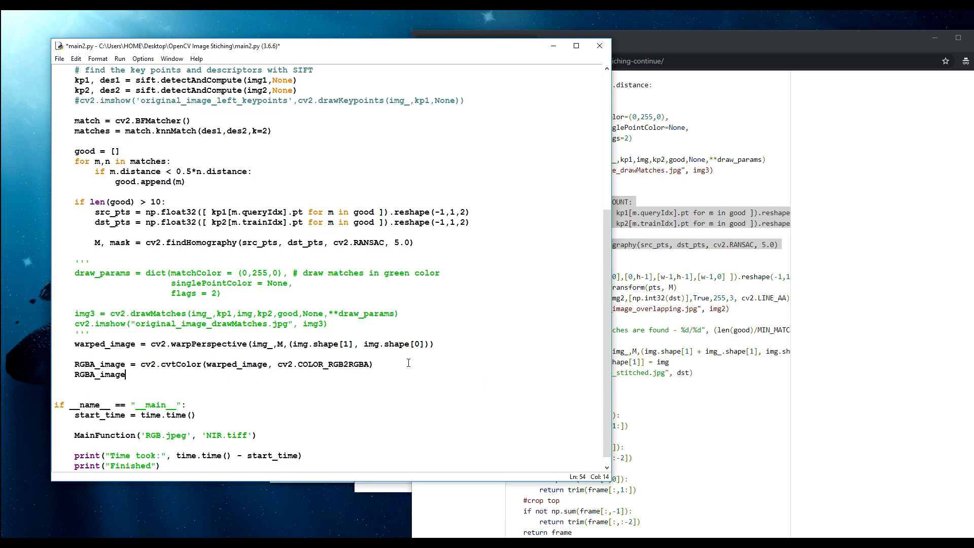
type("9")
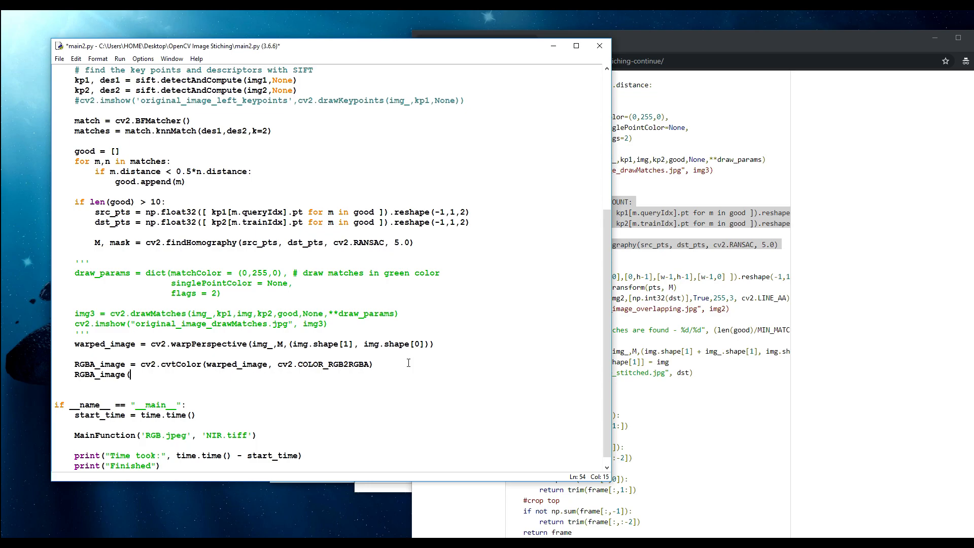
type("]")
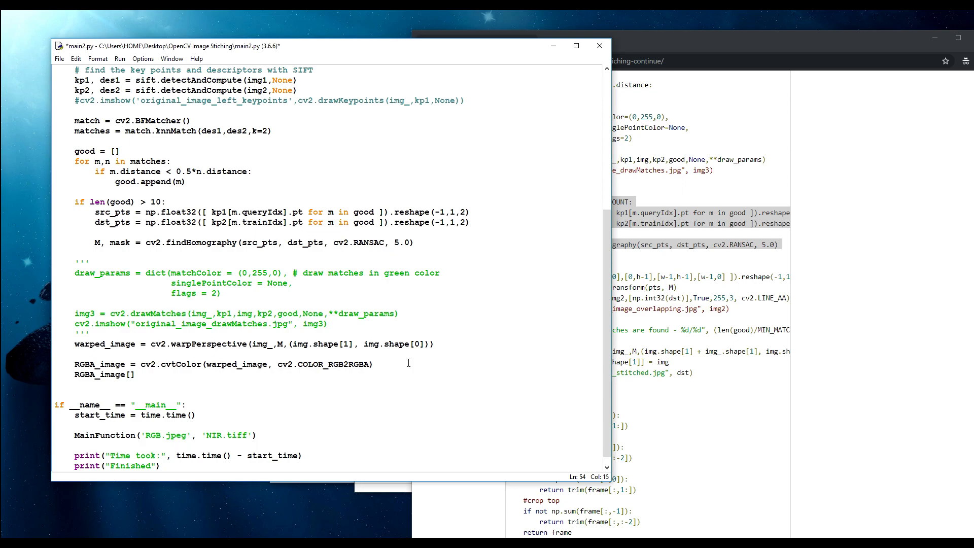
type(":")
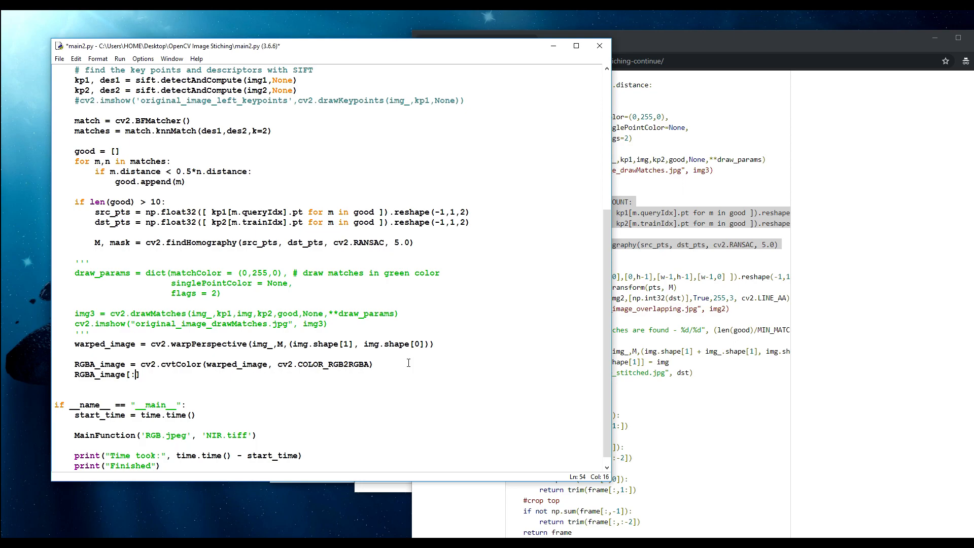
type(":,")
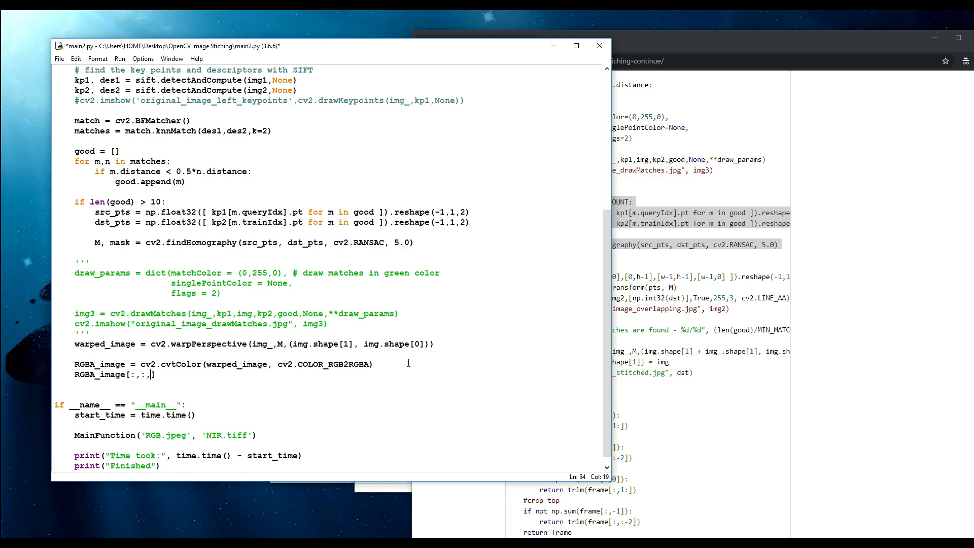
type("3")
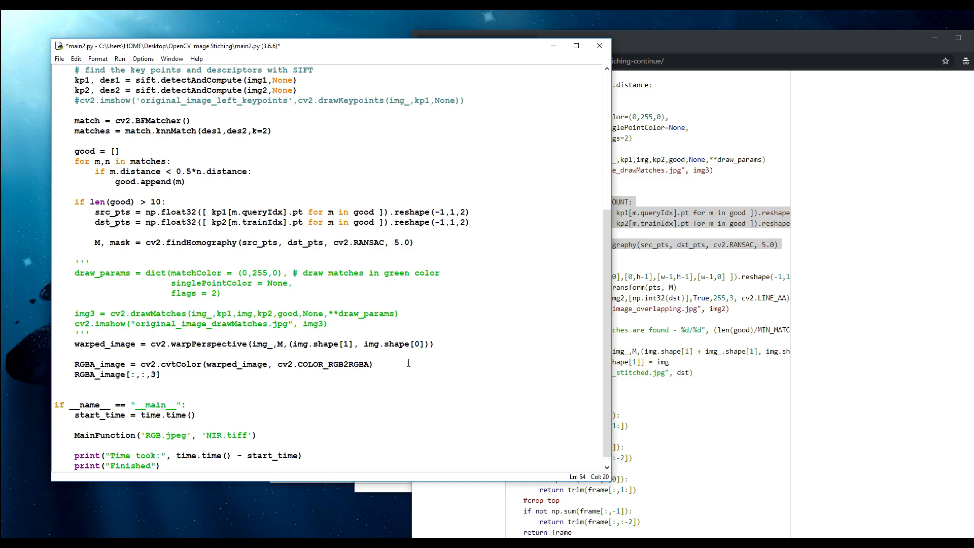
left_click(169, 374)
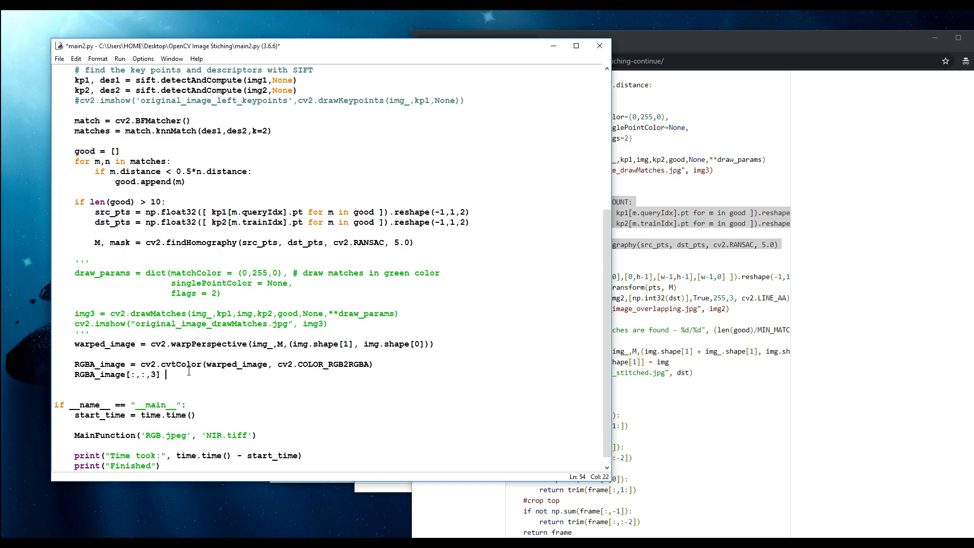
type("= im")
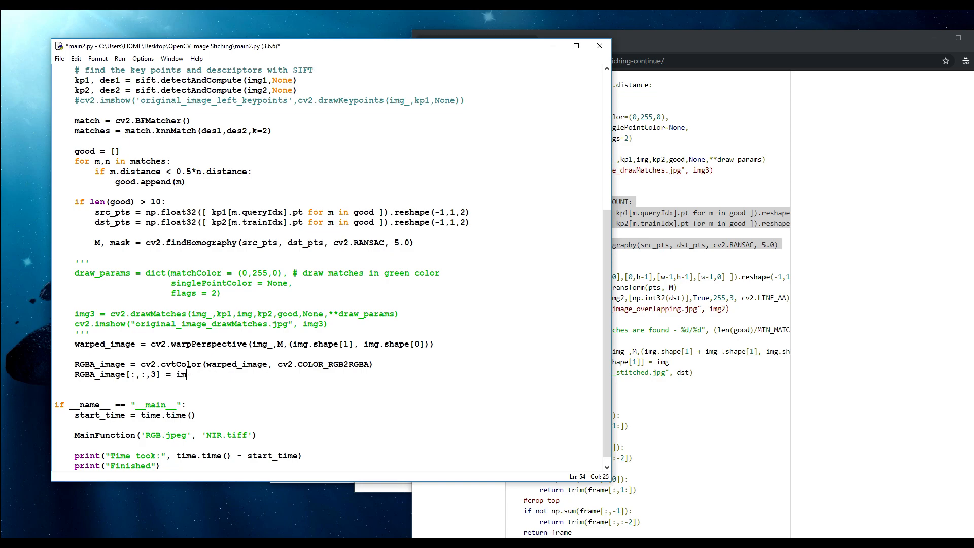
type("g2")
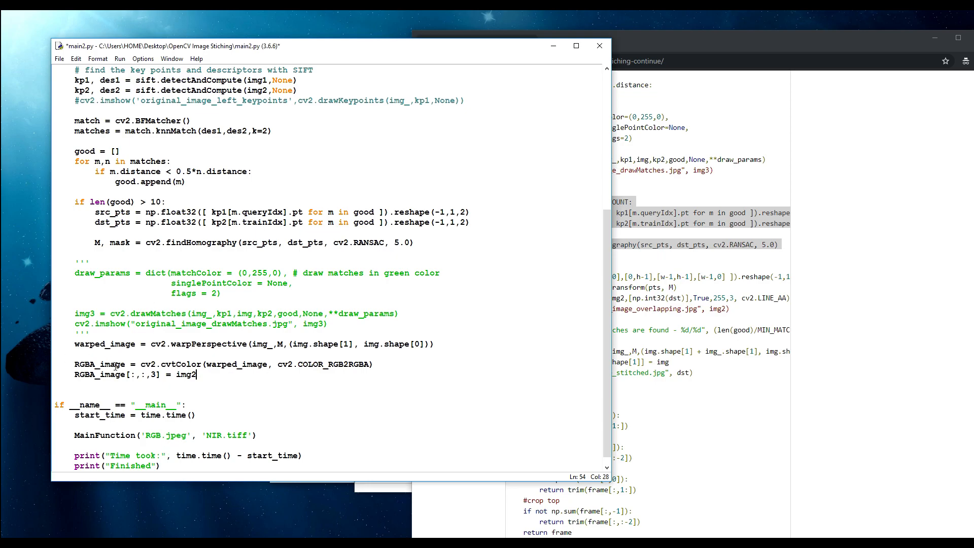
double_click(114, 374)
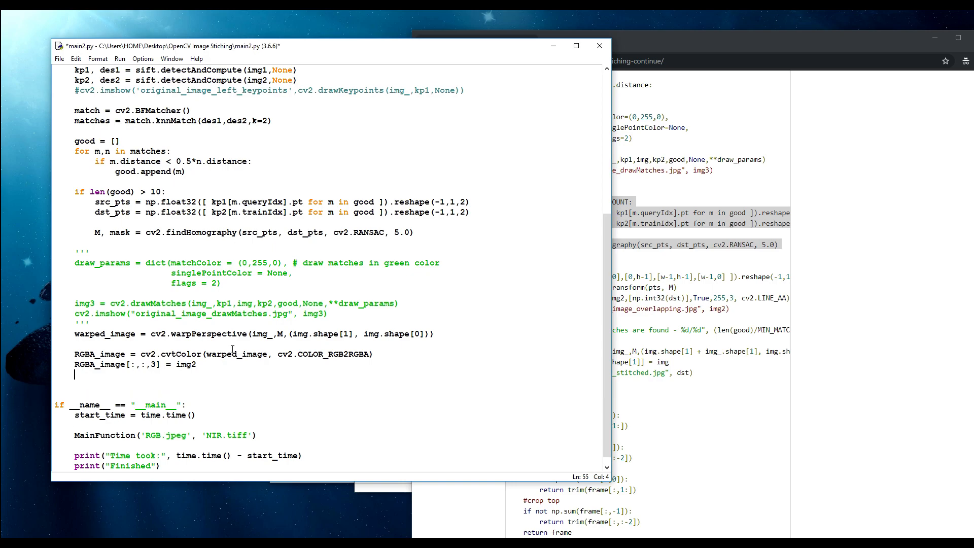
- Write cv2.imwrite("_"+str(number)+".png", RGBA_image)
type("cv2.i")
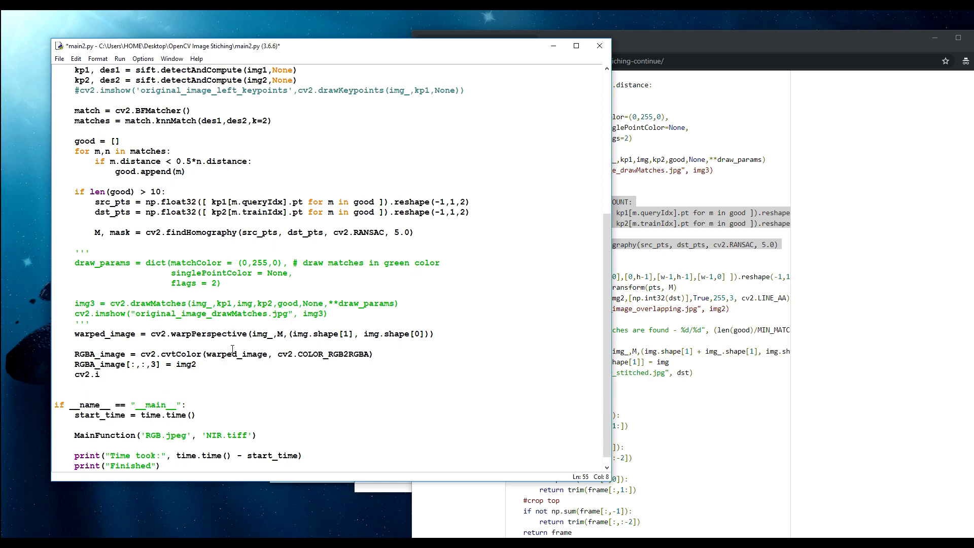
type("mwrite")
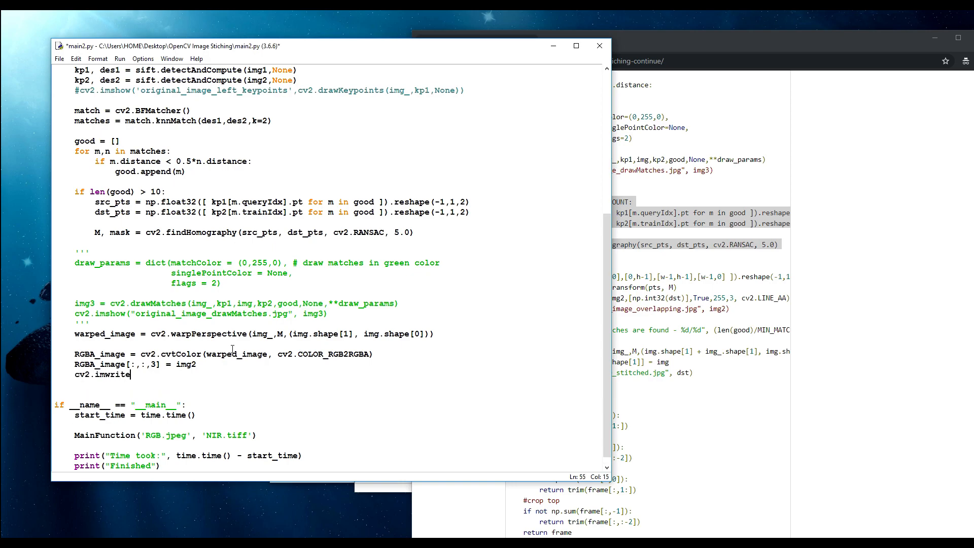
type("(")
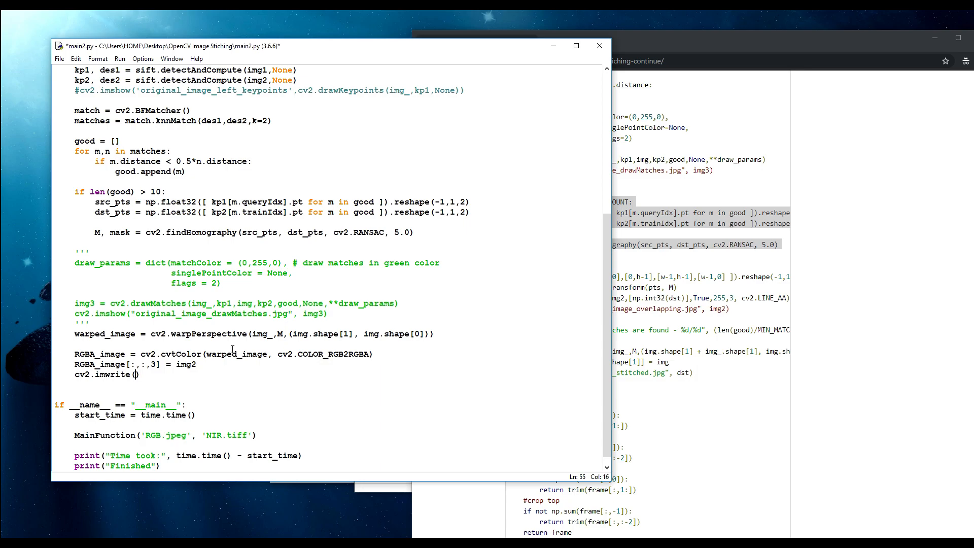
type("\"\"")
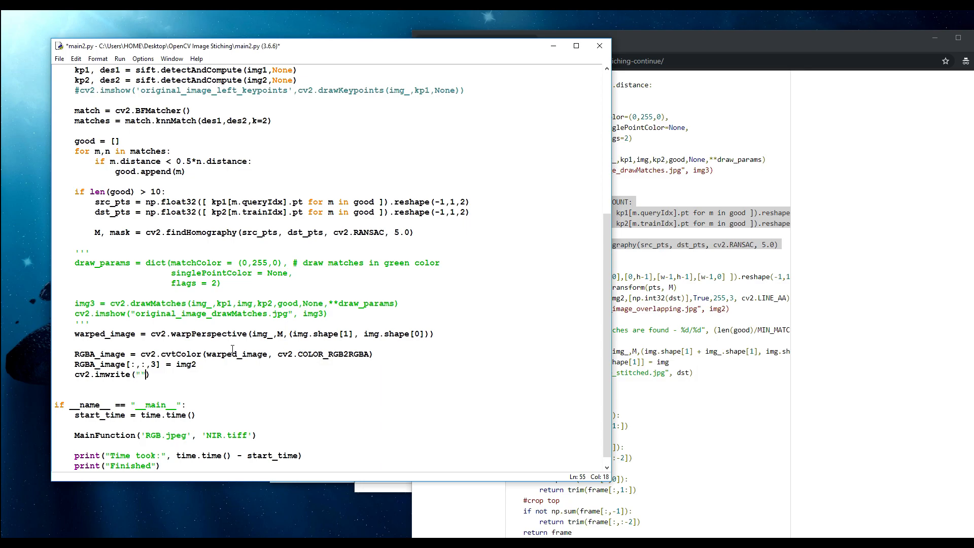
type("_")
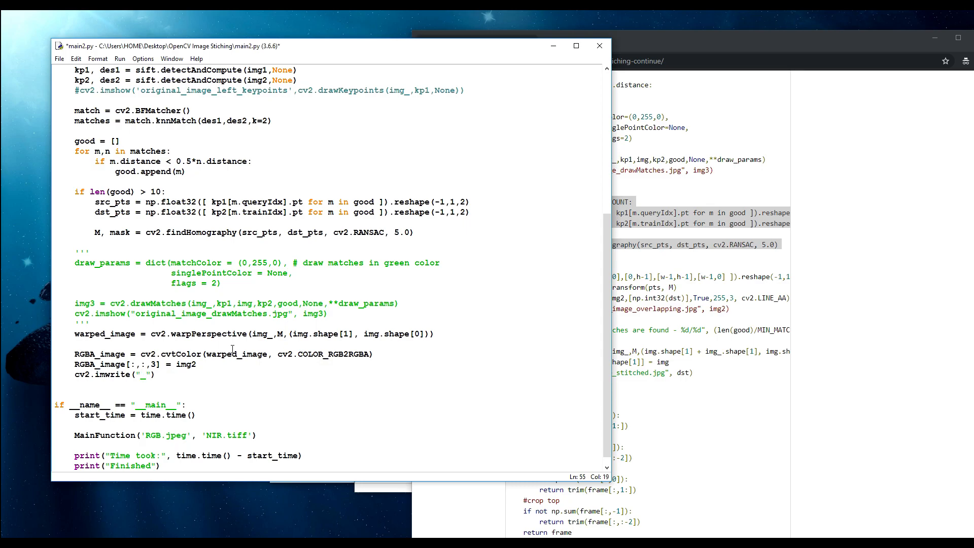
type("+str(u")
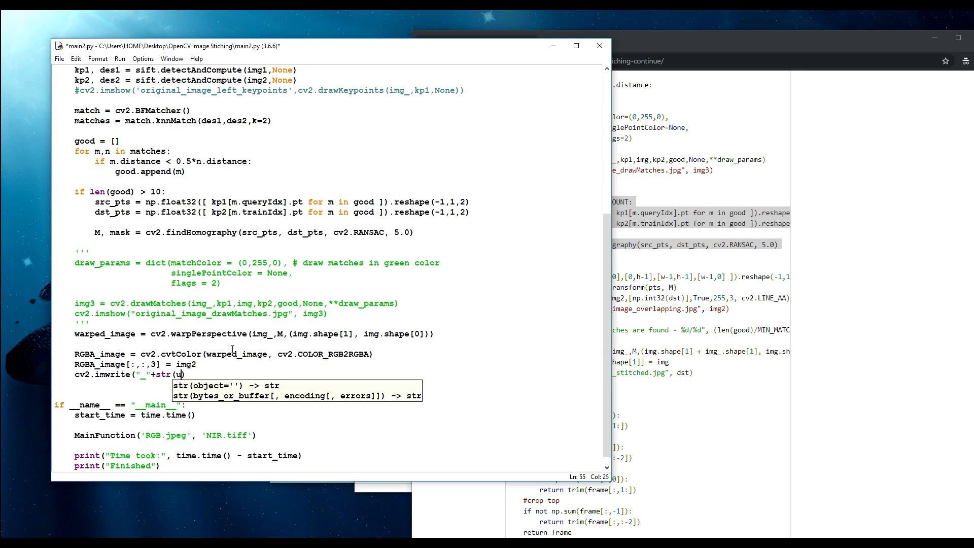
type("number)")
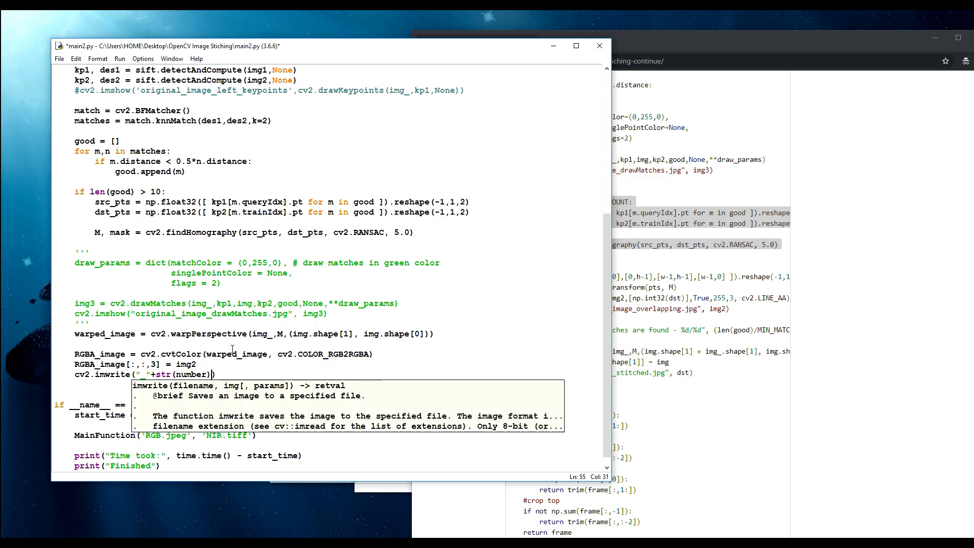
type("+\"")
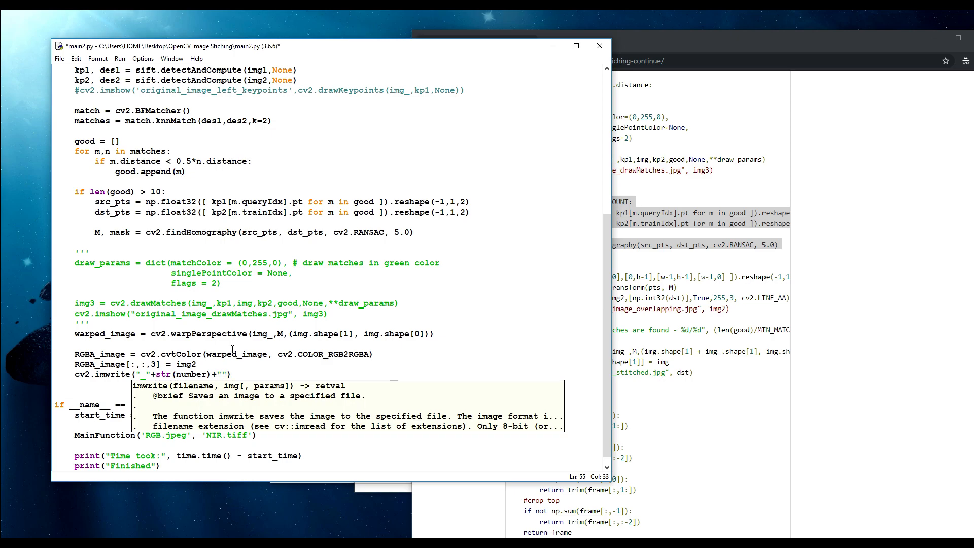
type("png")
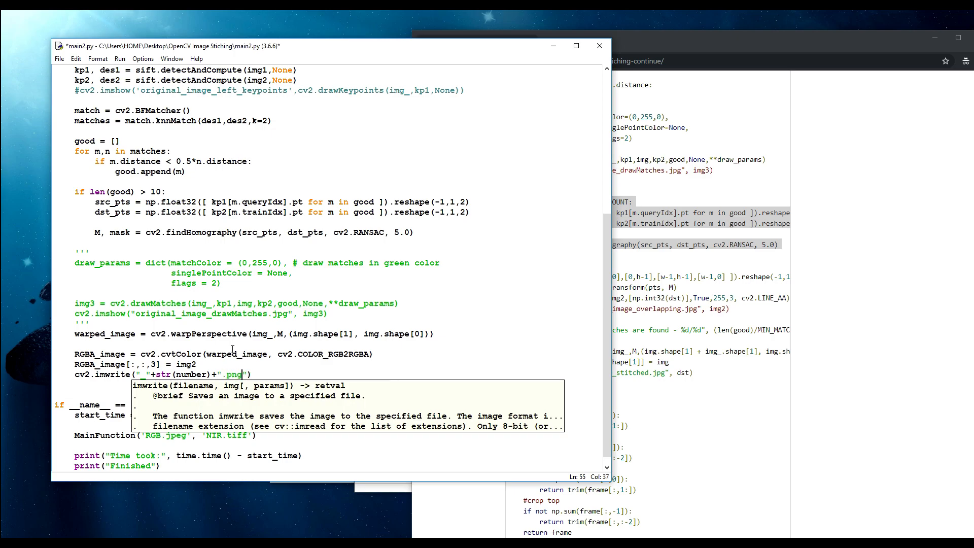
type(",")
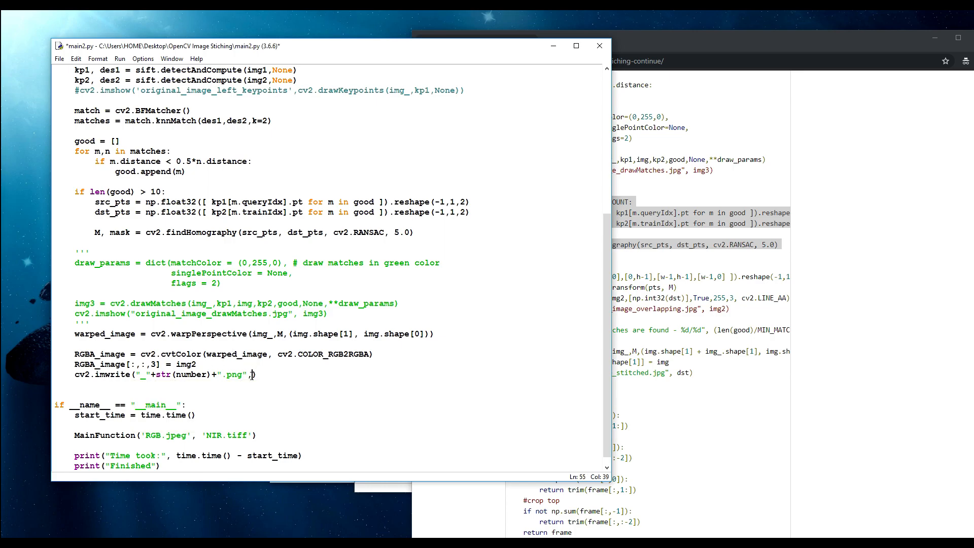
type("RGBA_image")
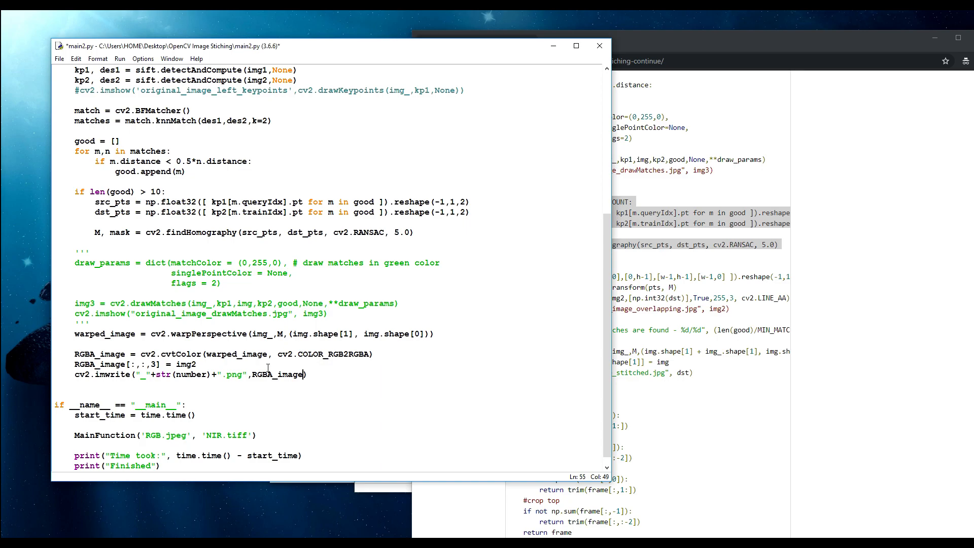
- Change the imwrite call to cv2.imshow so the RGBA result is displayed
double_click(113, 374)
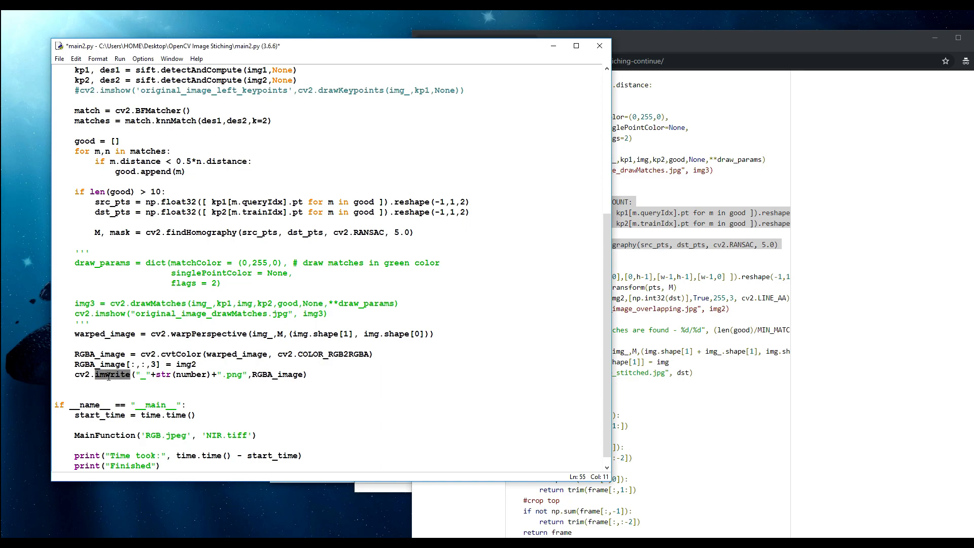
type("imshow")
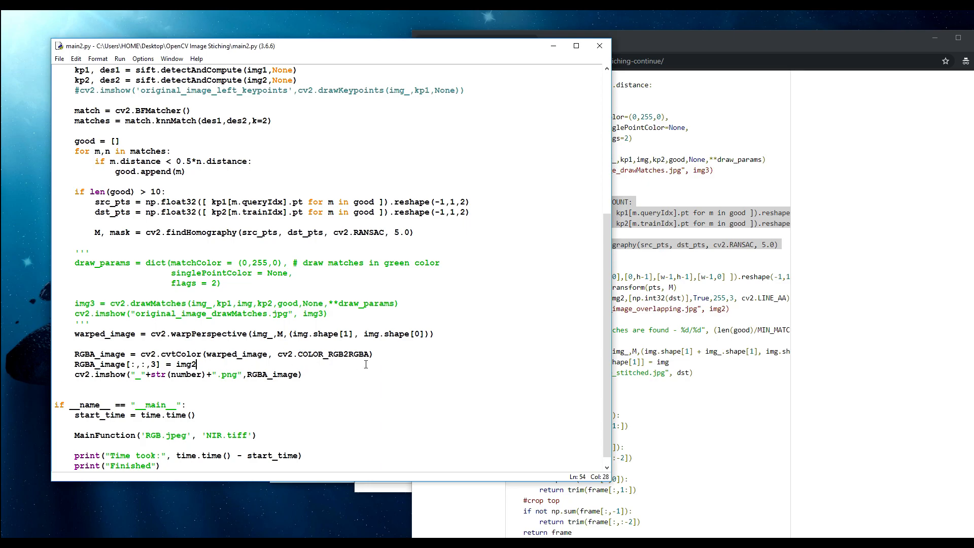
mouse_move(345, 292)
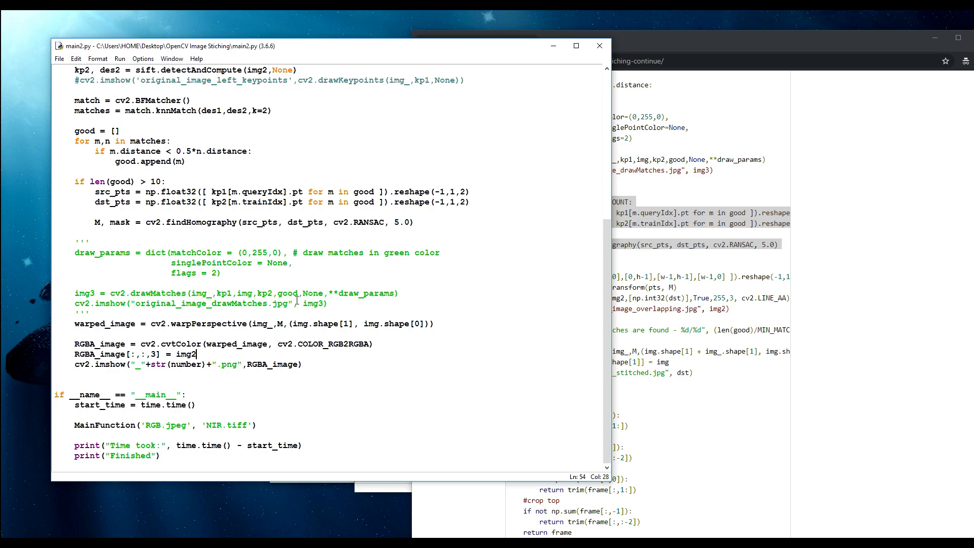
mouse_move(291, 352)
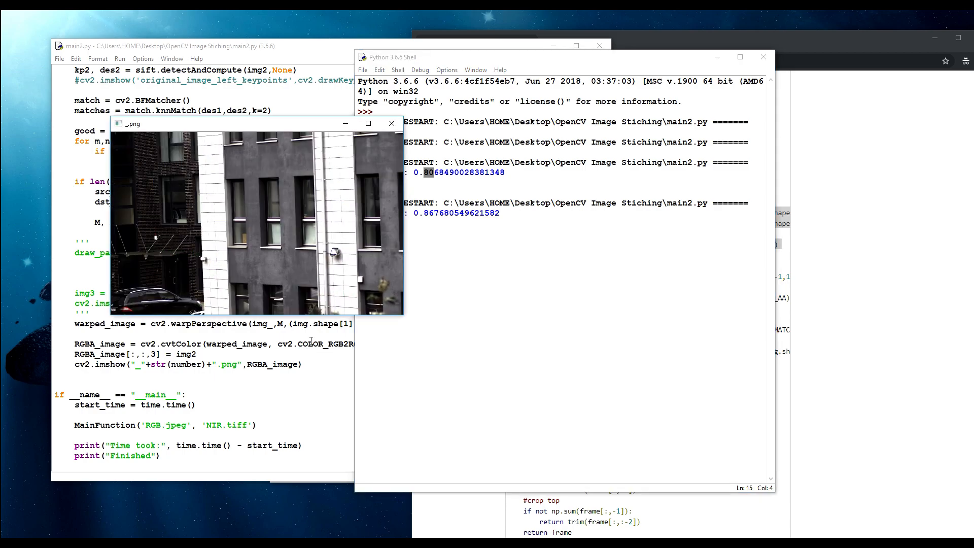
mouse_move(410, 315)
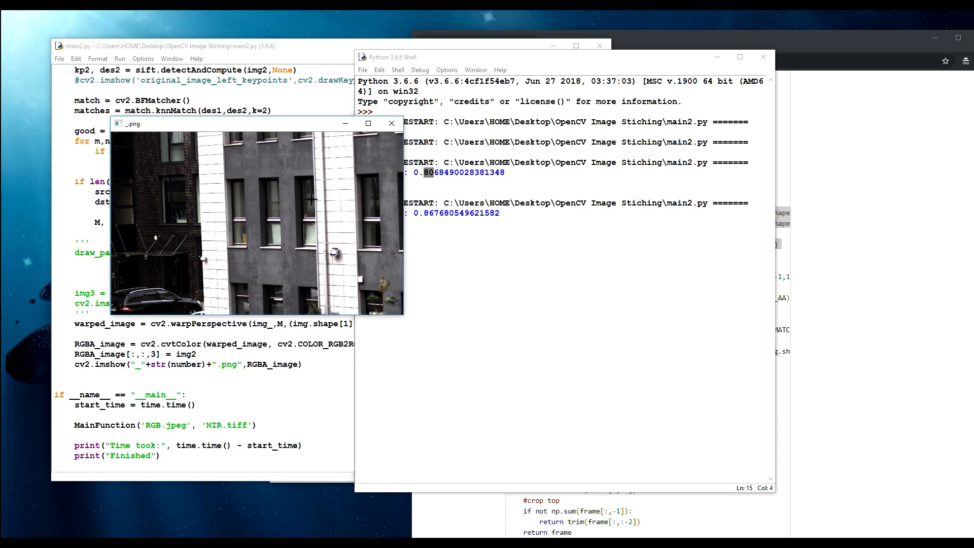
mouse_move(353, 161)
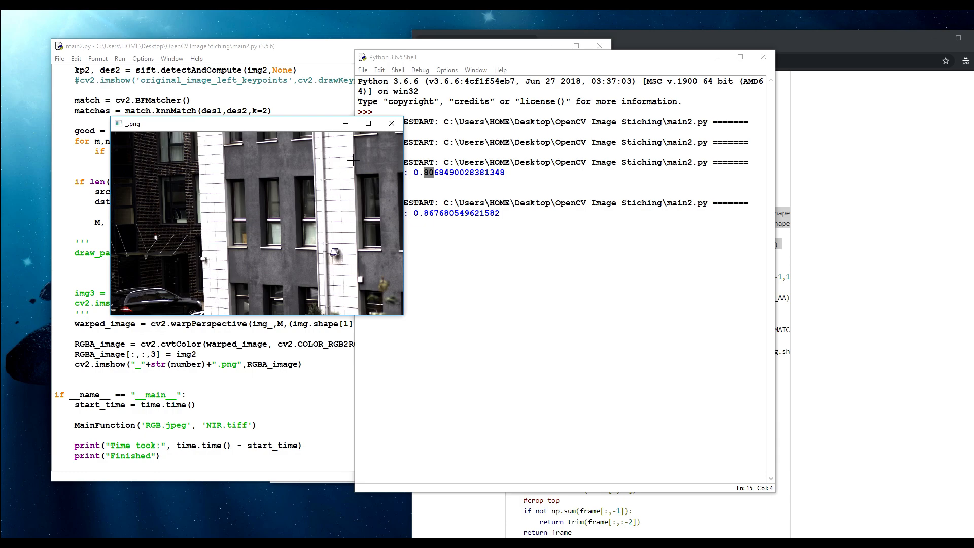
mouse_move(306, 369)
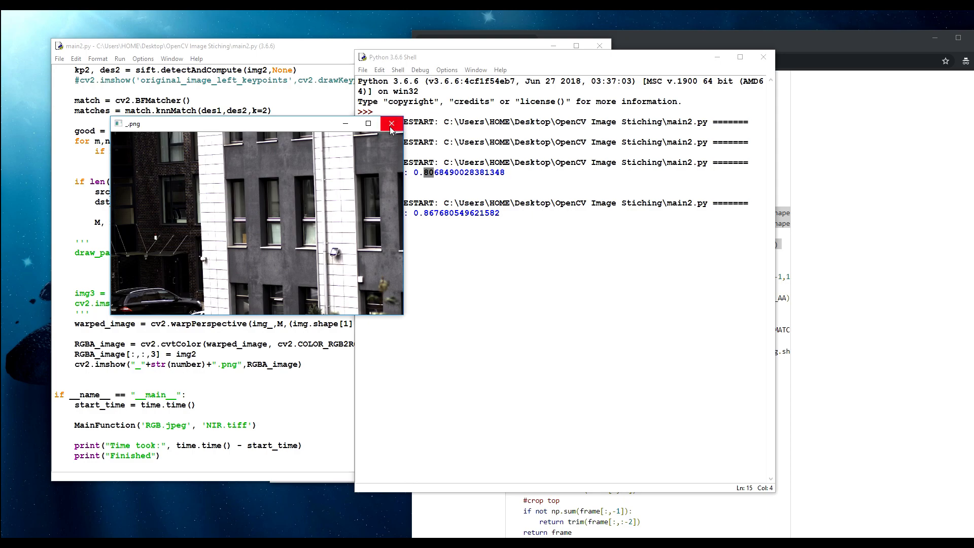
- Close the '_.png' preview window of the warped RGBA image
left_click(391, 123)
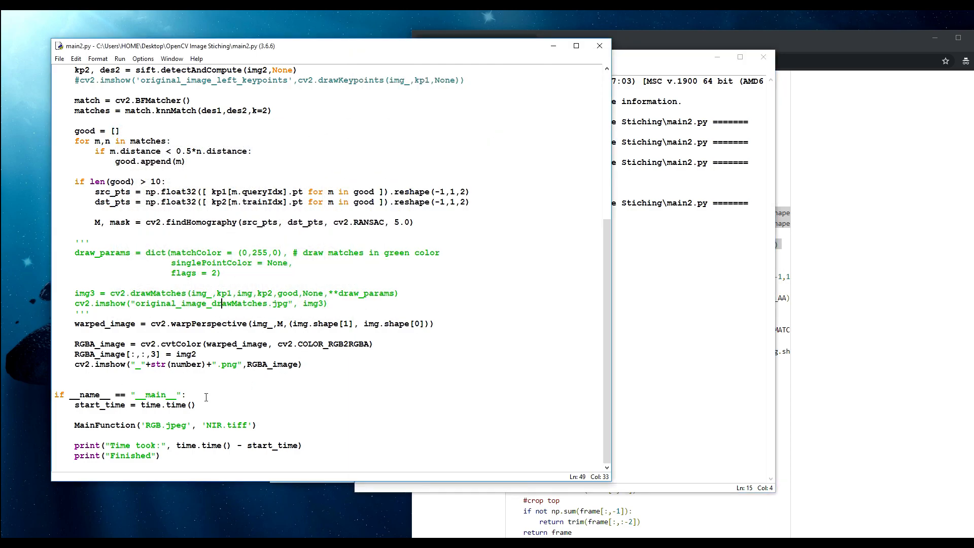
- Change cv2.imshow back to cv2.imwrite so the RGBA image is saved as _.png
double_click(109, 364)
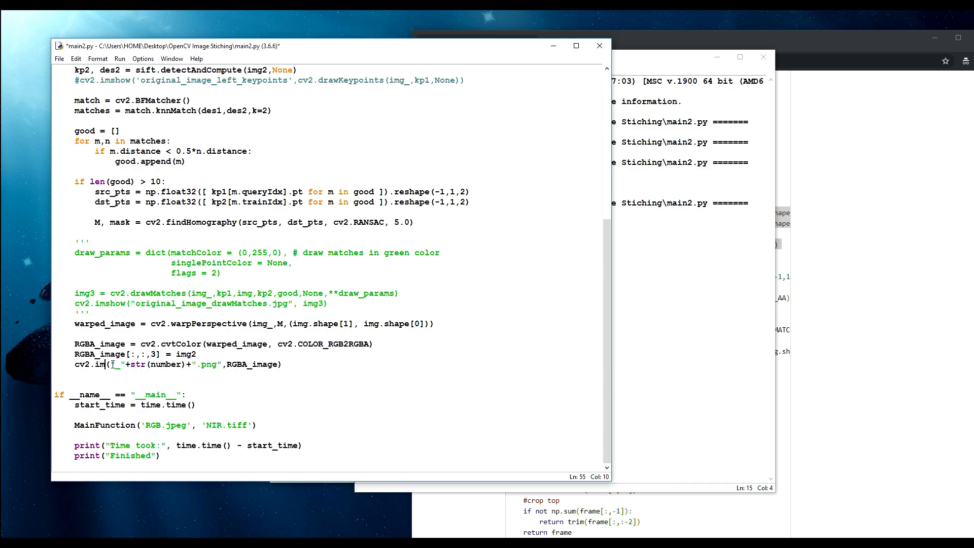
type("write")
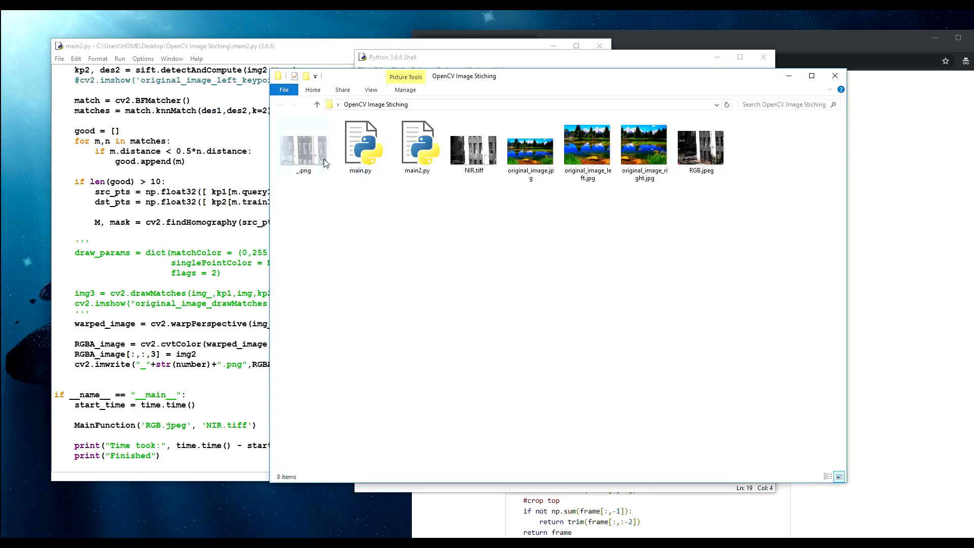
- Open the generated _.png from the project folder for editing in Paint
right_click(303, 147)
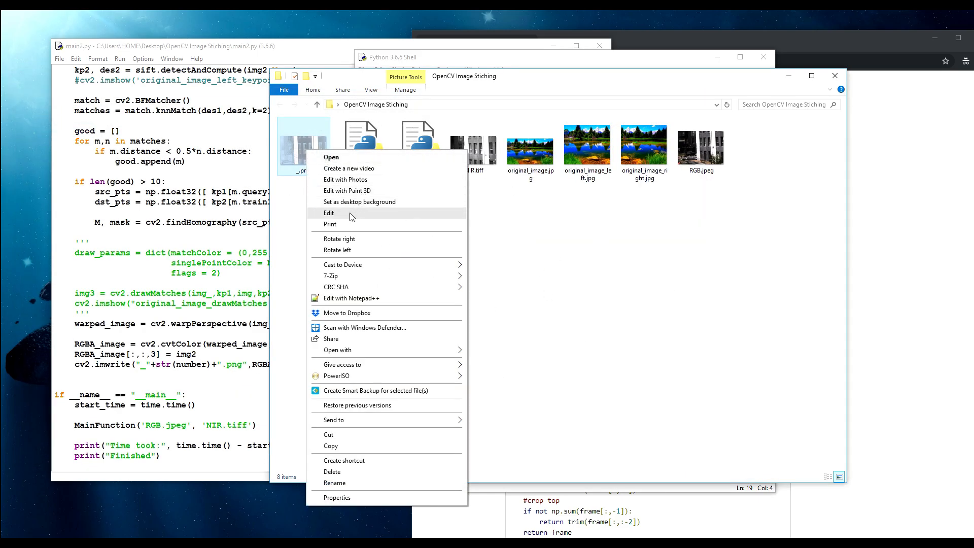
left_click(328, 213)
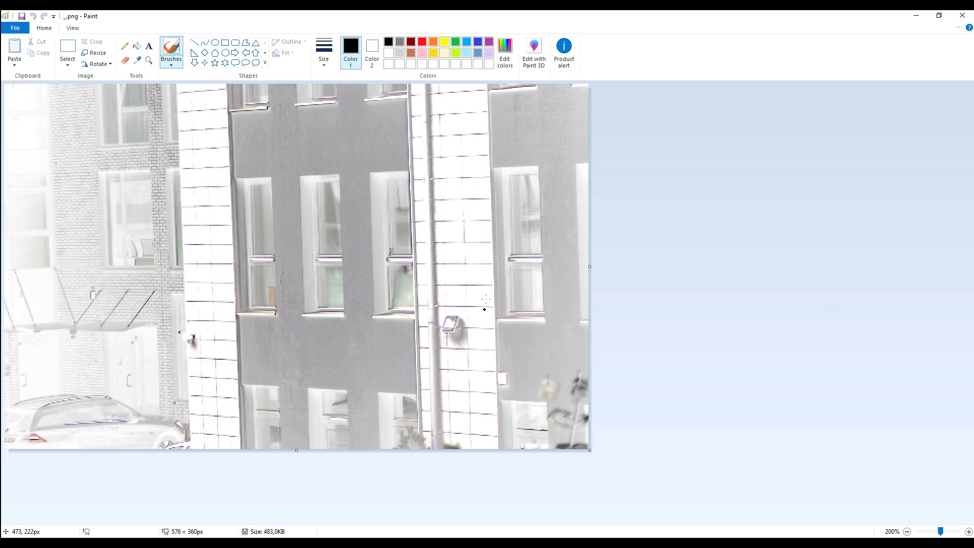
mouse_move(435, 252)
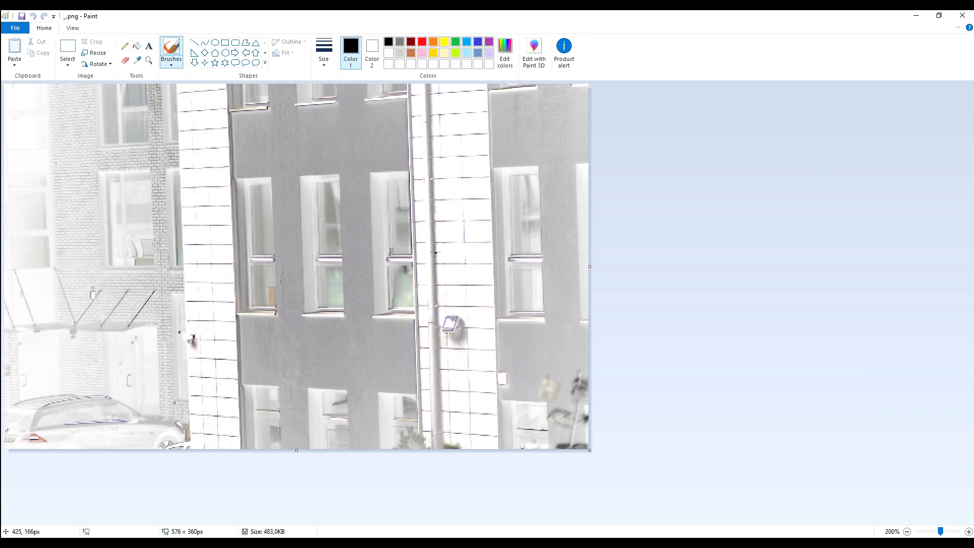
mouse_move(307, 366)
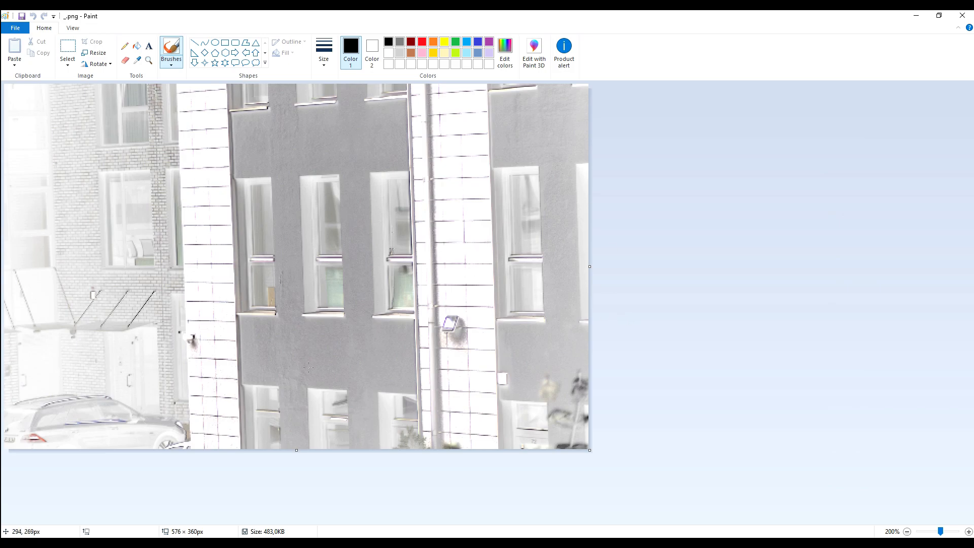
mouse_move(710, 163)
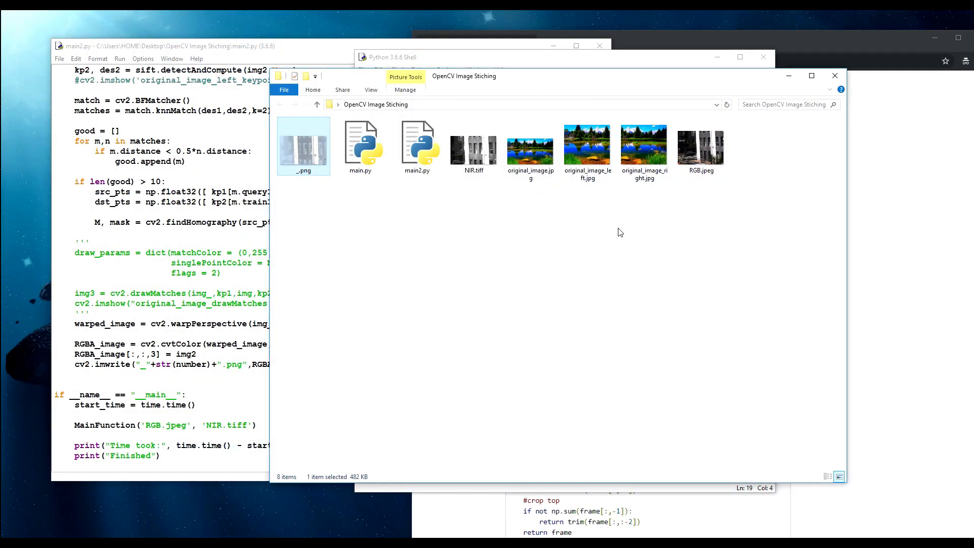
- Reopen the regenerated _.png and bring up its file options in File Explorer
double_click(303, 146)
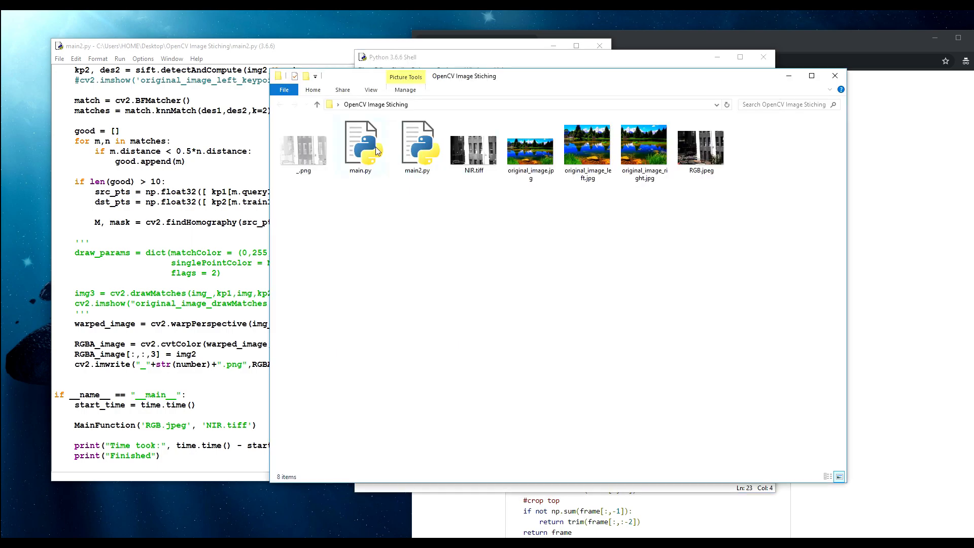
right_click(303, 146)
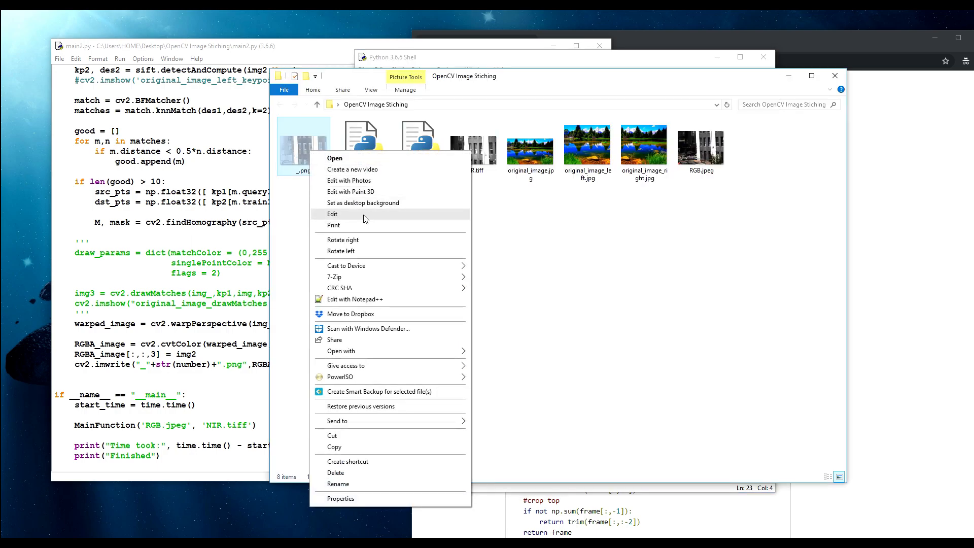
- View the regenerated full-size 1920 × 1200 _.png in Paint via the Edit context command
left_click(333, 214)
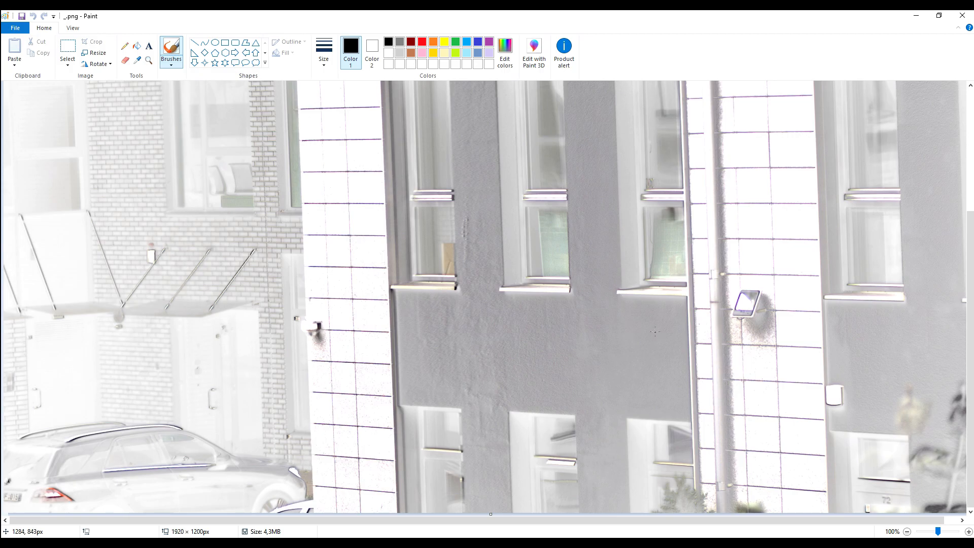
mouse_move(682, 311)
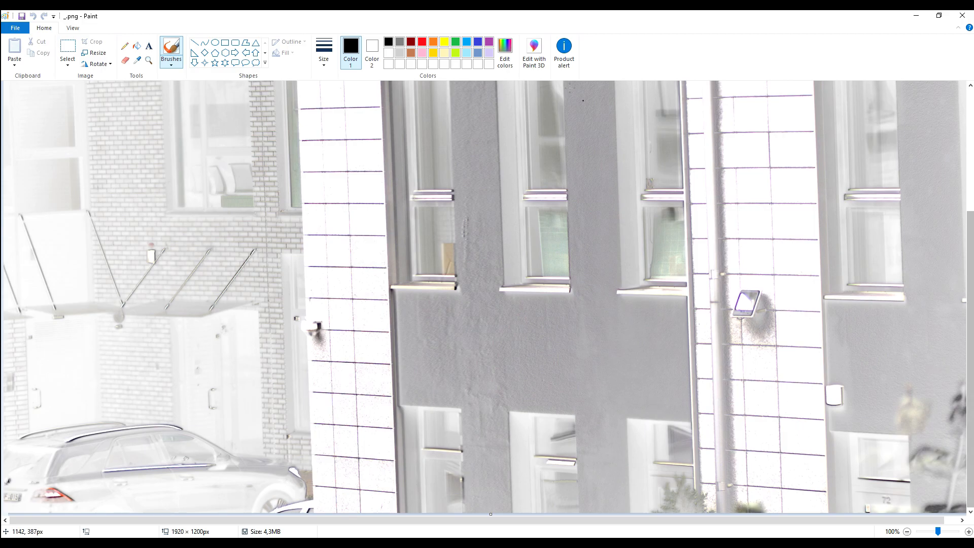
mouse_move(702, 398)
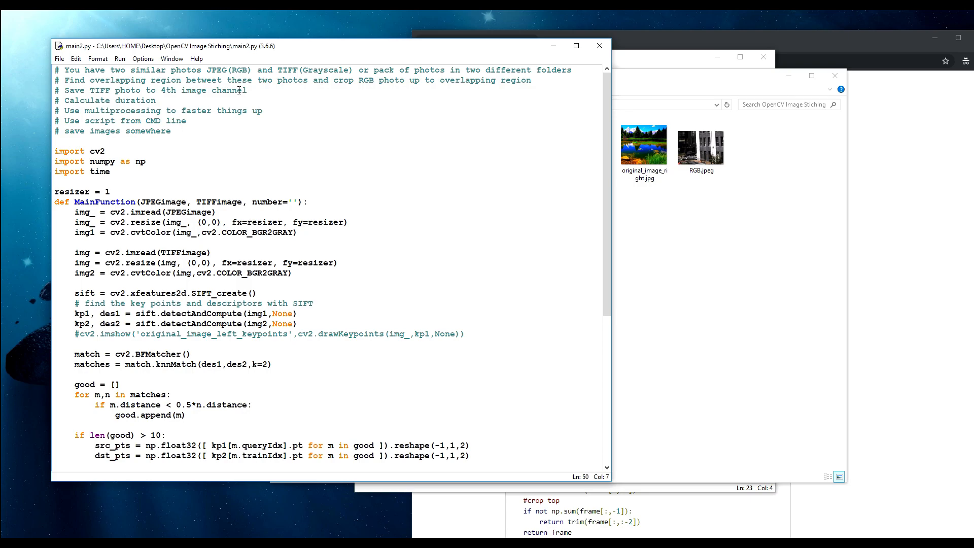
left_click_drag(56, 70, 247, 90)
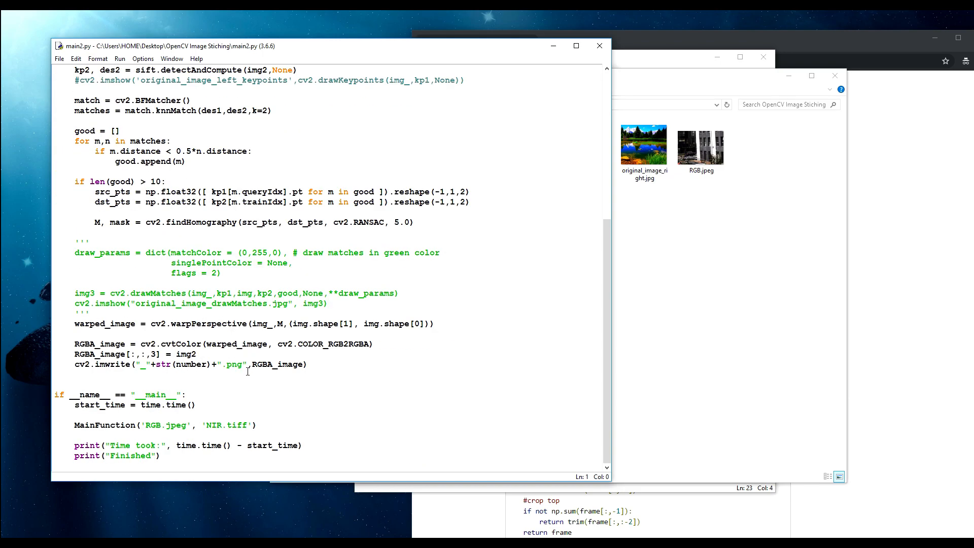
mouse_move(248, 383)
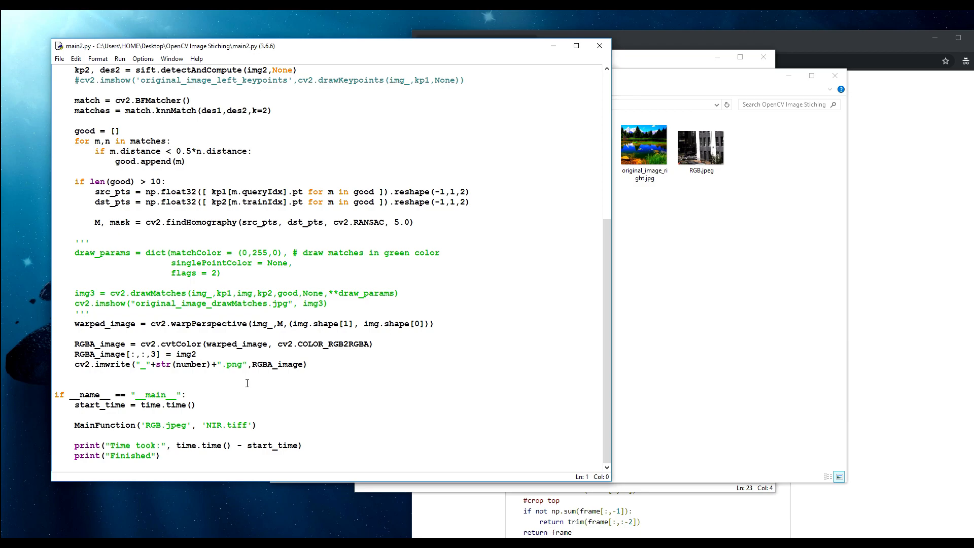
mouse_move(230, 361)
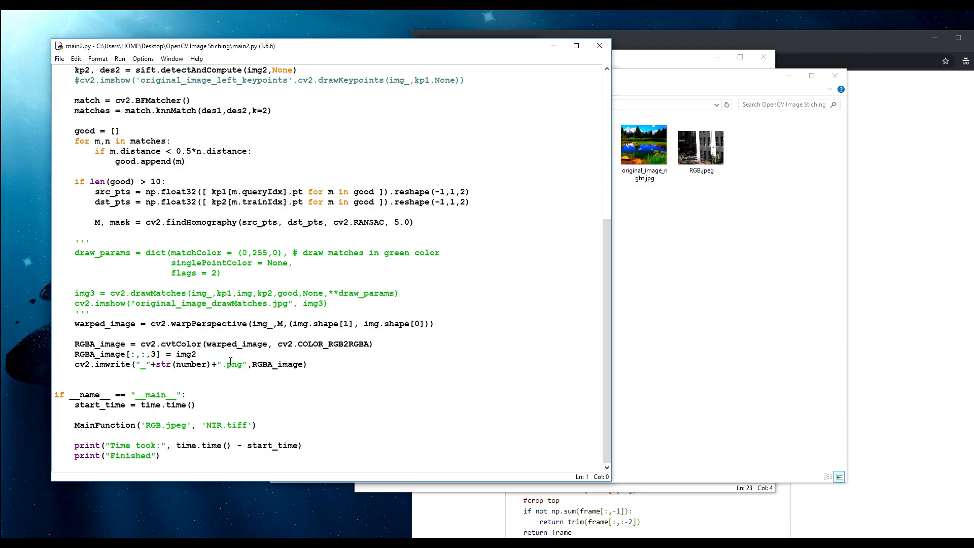
mouse_move(225, 344)
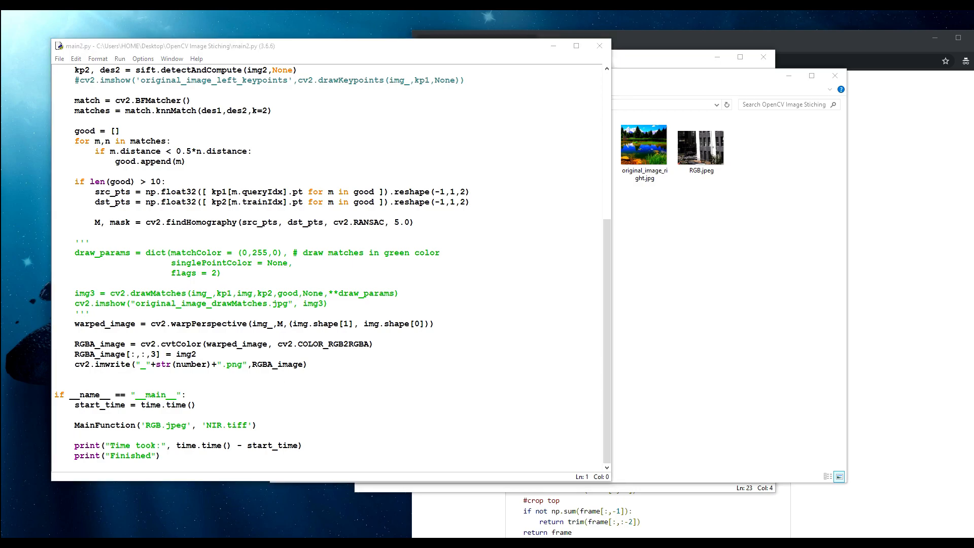
left_click(309, 344)
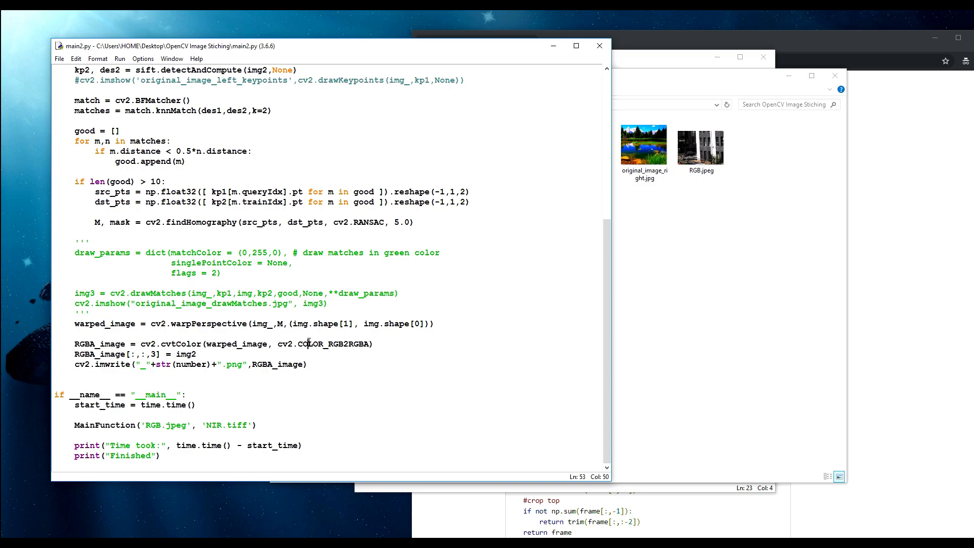
mouse_move(366, 358)
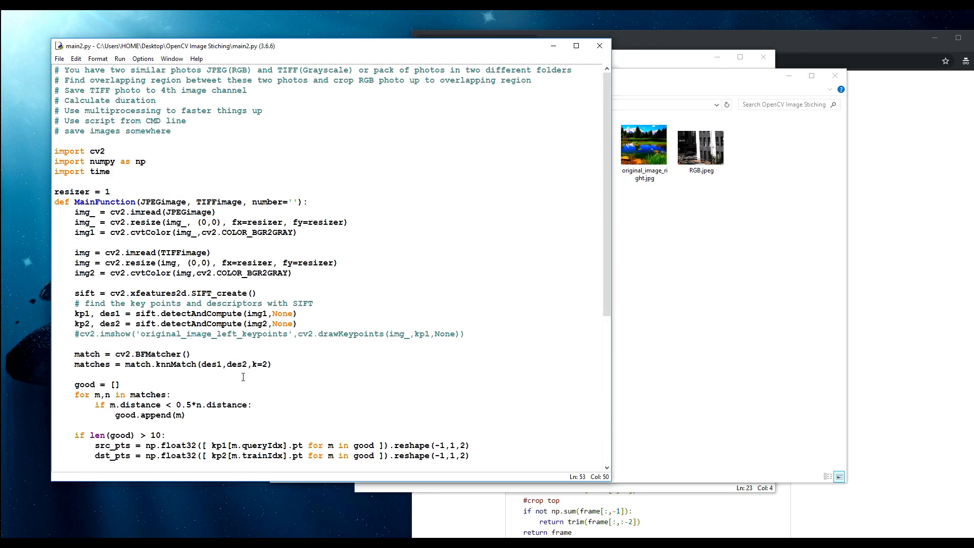
mouse_move(456, 228)
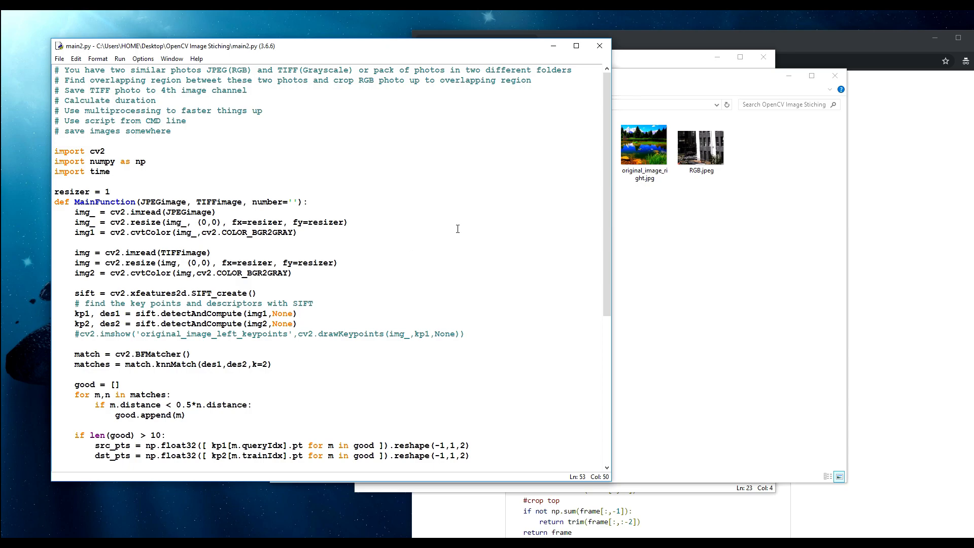
mouse_move(521, 302)
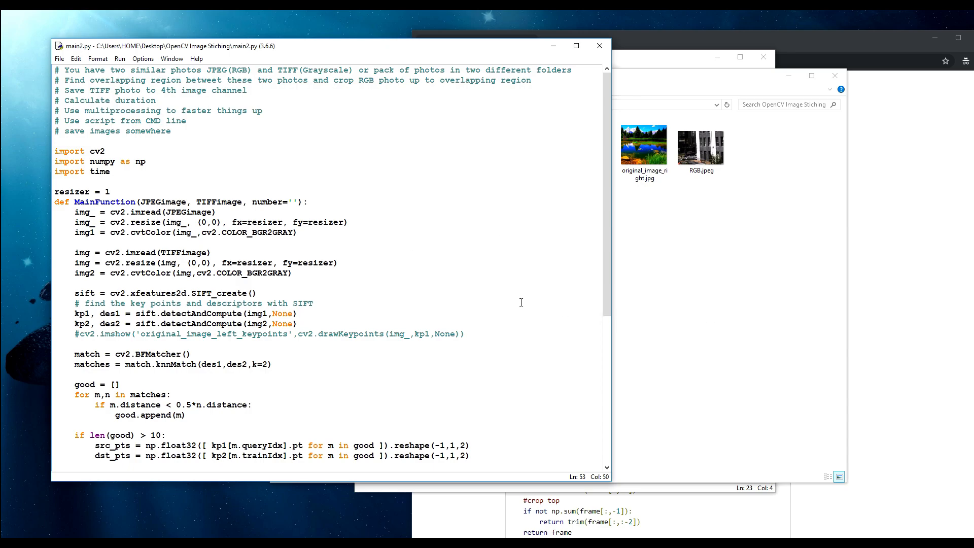
mouse_move(512, 291)
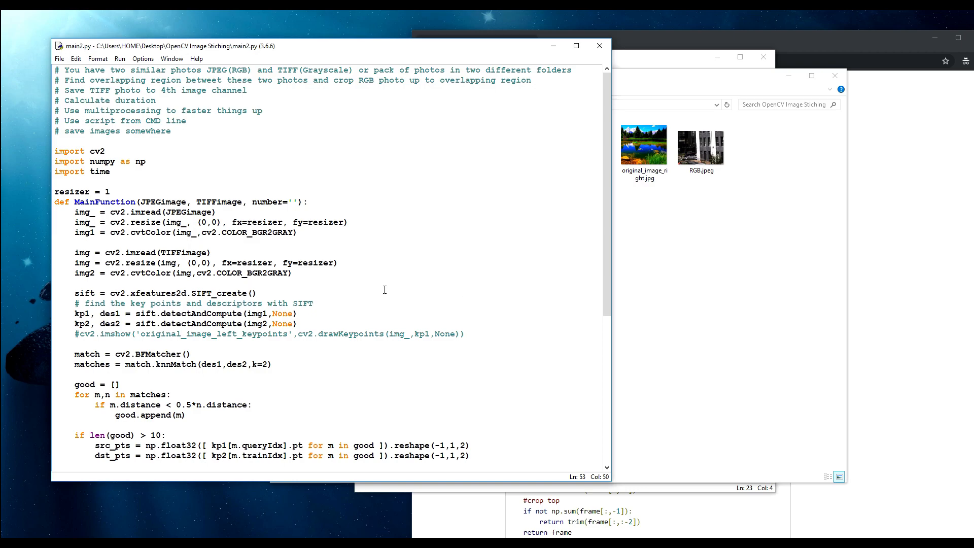
scroll("down", 3)
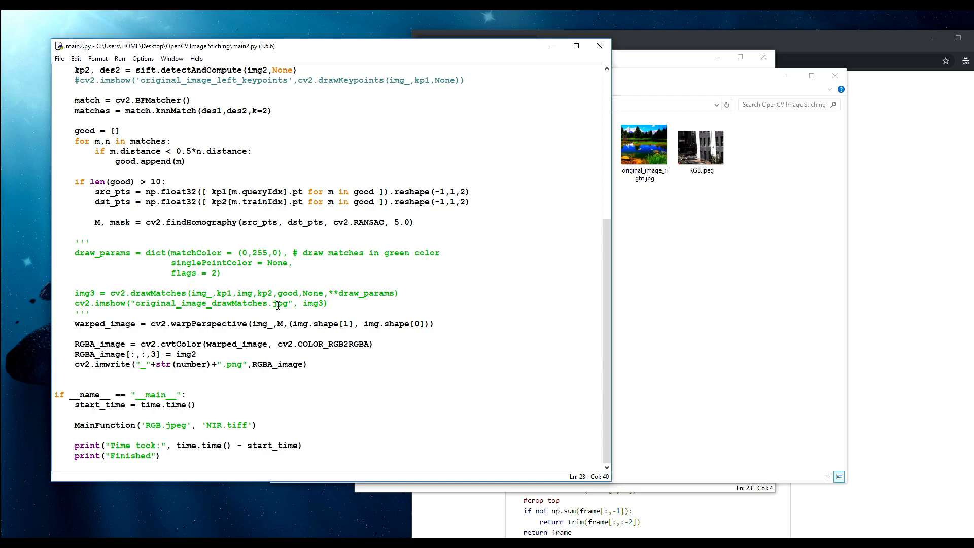
mouse_move(345, 341)
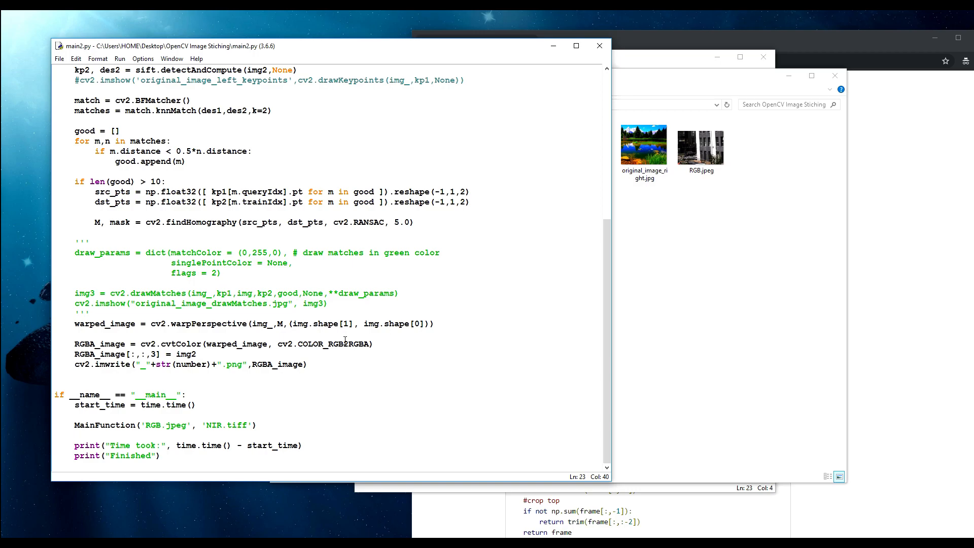
mouse_move(344, 341)
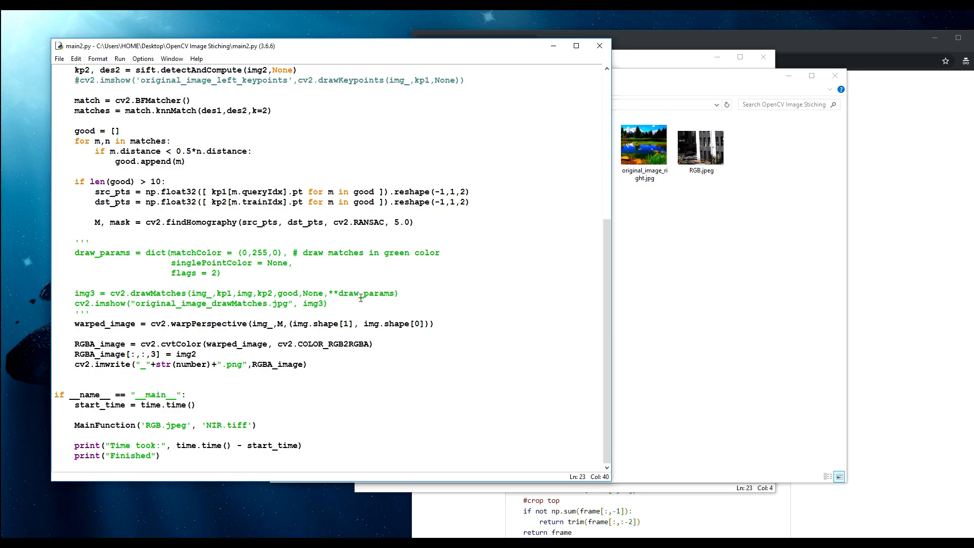
mouse_move(403, 281)
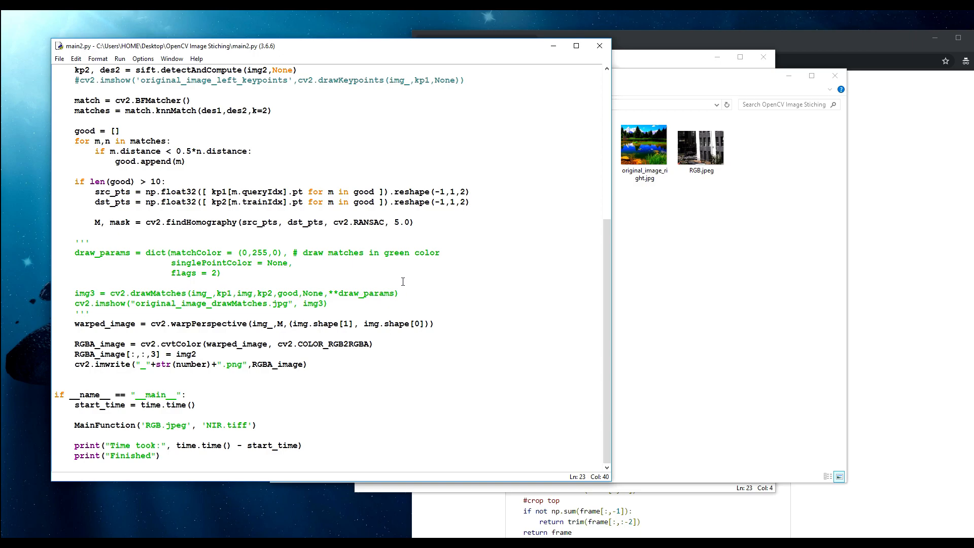